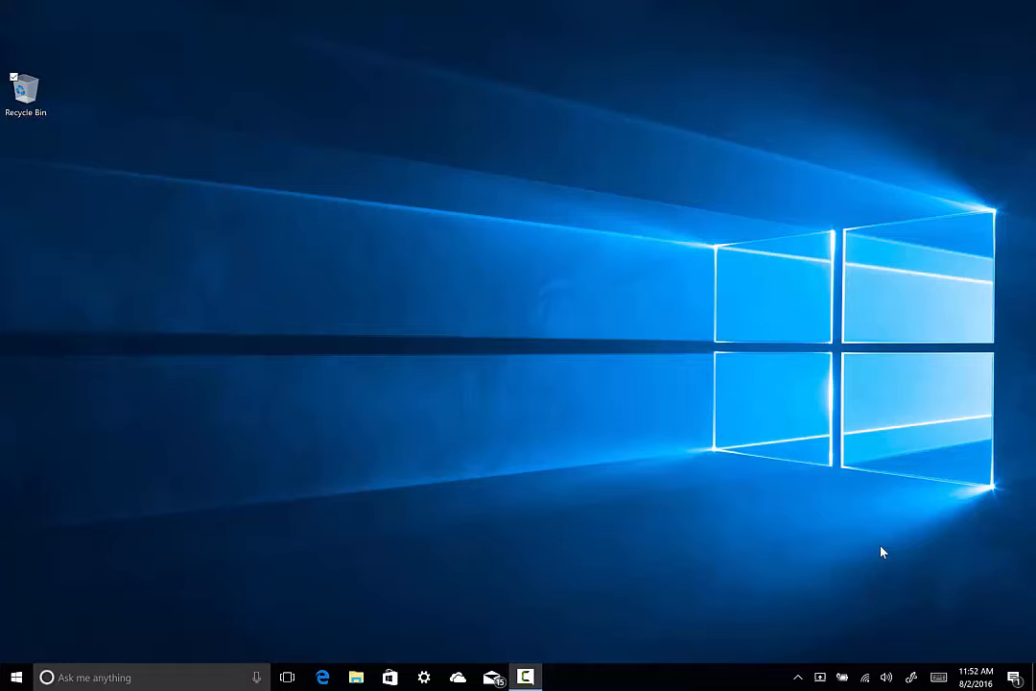
{"action": "mouse_move", "coordinate": [371, 634]}
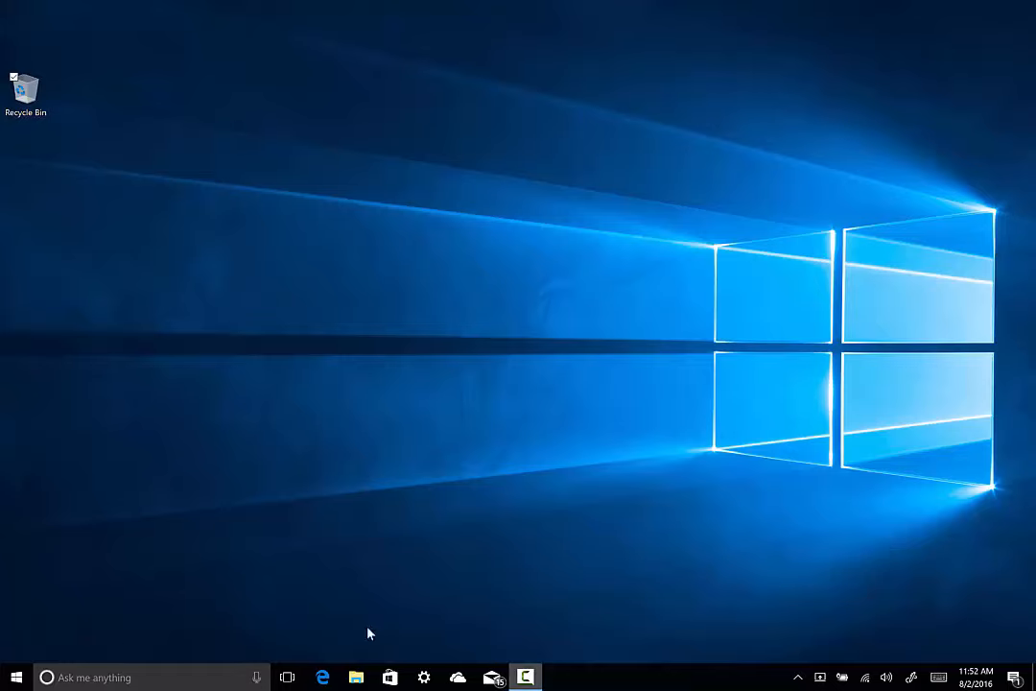
Open the Start menu showing recently added apps, most used apps and live tiles
{"action": "left_click", "coordinate": [11, 674]}
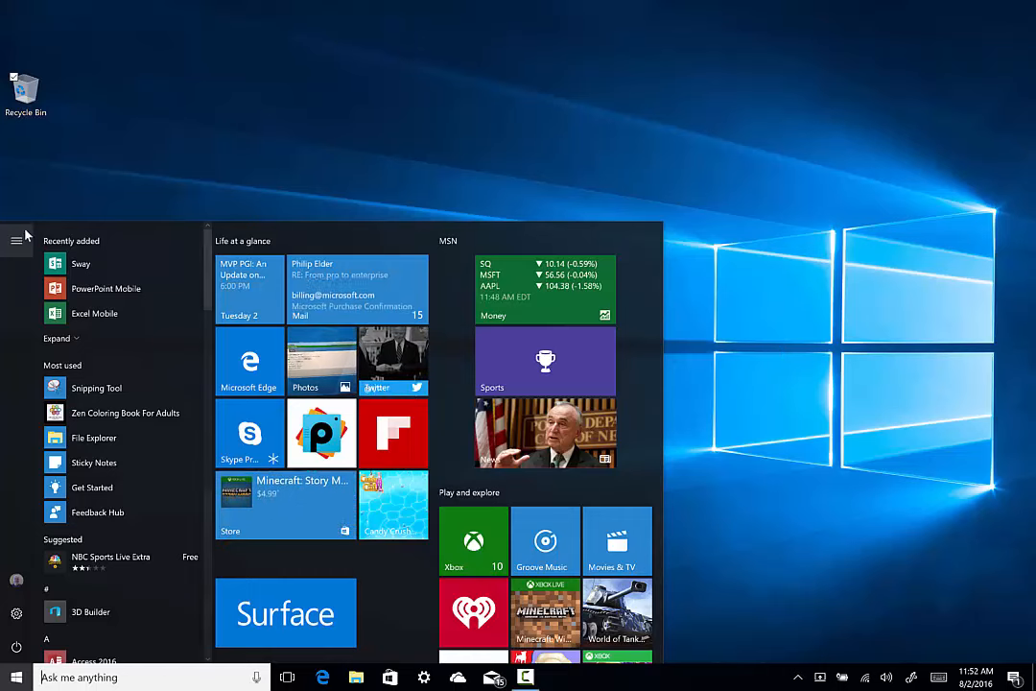
Expand the Start menu side panel to show labels, then collapse it back to icons
{"action": "left_click", "coordinate": [15, 242]}
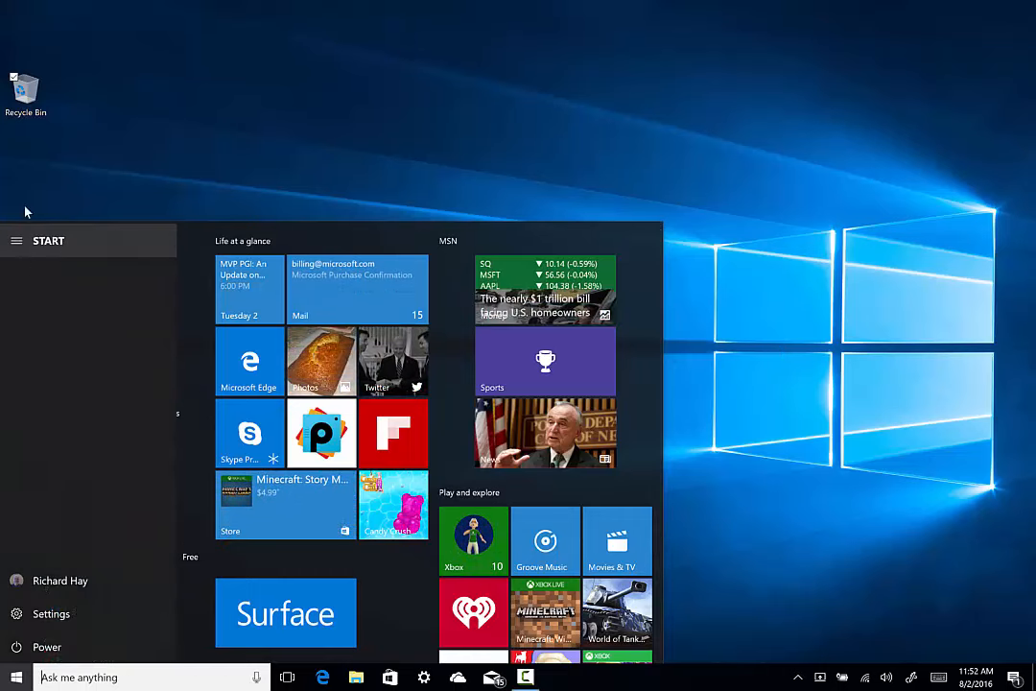
{"action": "mouse_move", "coordinate": [62, 579]}
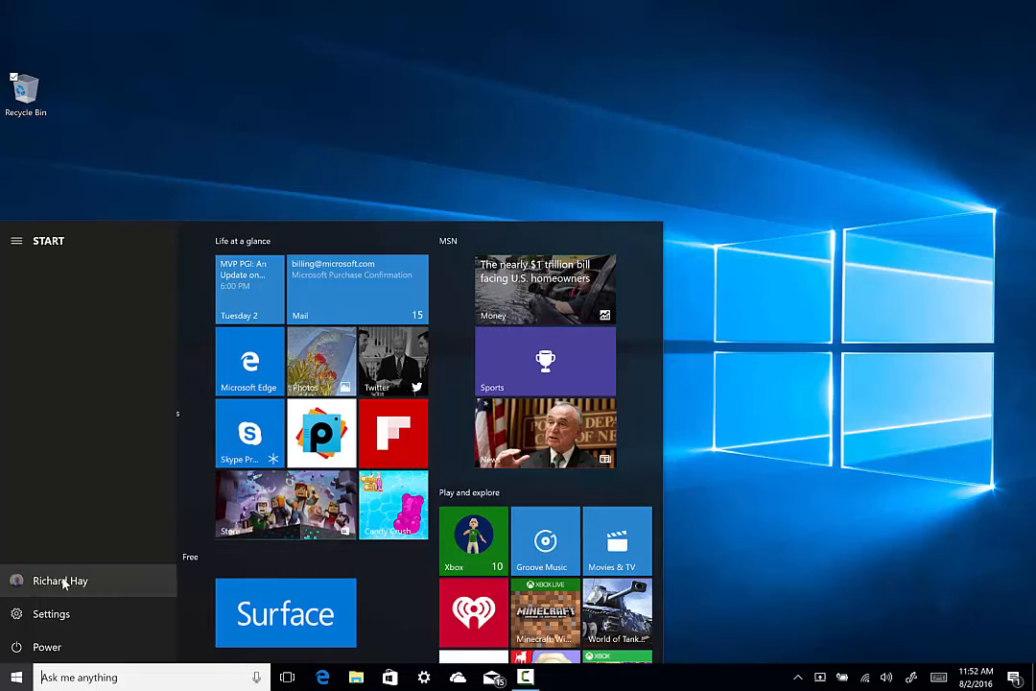
{"action": "mouse_move", "coordinate": [17, 230]}
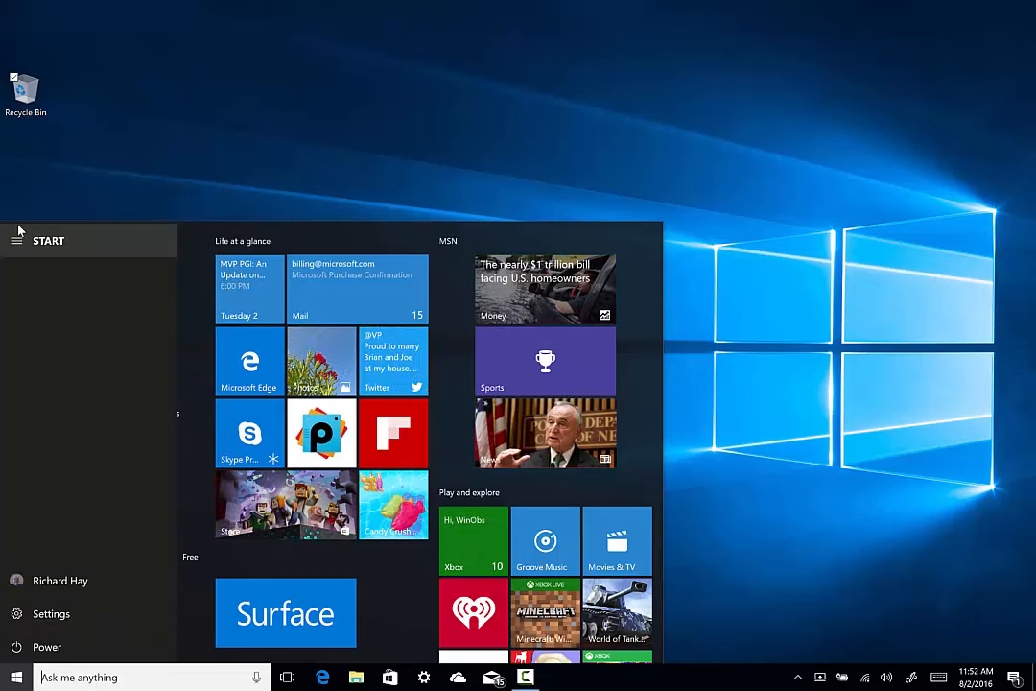
{"action": "left_click", "coordinate": [16, 240]}
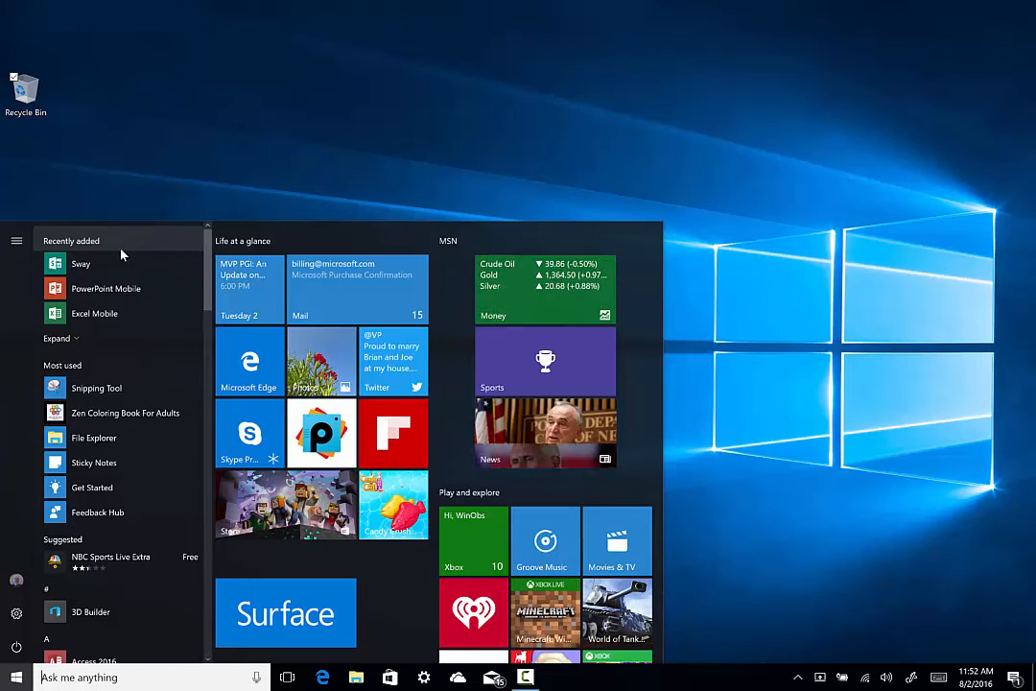
Expand the Recently added list and scroll the all-apps list to the A and C sections
{"action": "left_click", "coordinate": [56, 337]}
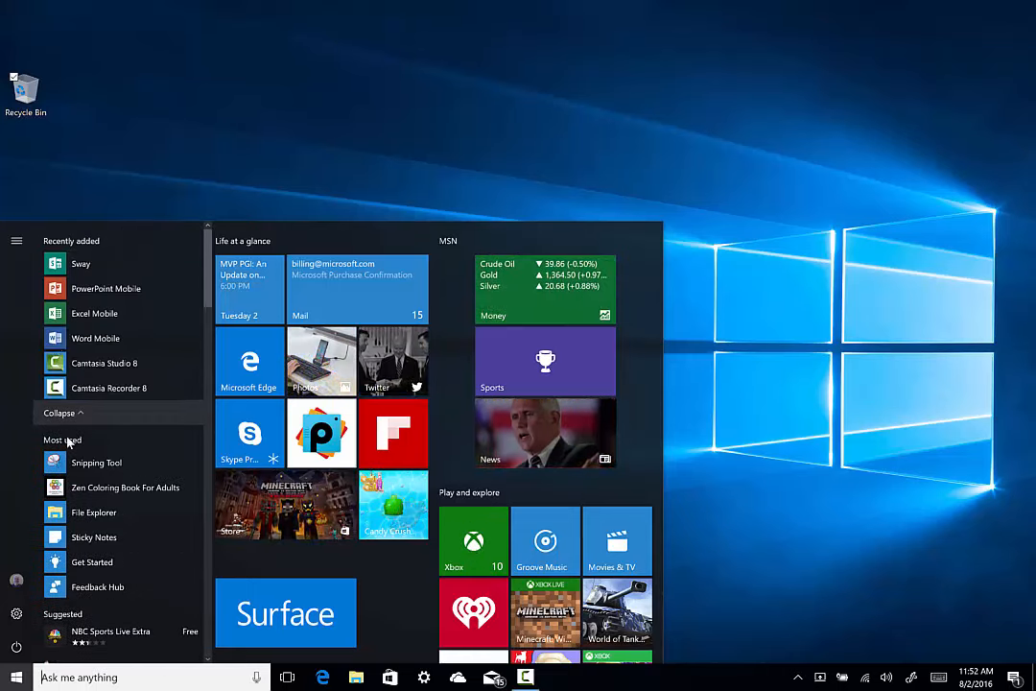
{"action": "scroll", "scroll_direction": "down", "scroll_amount": 3}
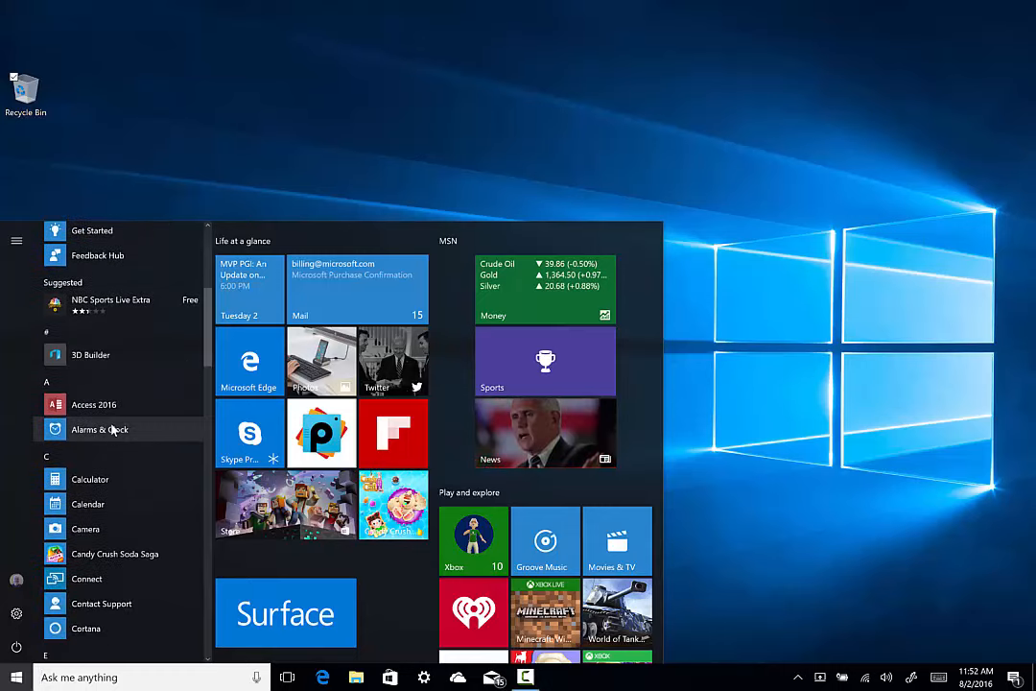
Scroll the app list further down to the M–O apps, then dismiss the Start menu
{"action": "scroll", "scroll_direction": "down", "scroll_amount": 3}
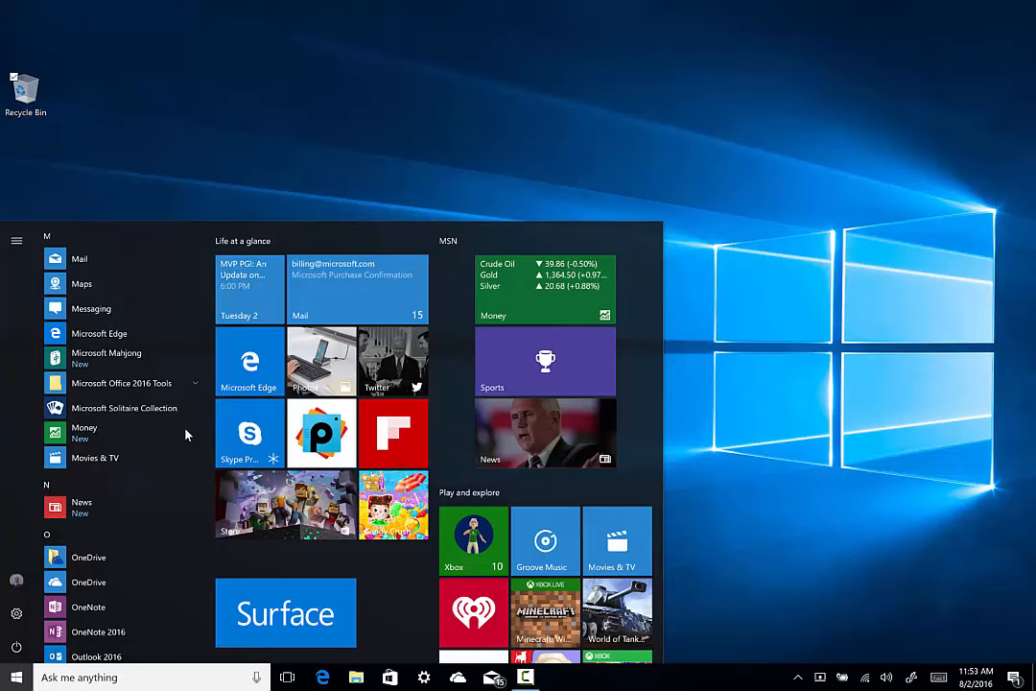
{"action": "mouse_move", "coordinate": [698, 342]}
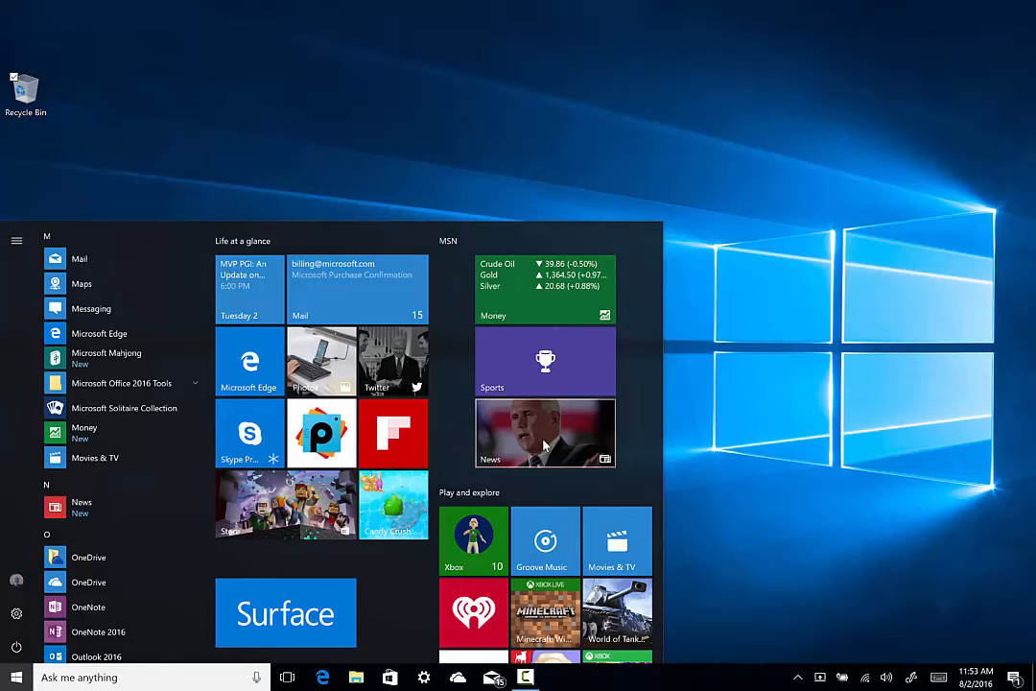
{"action": "left_click", "coordinate": [546, 434]}
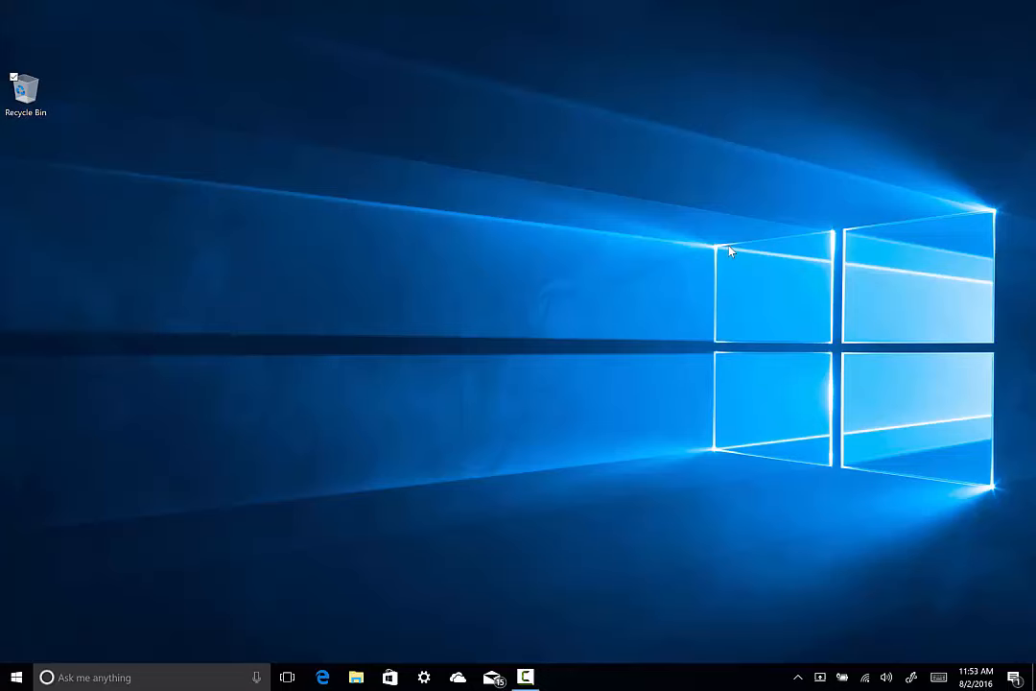
{"action": "mouse_move", "coordinate": [724, 234]}
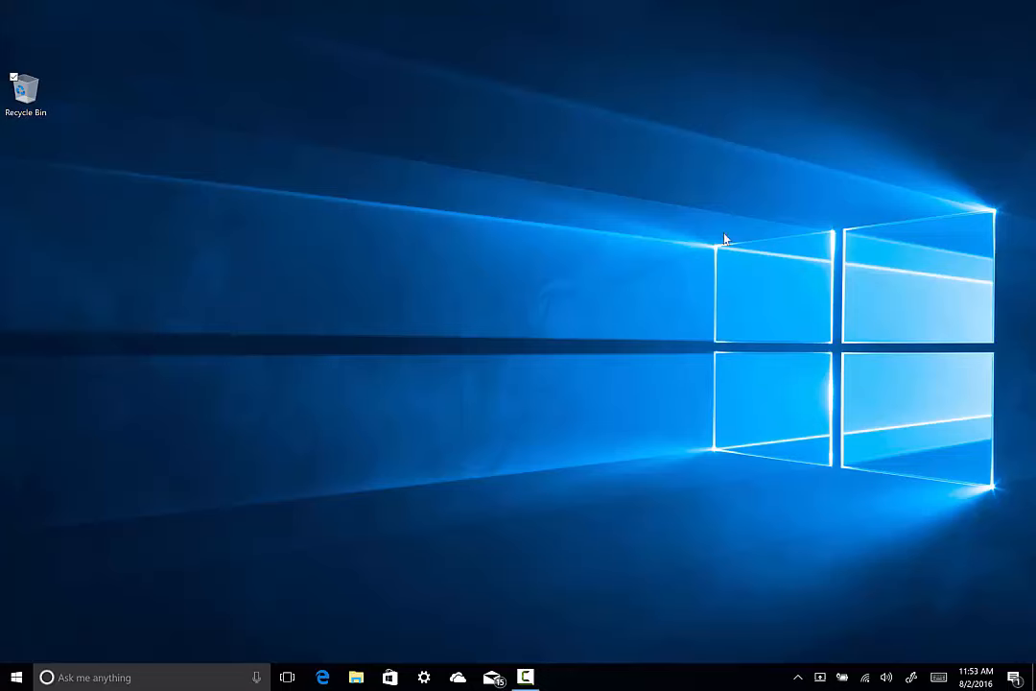
{"action": "left_click", "coordinate": [12, 677]}
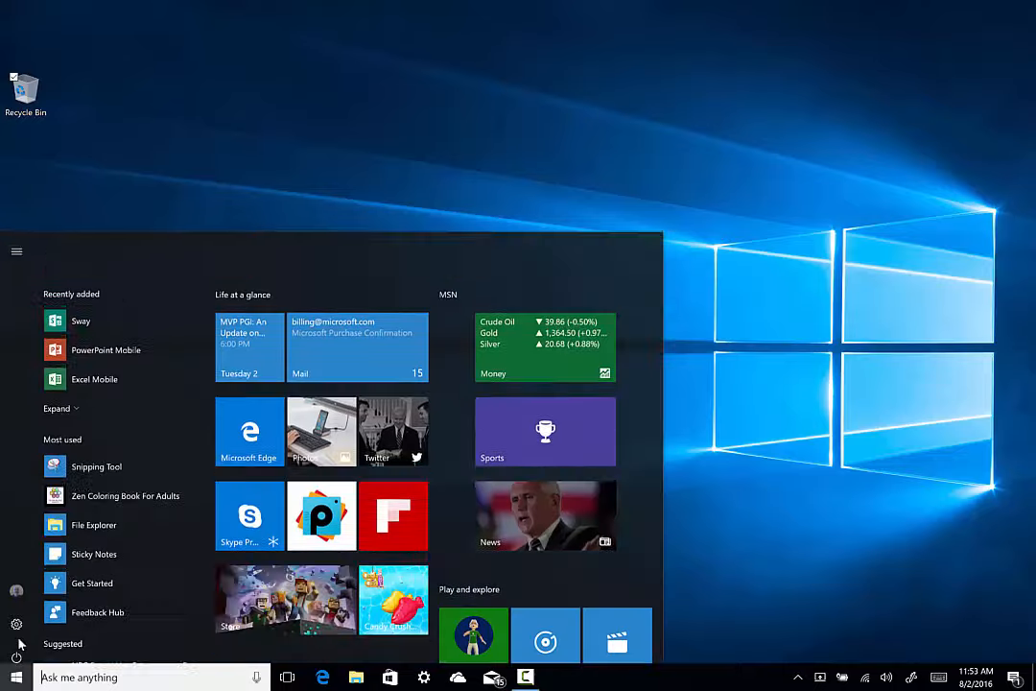
{"action": "left_click", "coordinate": [16, 625]}
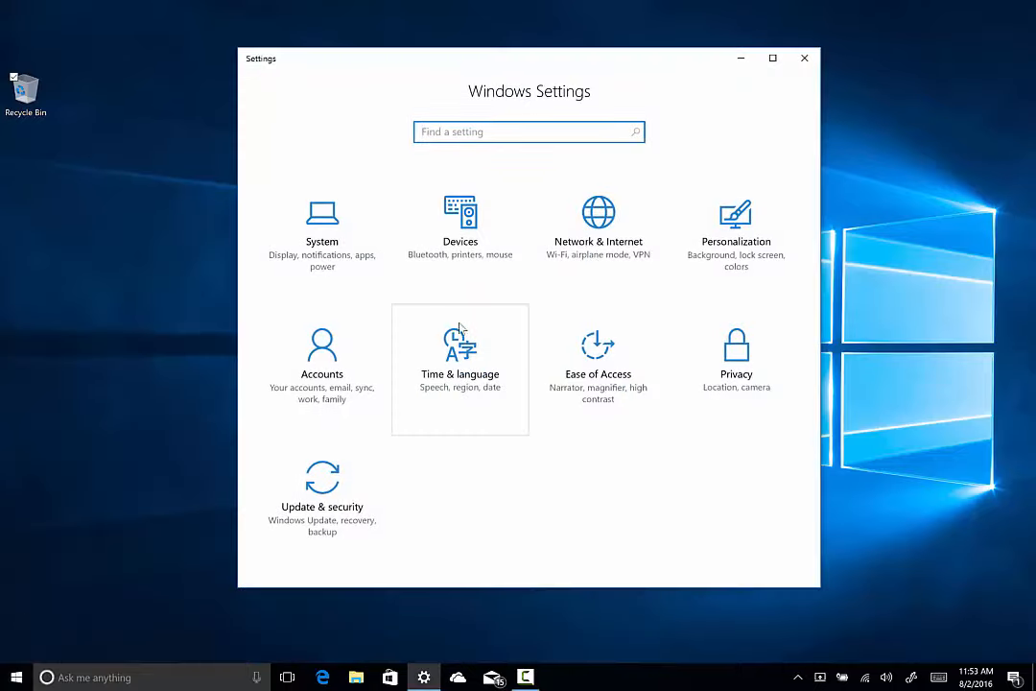
{"action": "left_click", "coordinate": [737, 211]}
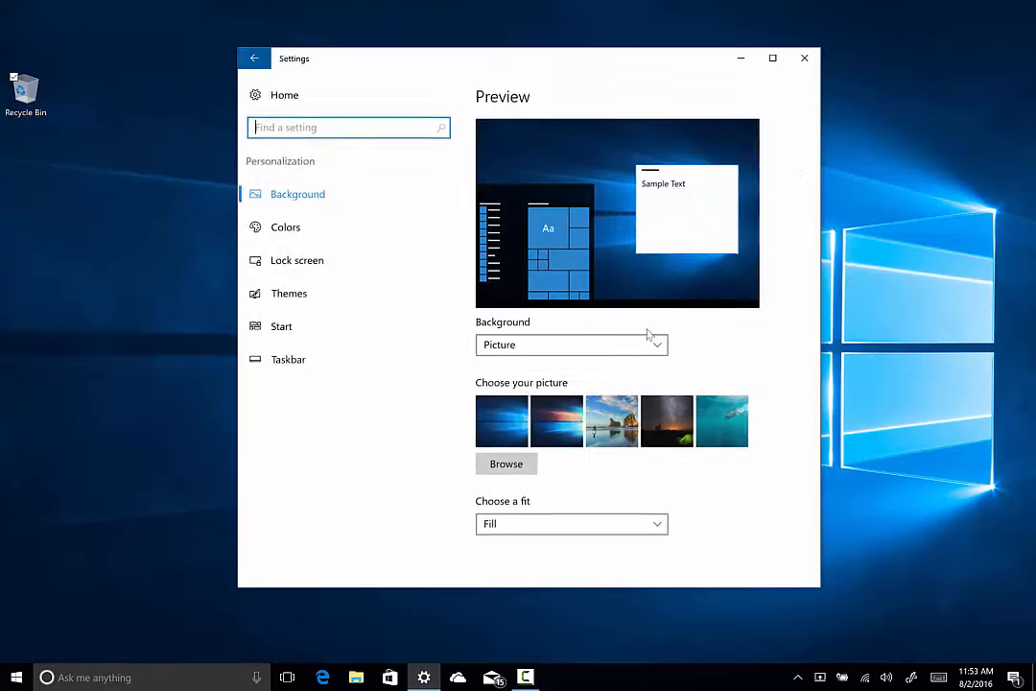
{"action": "left_click", "coordinate": [281, 326]}
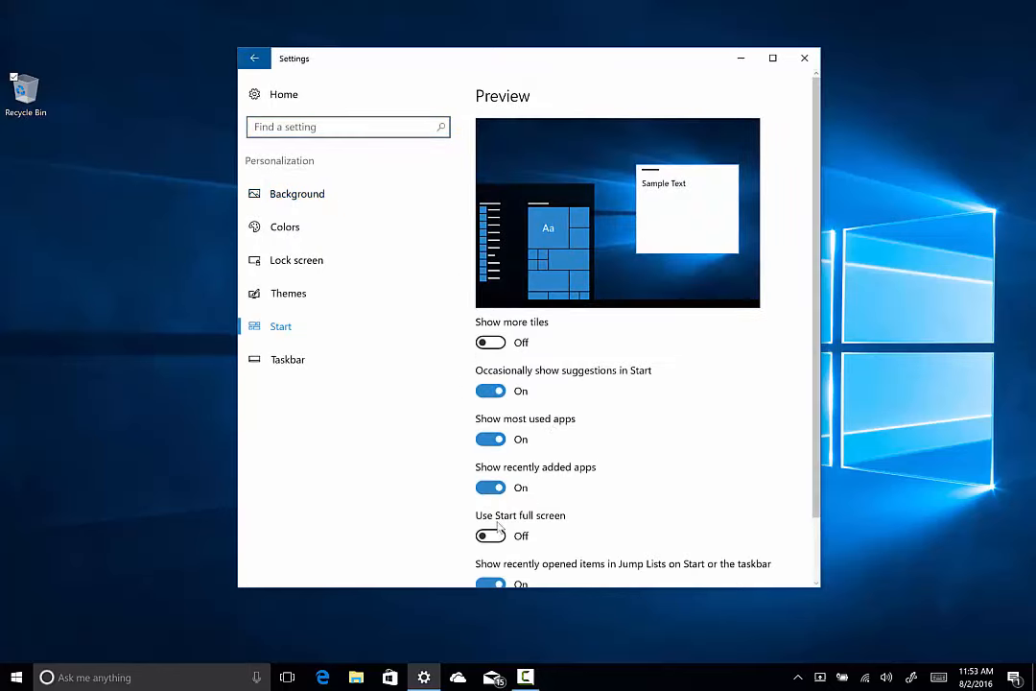
{"action": "left_click", "coordinate": [802, 58]}
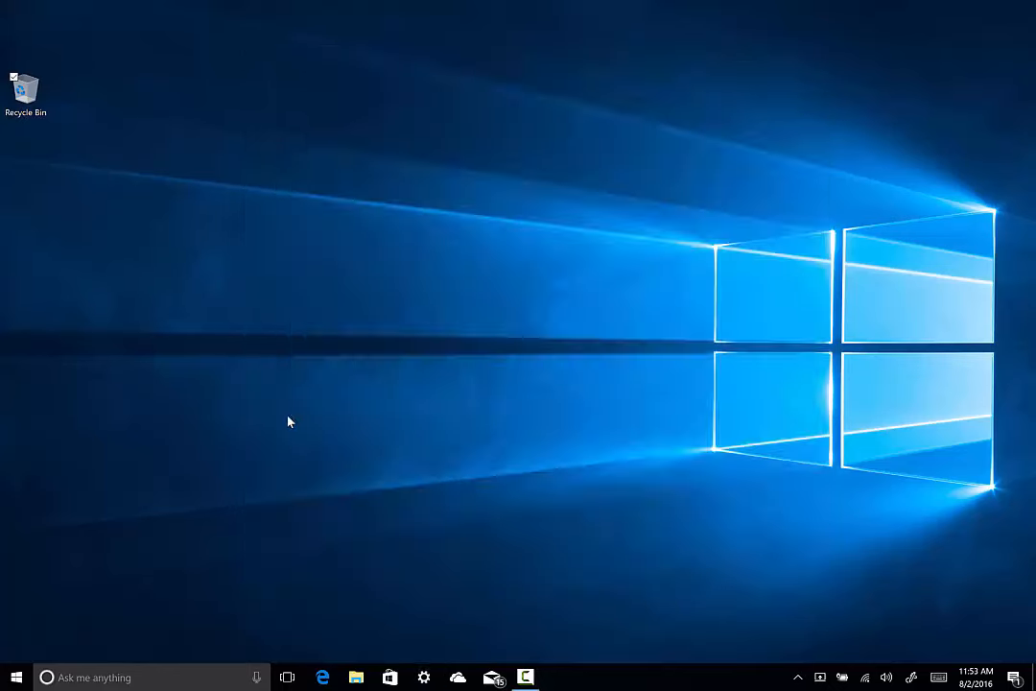
Open Start in full-screen mode with live tiles spread across the display
{"action": "left_click", "coordinate": [15, 676]}
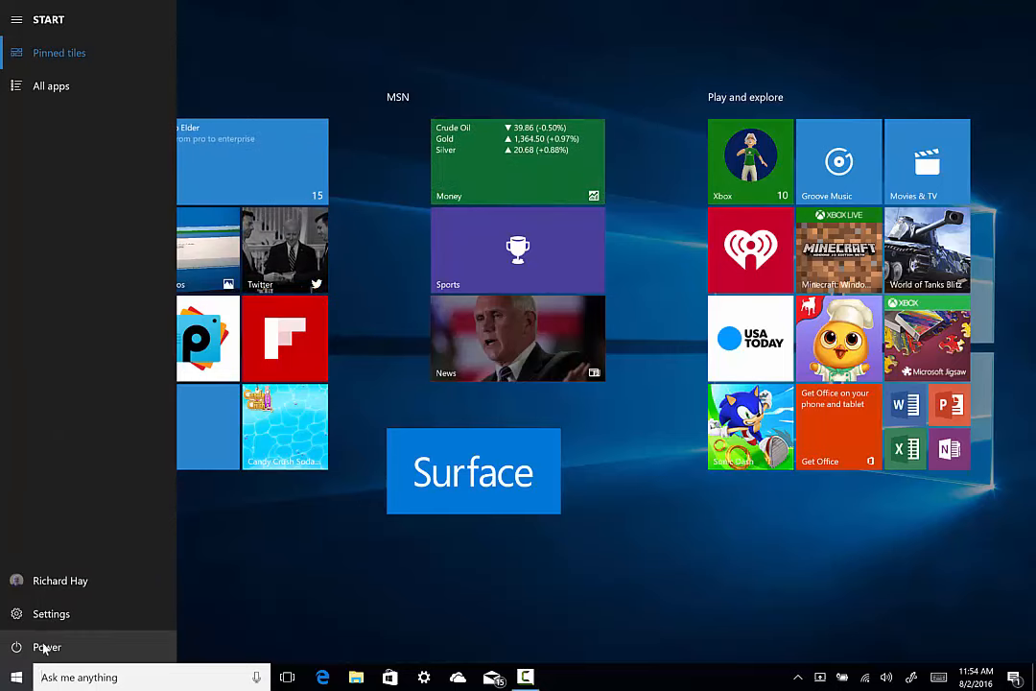
{"action": "mouse_move", "coordinate": [96, 128]}
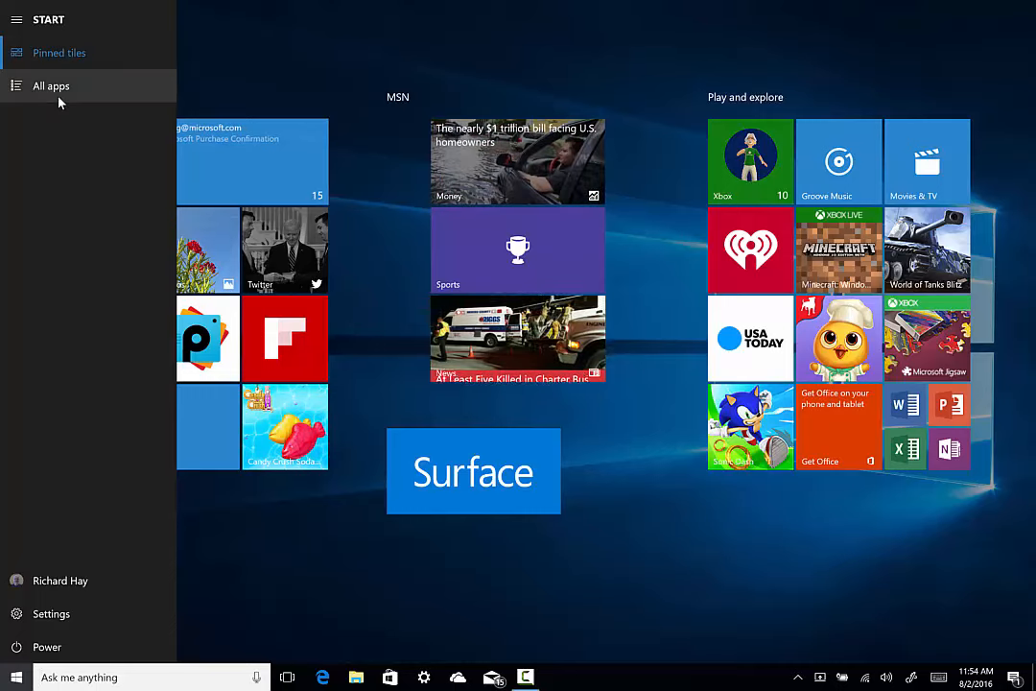
Show the full-screen all-apps list, scroll to F–V and bring up OneDrive's extra options
{"action": "left_click", "coordinate": [50, 84]}
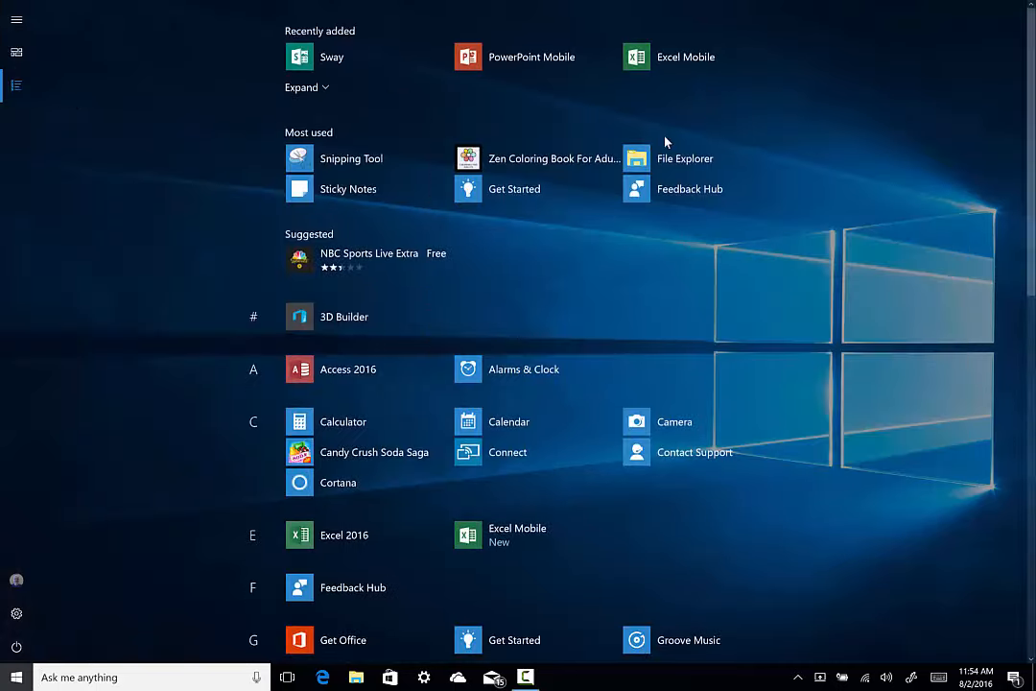
{"action": "mouse_move", "coordinate": [840, 190]}
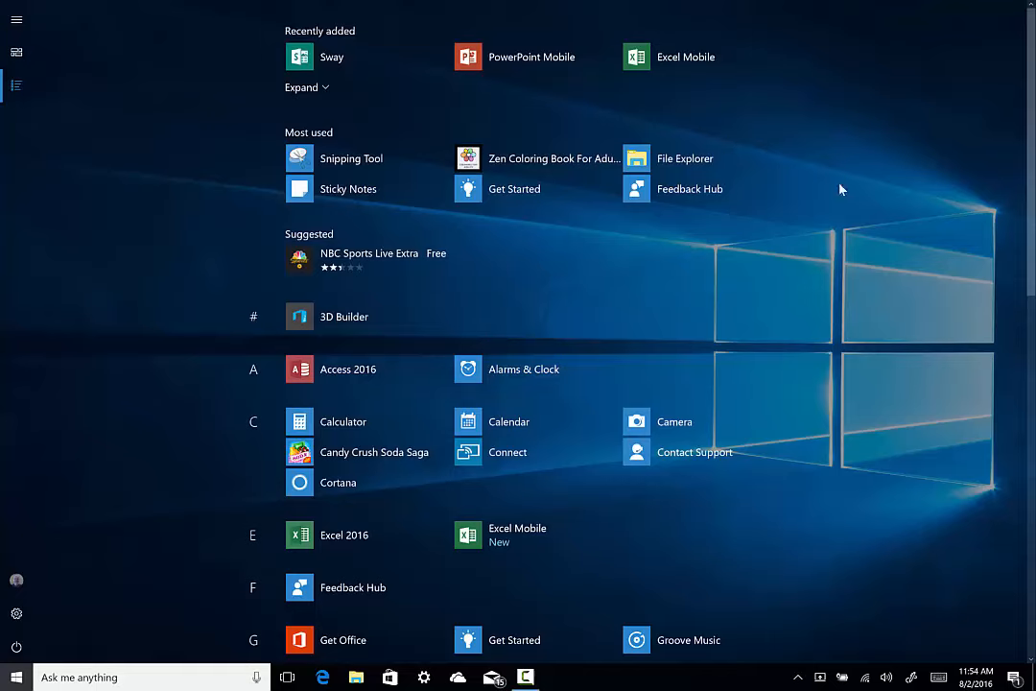
{"action": "scroll", "scroll_direction": "down", "scroll_amount": 3}
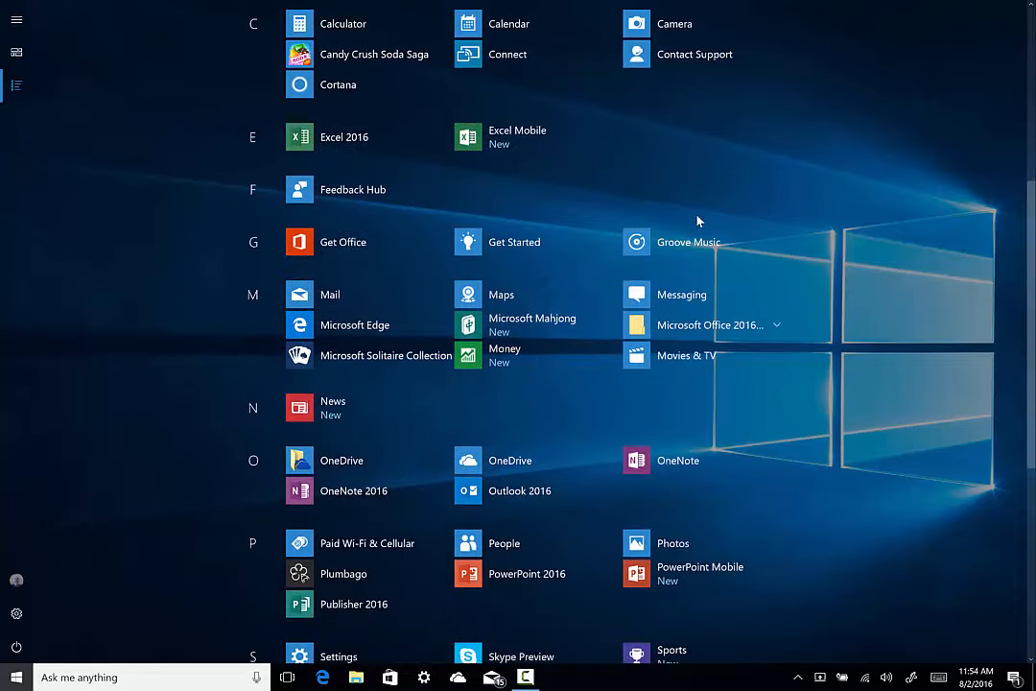
{"action": "mouse_move", "coordinate": [253, 303]}
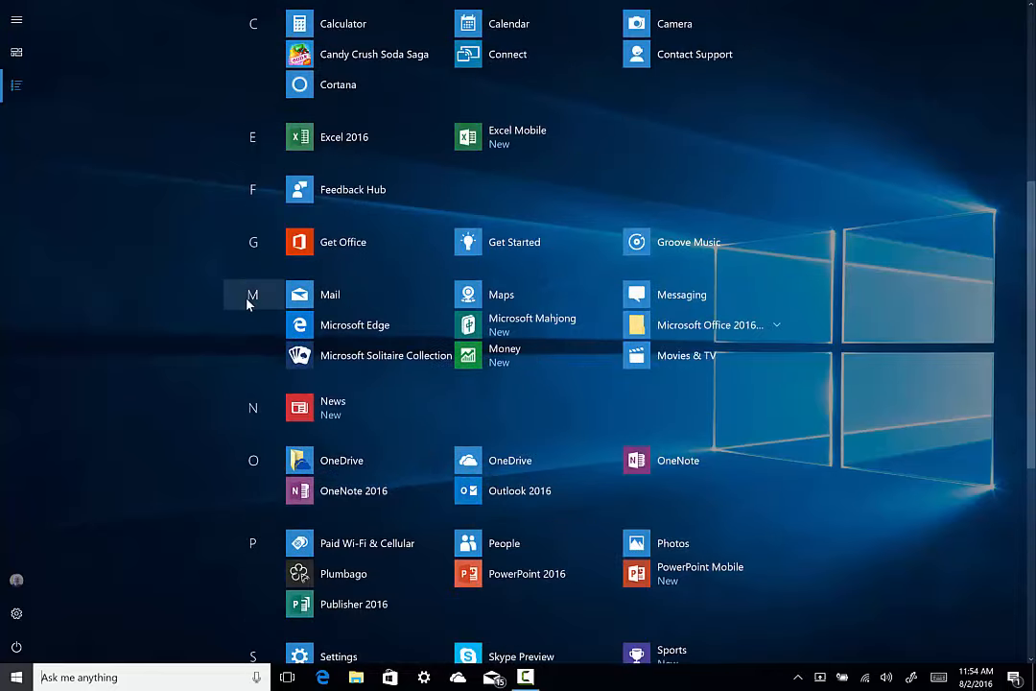
{"action": "left_click", "coordinate": [254, 296]}
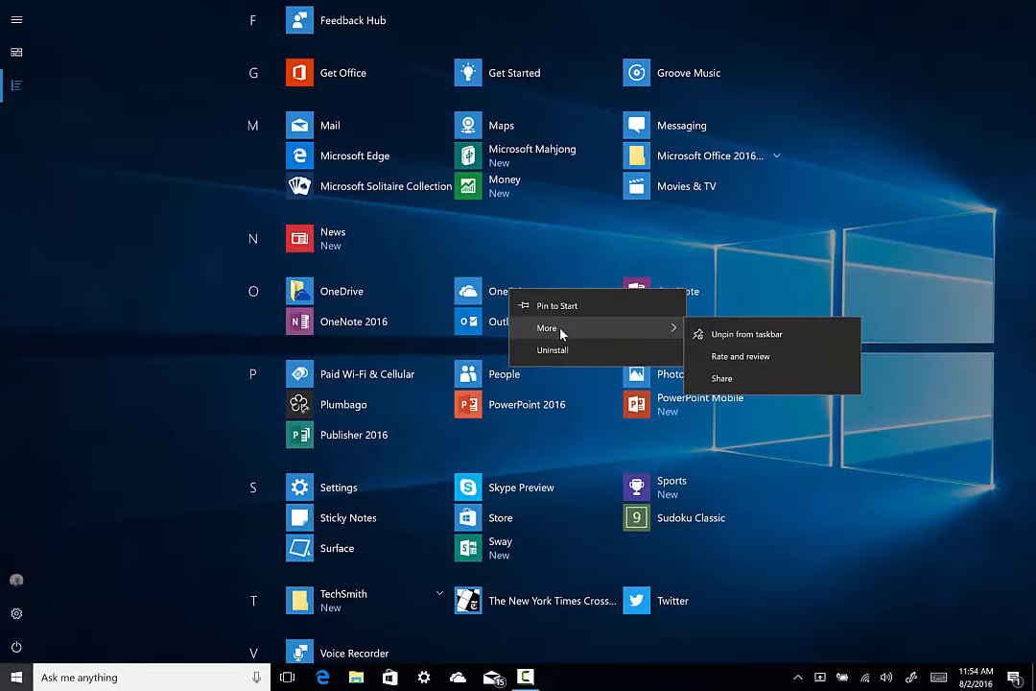
{"action": "mouse_move", "coordinate": [908, 177]}
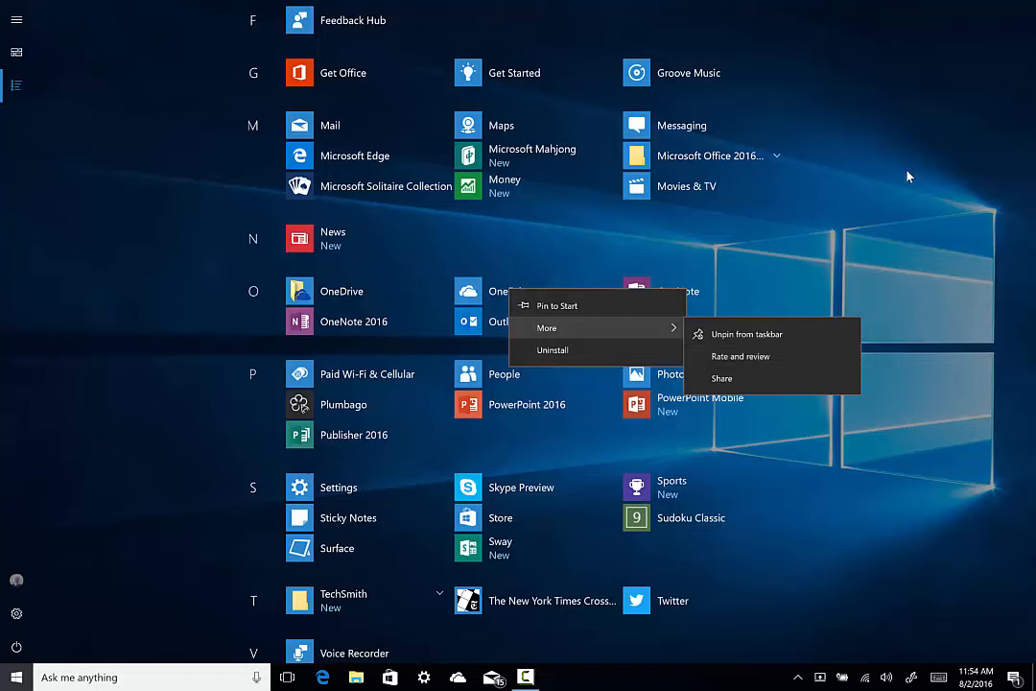
{"action": "mouse_move", "coordinate": [830, 225]}
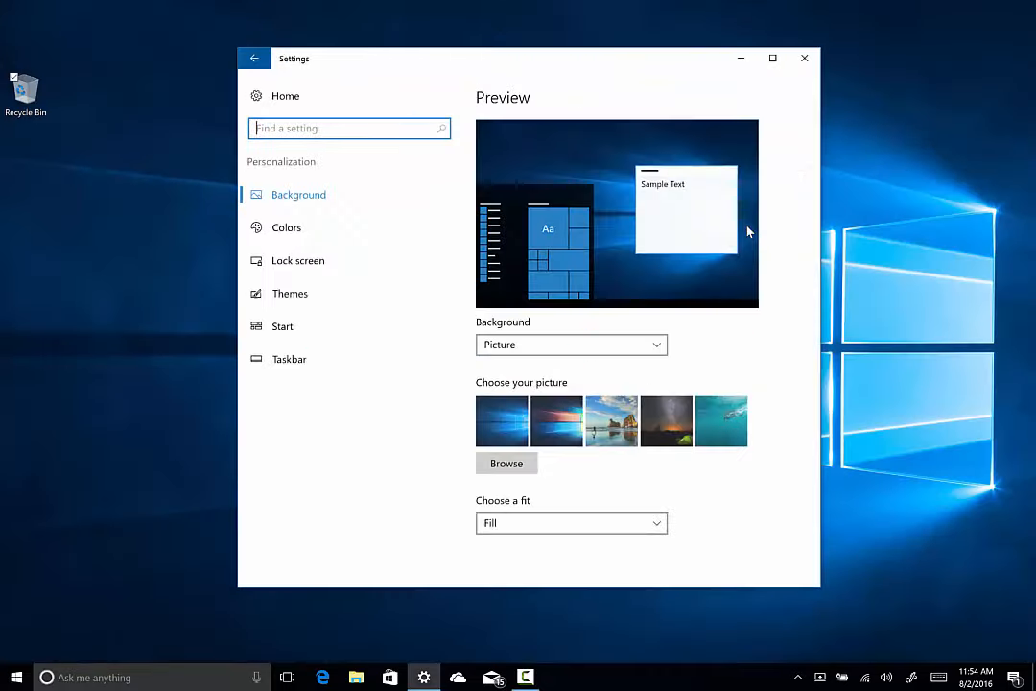
Turn off full-screen Start in Personalization settings and close the Settings window
{"action": "left_click", "coordinate": [282, 326]}
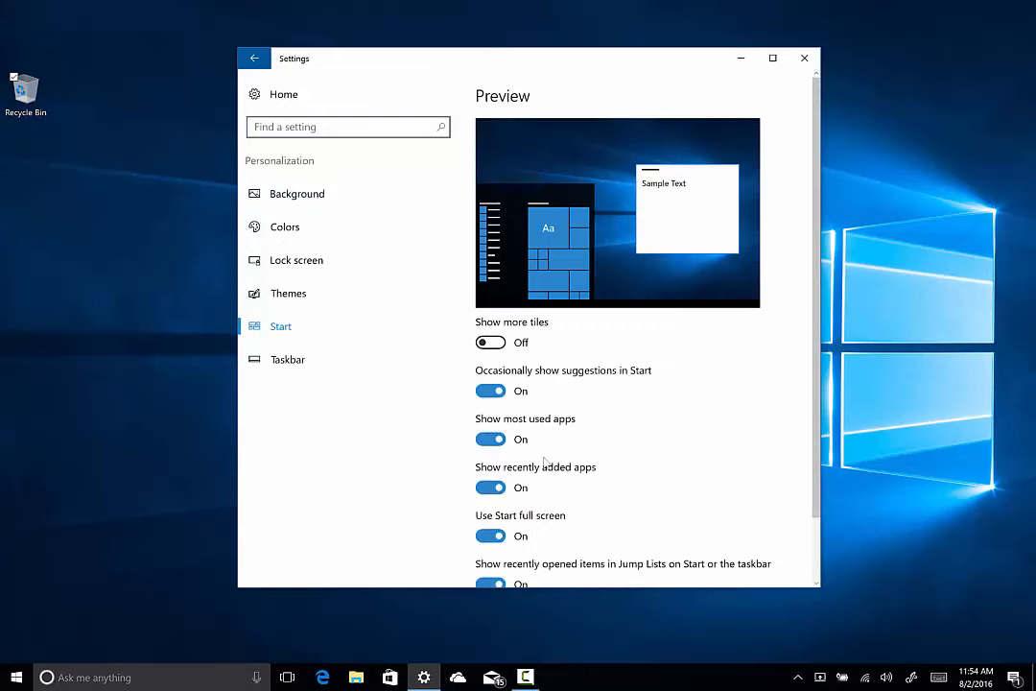
{"action": "left_click", "coordinate": [490, 535]}
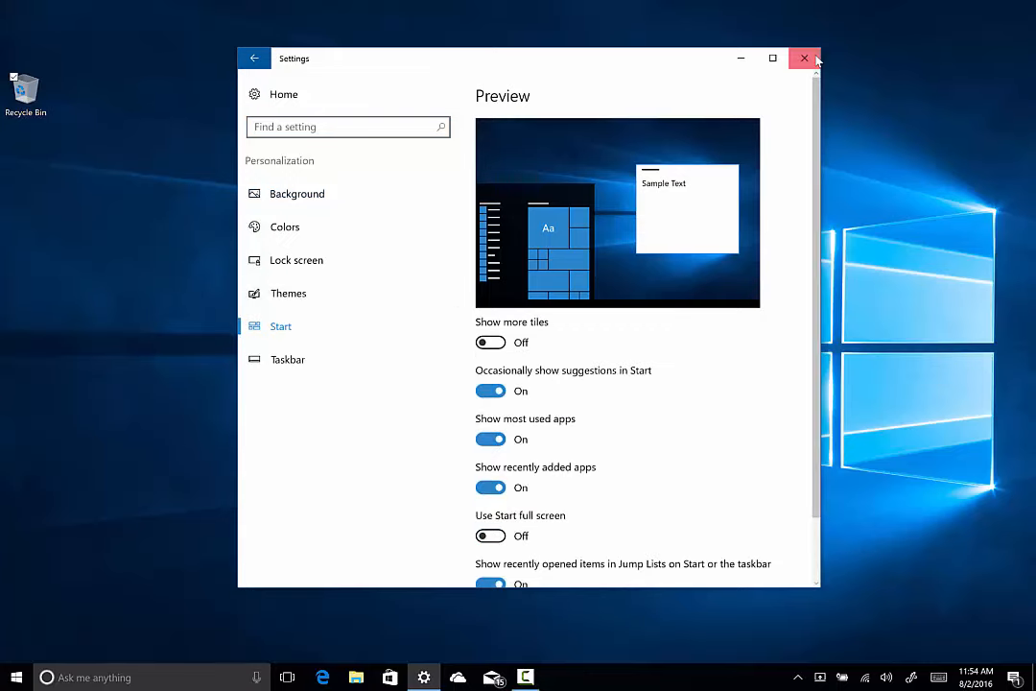
{"action": "left_click", "coordinate": [806, 58]}
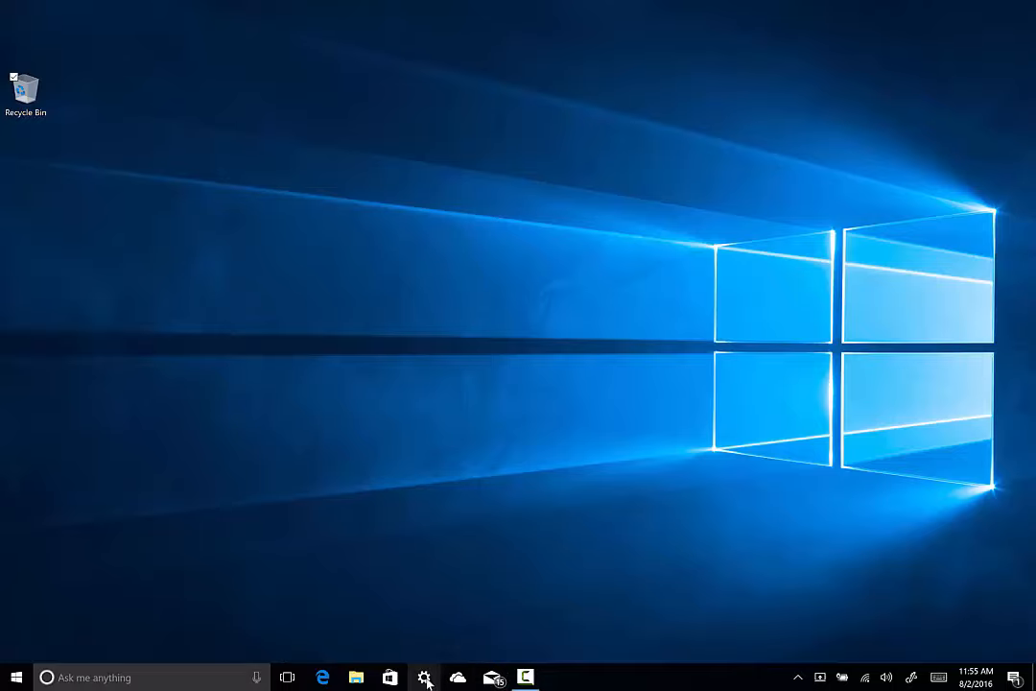
{"action": "left_click", "coordinate": [426, 676]}
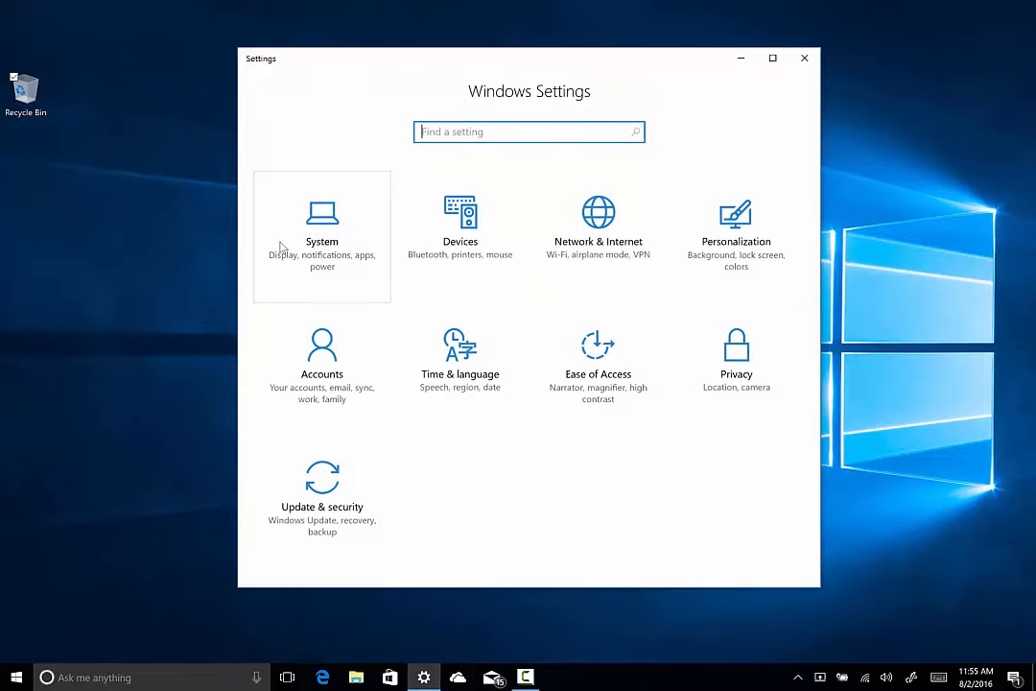
{"action": "left_click", "coordinate": [323, 231]}
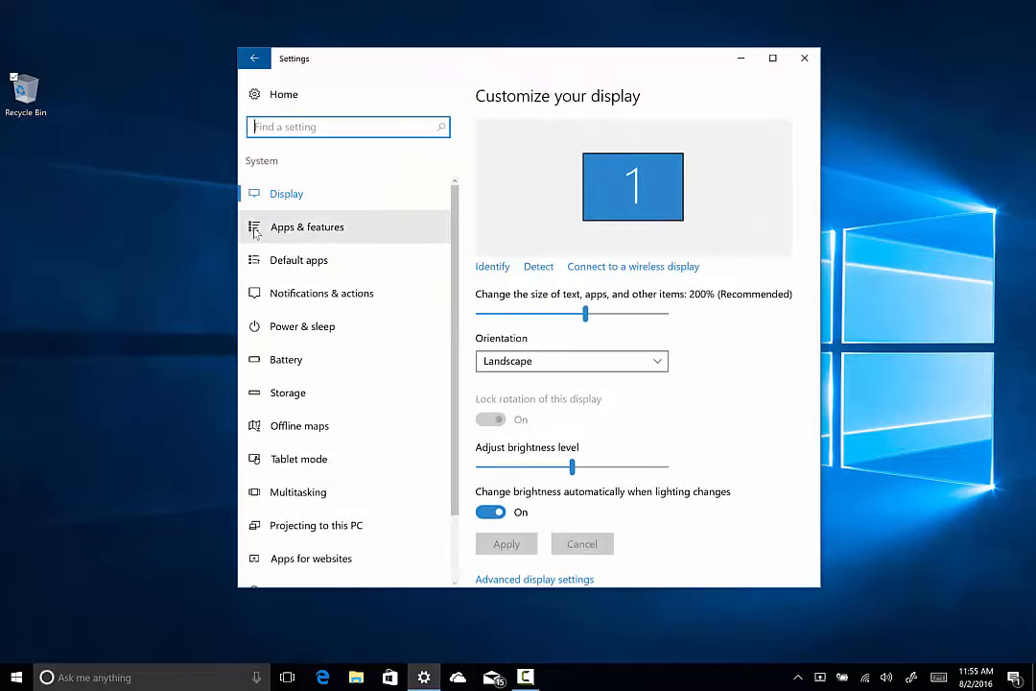
{"action": "mouse_move", "coordinate": [299, 459]}
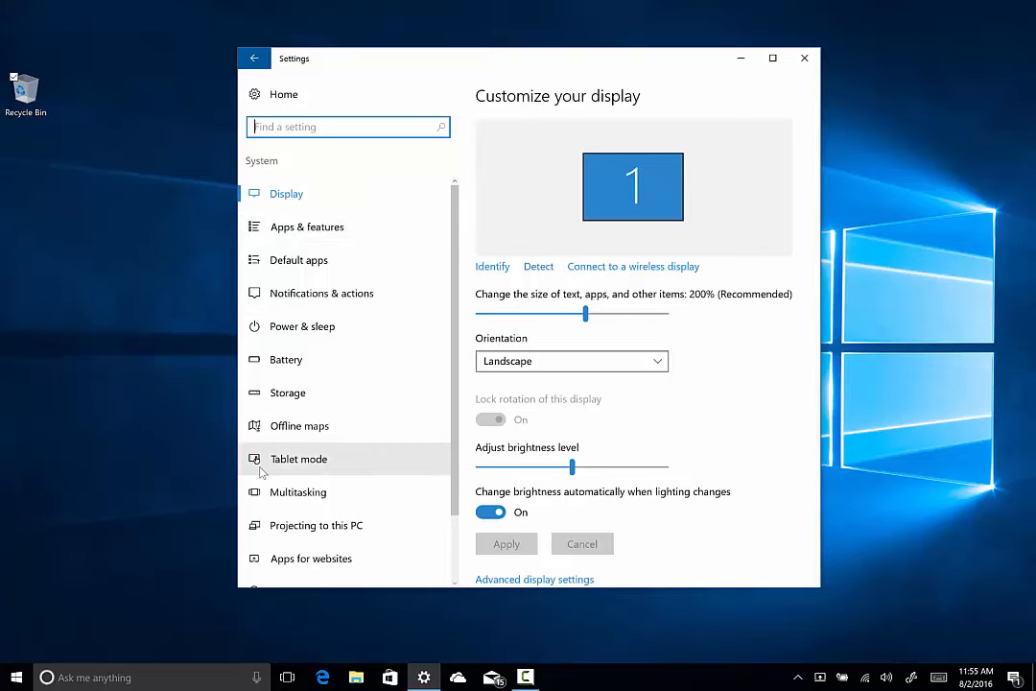
{"action": "left_click", "coordinate": [300, 459]}
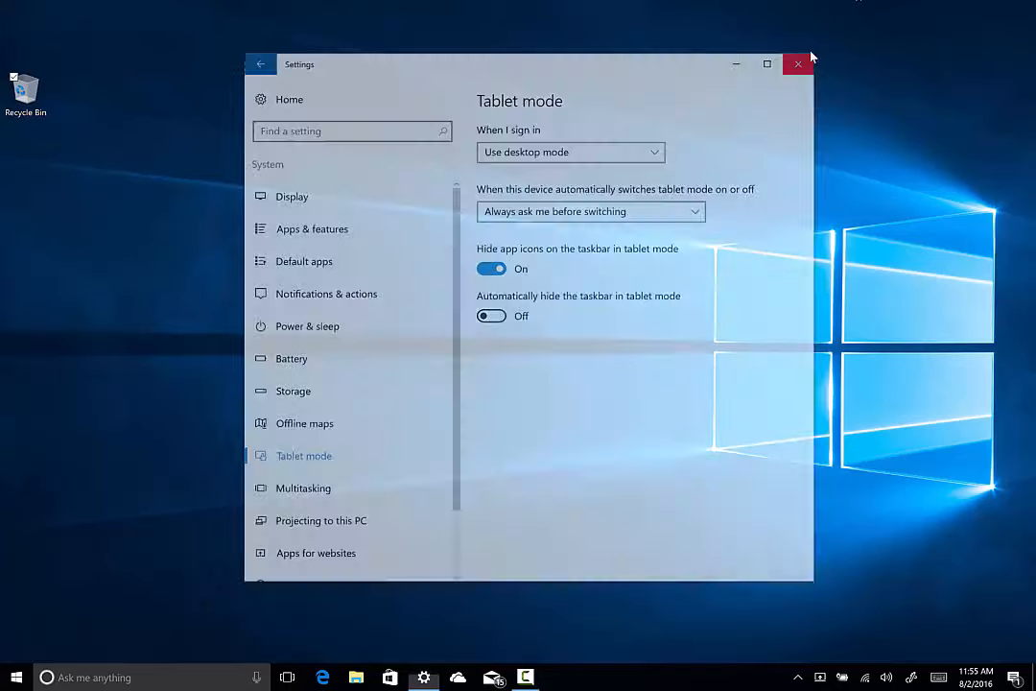
{"action": "left_click", "coordinate": [798, 61]}
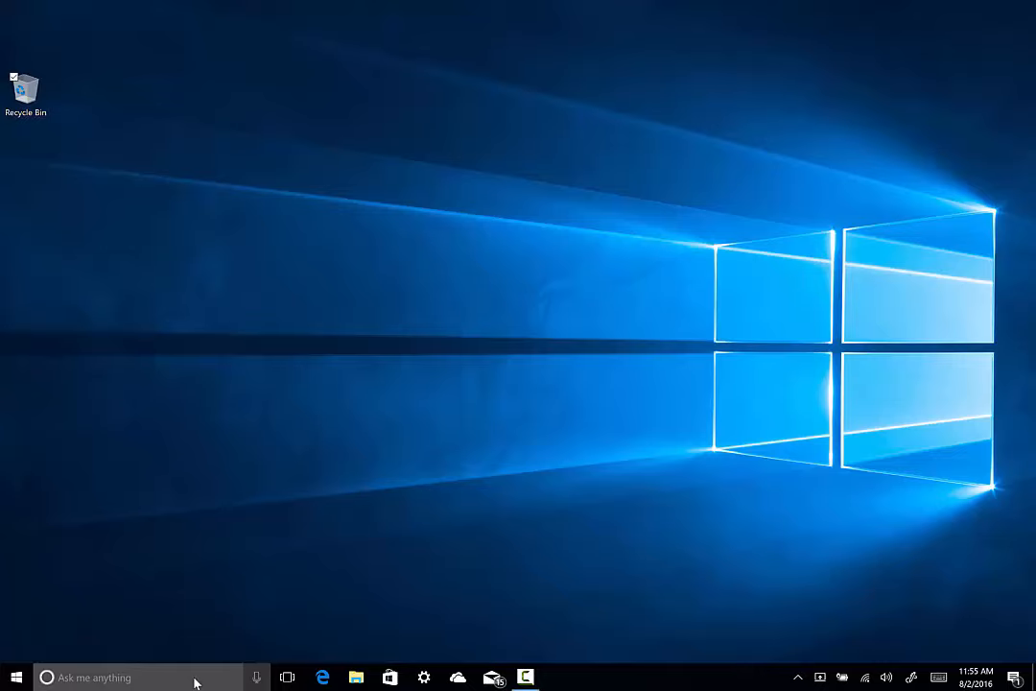
{"action": "left_click", "coordinate": [125, 677]}
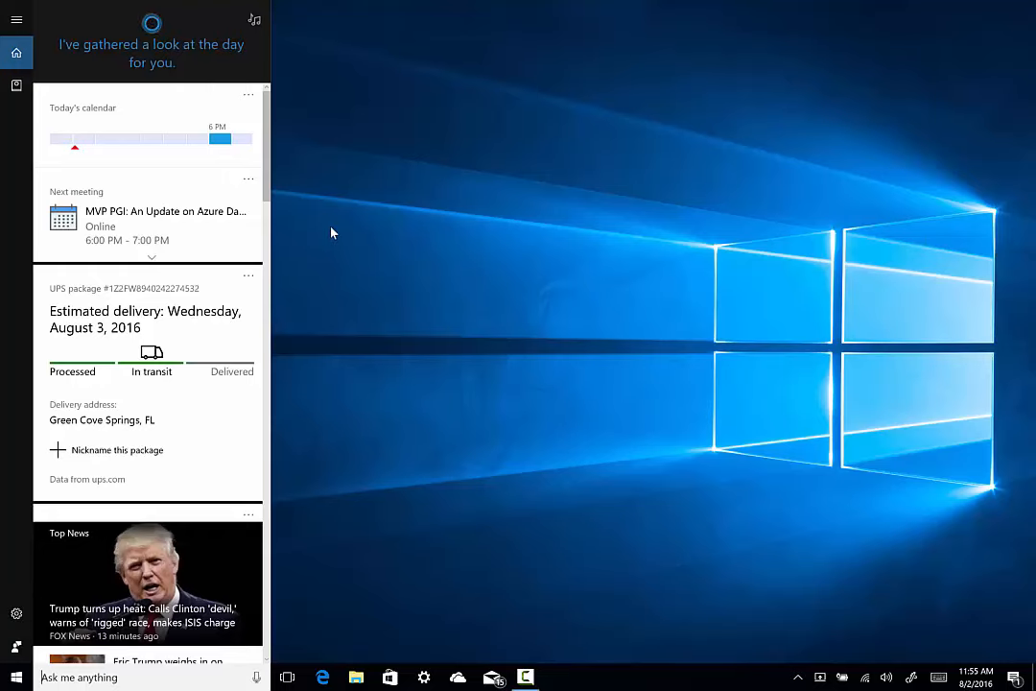
{"action": "mouse_move", "coordinate": [394, 213]}
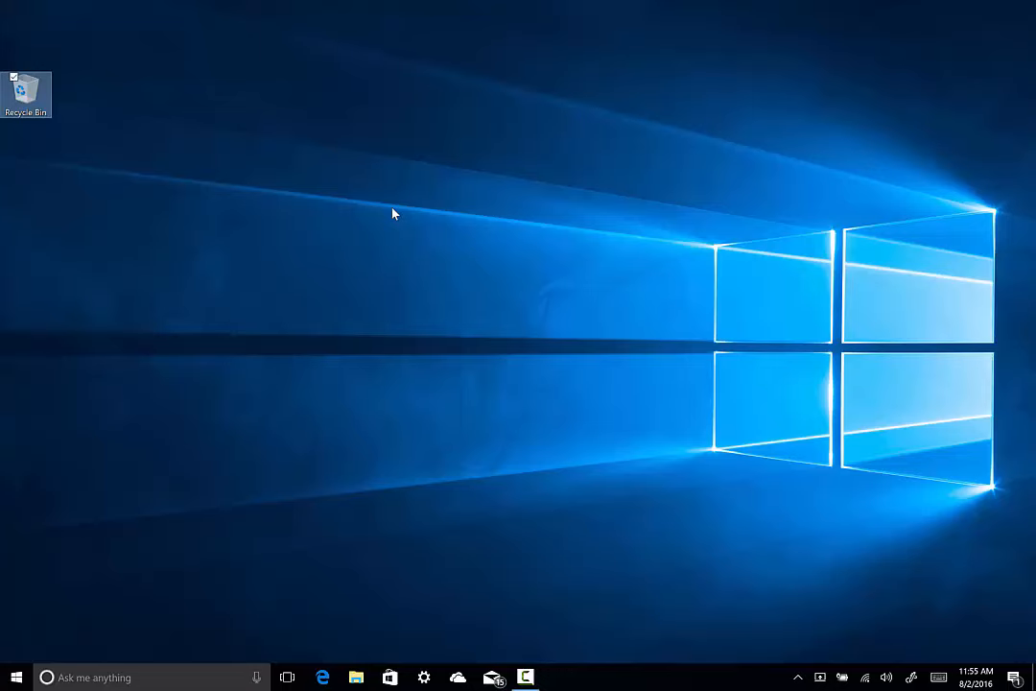
{"action": "mouse_move", "coordinate": [292, 675]}
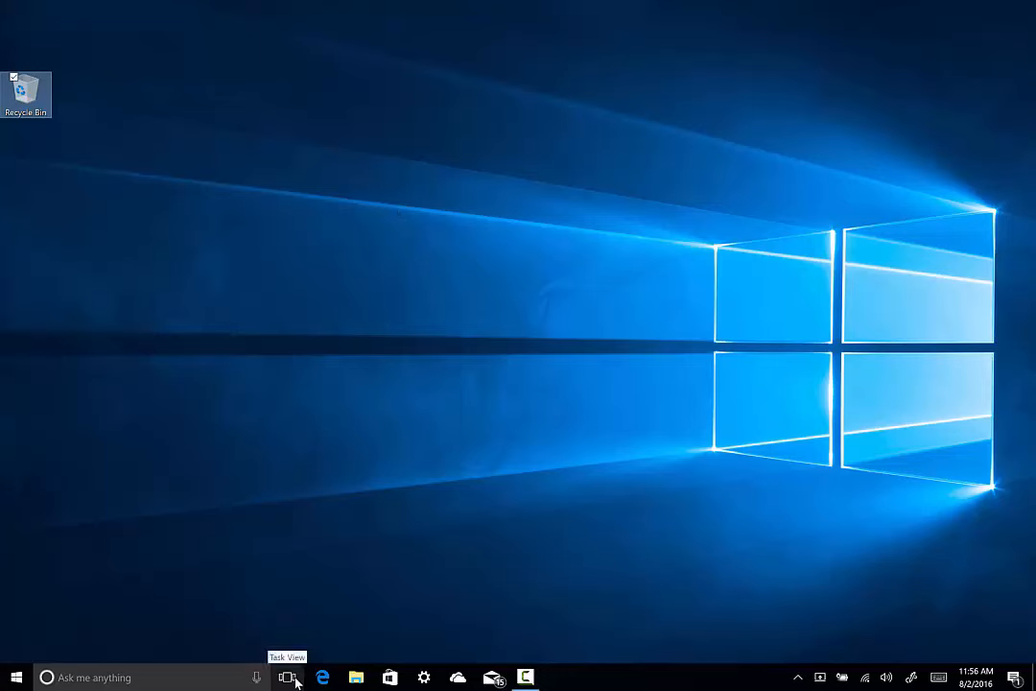
Check the taskbar options, then open Task View showing Desktop 1 and Desktop 2
{"action": "right_click", "coordinate": [295, 676]}
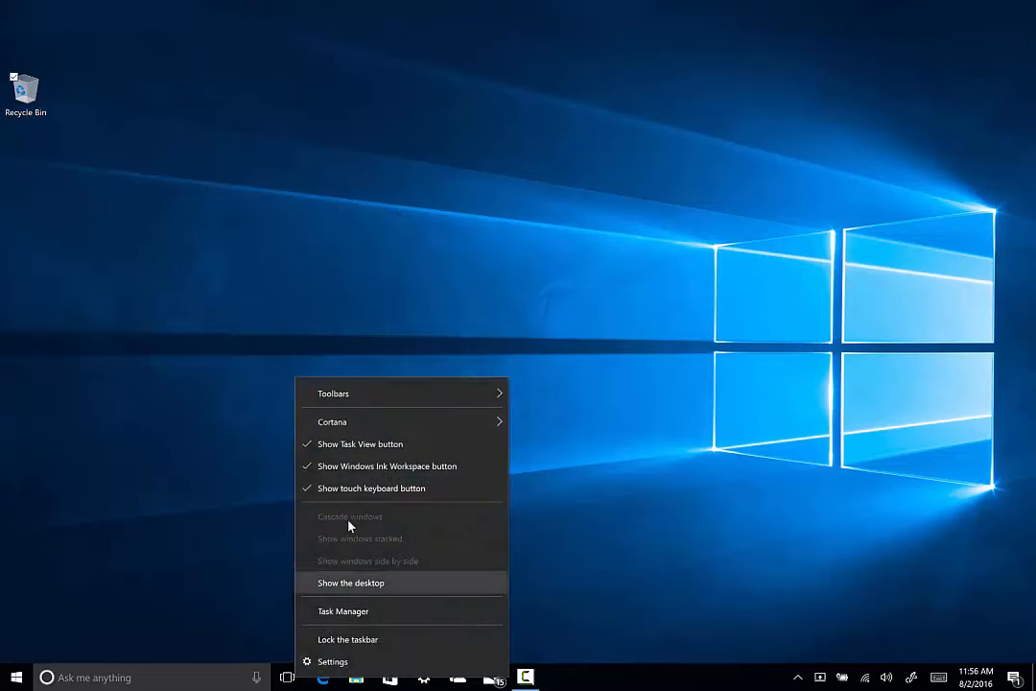
{"action": "mouse_move", "coordinate": [366, 451]}
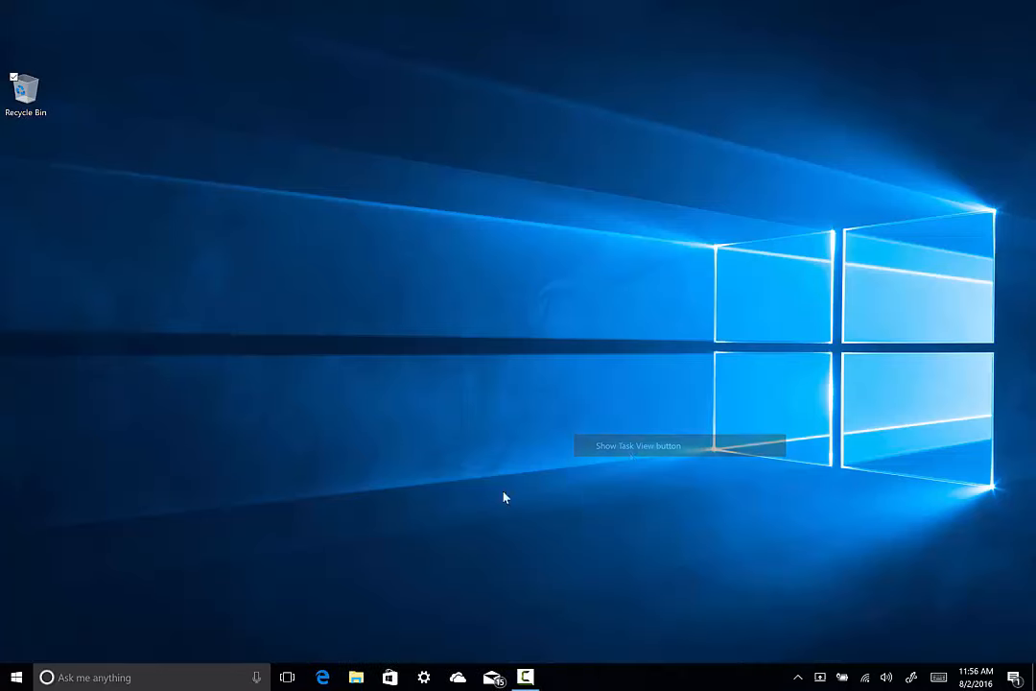
{"action": "left_click", "coordinate": [288, 677]}
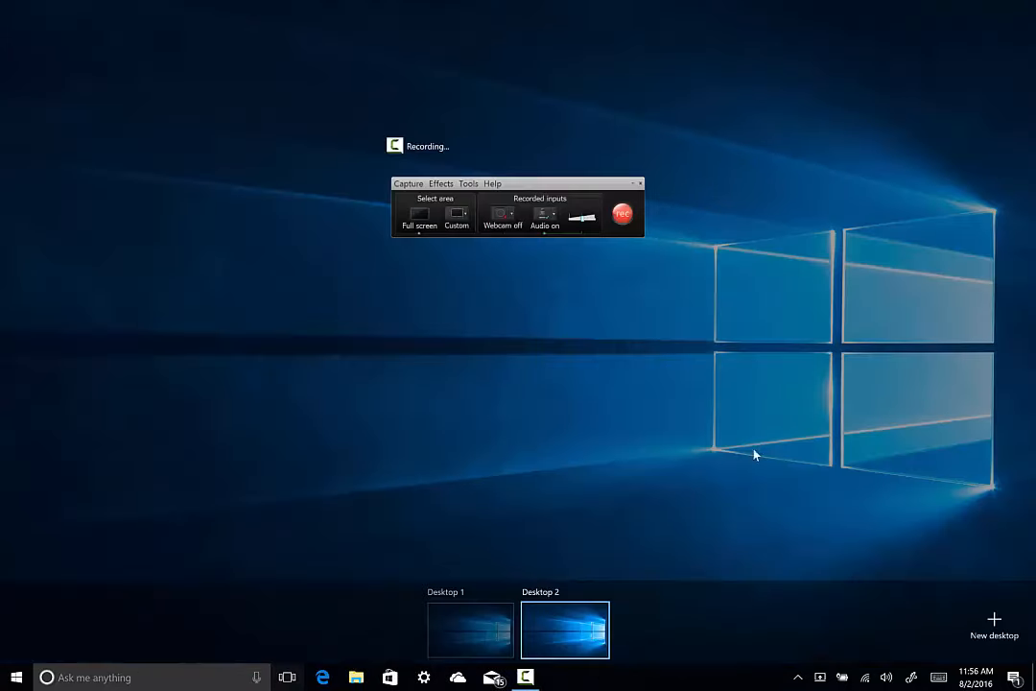
{"action": "mouse_move", "coordinate": [996, 641]}
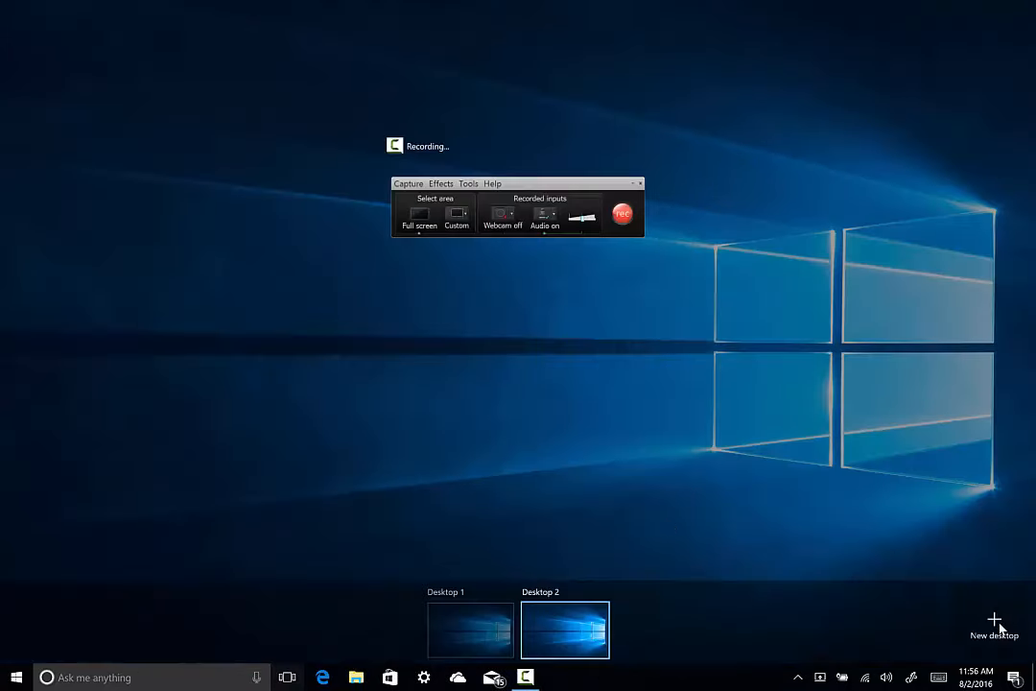
Create a third virtual desktop and launch File Explorer on it
{"action": "left_click", "coordinate": [994, 618]}
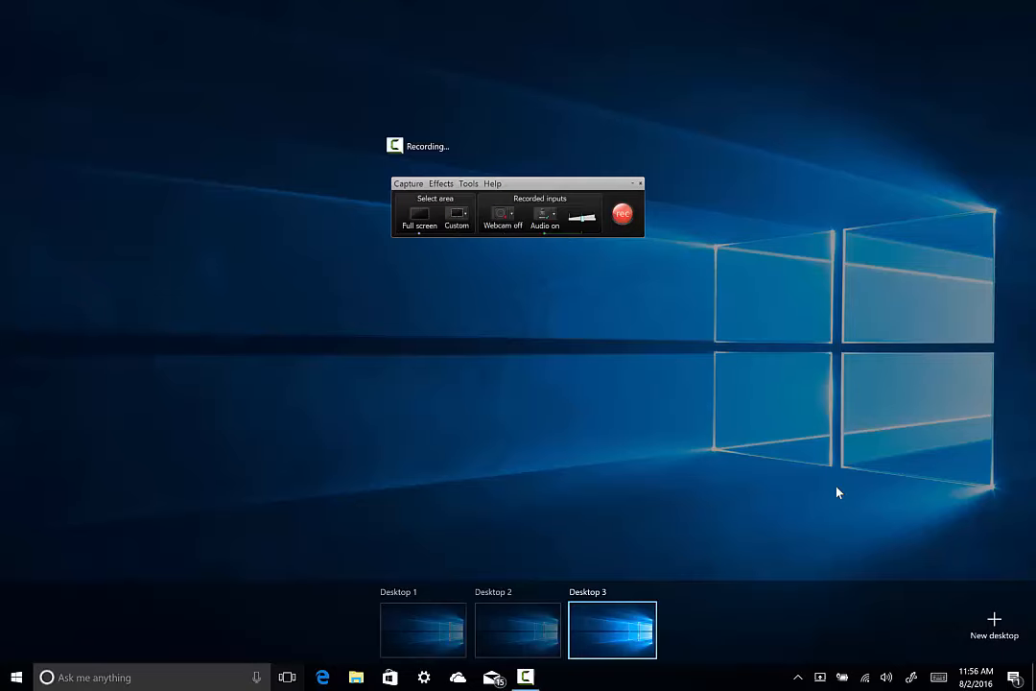
{"action": "mouse_move", "coordinate": [814, 493]}
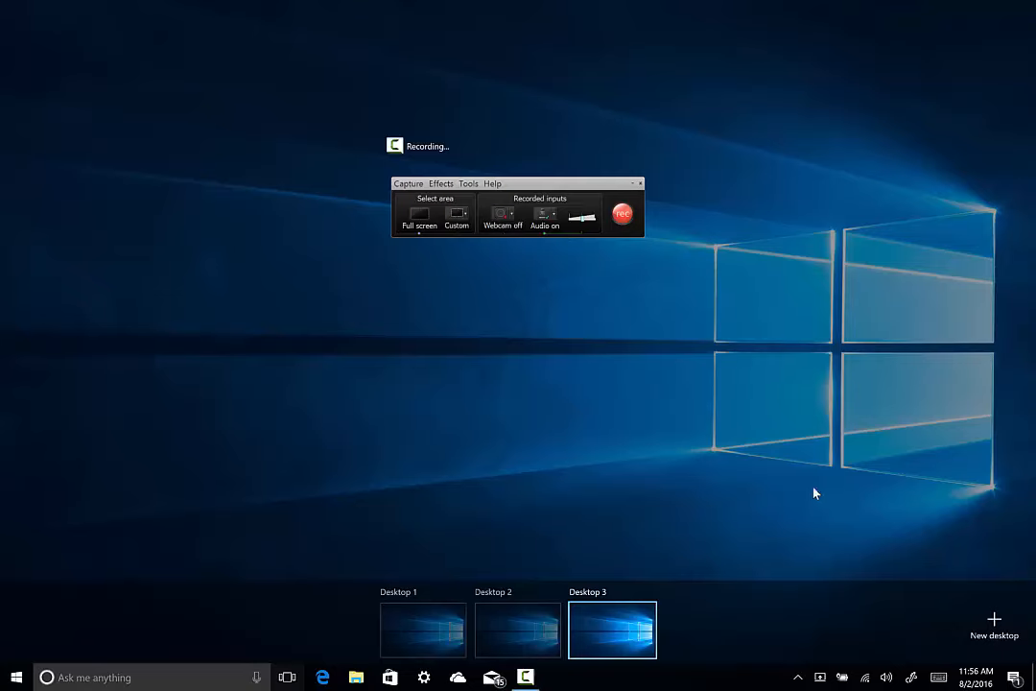
{"action": "mouse_move", "coordinate": [668, 508]}
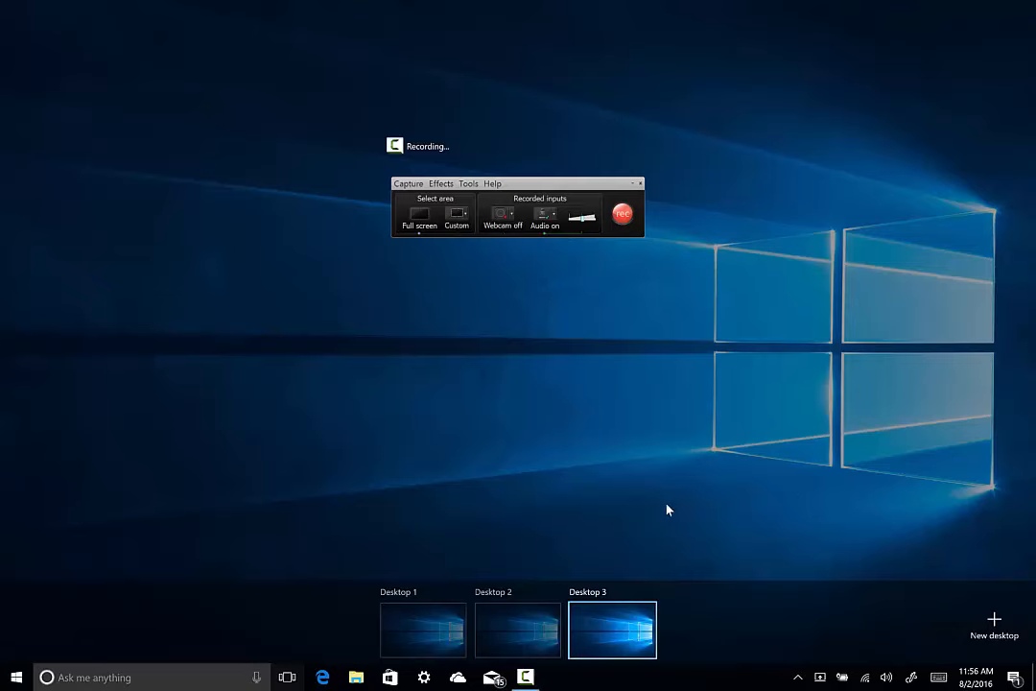
{"action": "mouse_move", "coordinate": [355, 680]}
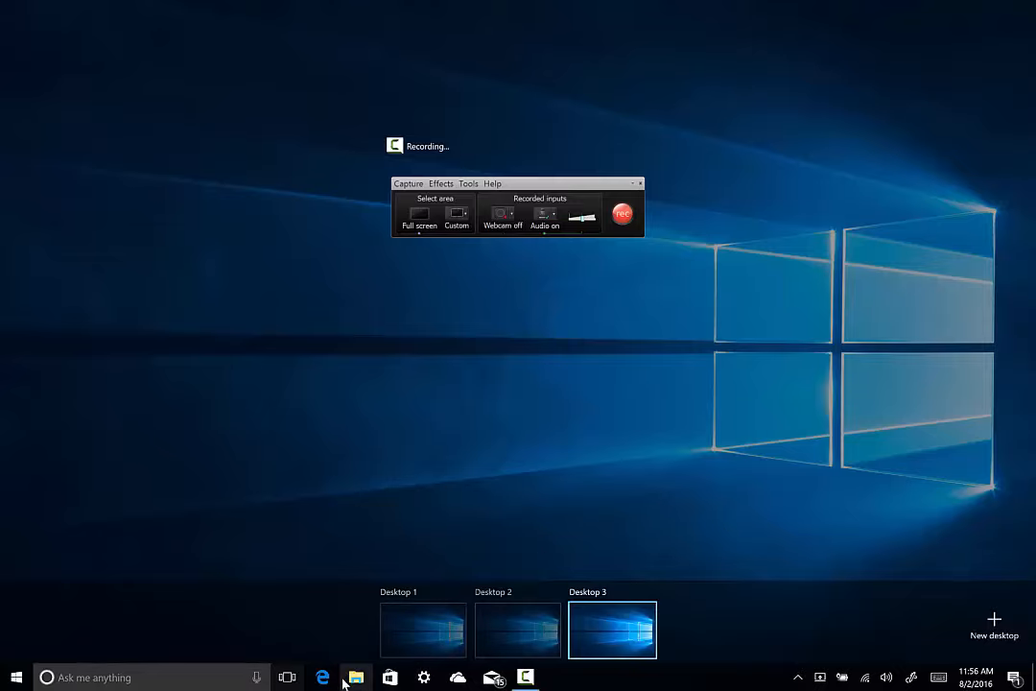
{"action": "left_click", "coordinate": [357, 675]}
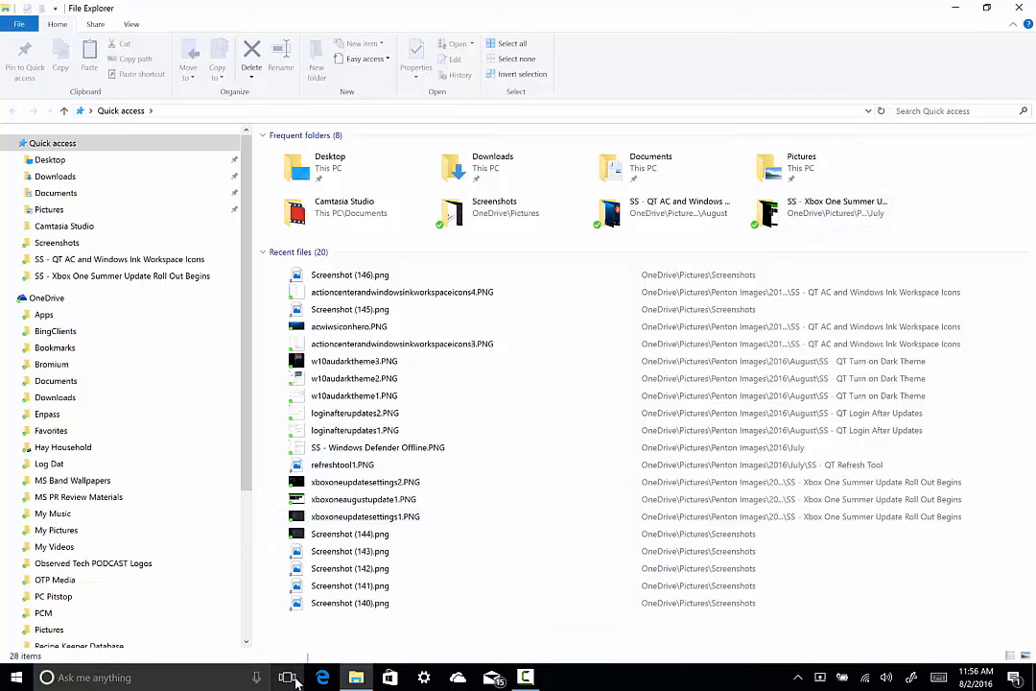
Set File Explorer to show on all desktops, then hide it to reveal the empty desktop
{"action": "left_click", "coordinate": [292, 677]}
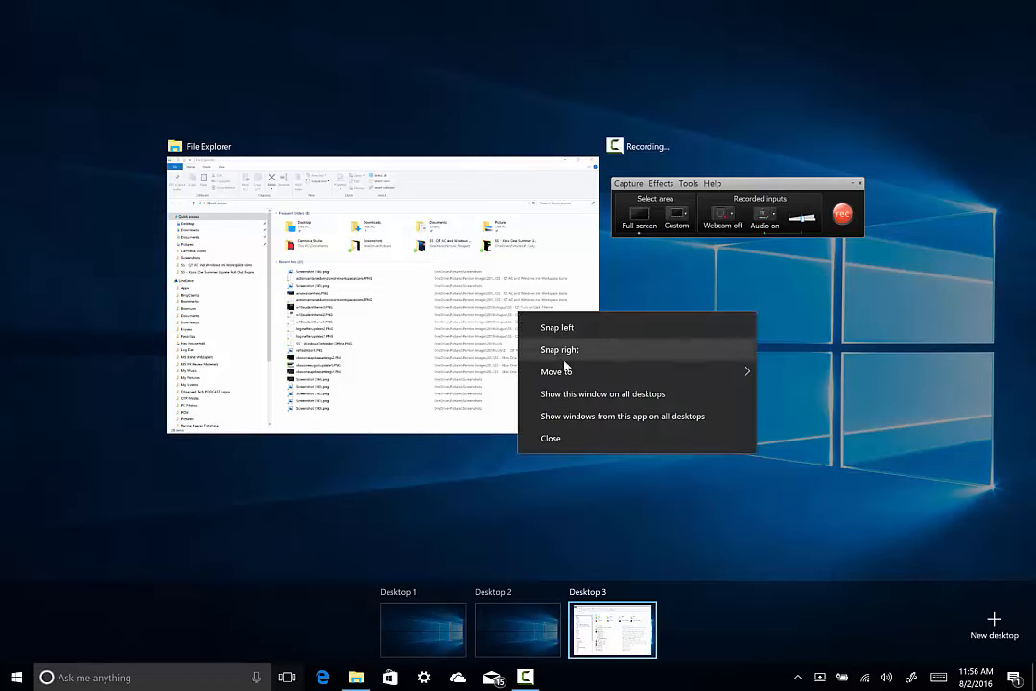
{"action": "mouse_move", "coordinate": [557, 372]}
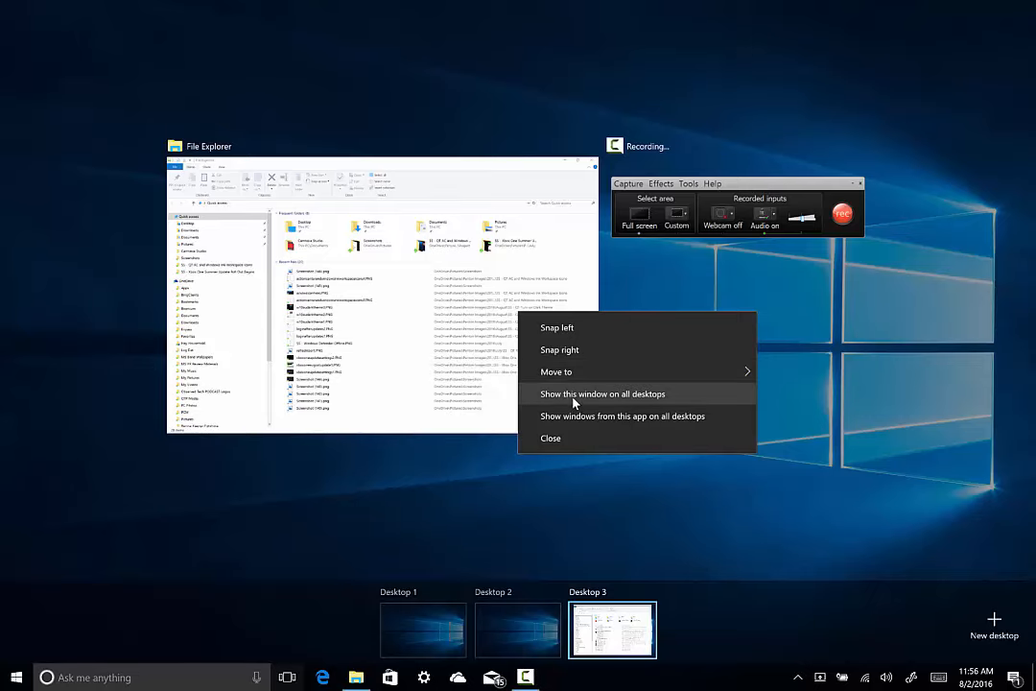
{"action": "left_click", "coordinate": [603, 394]}
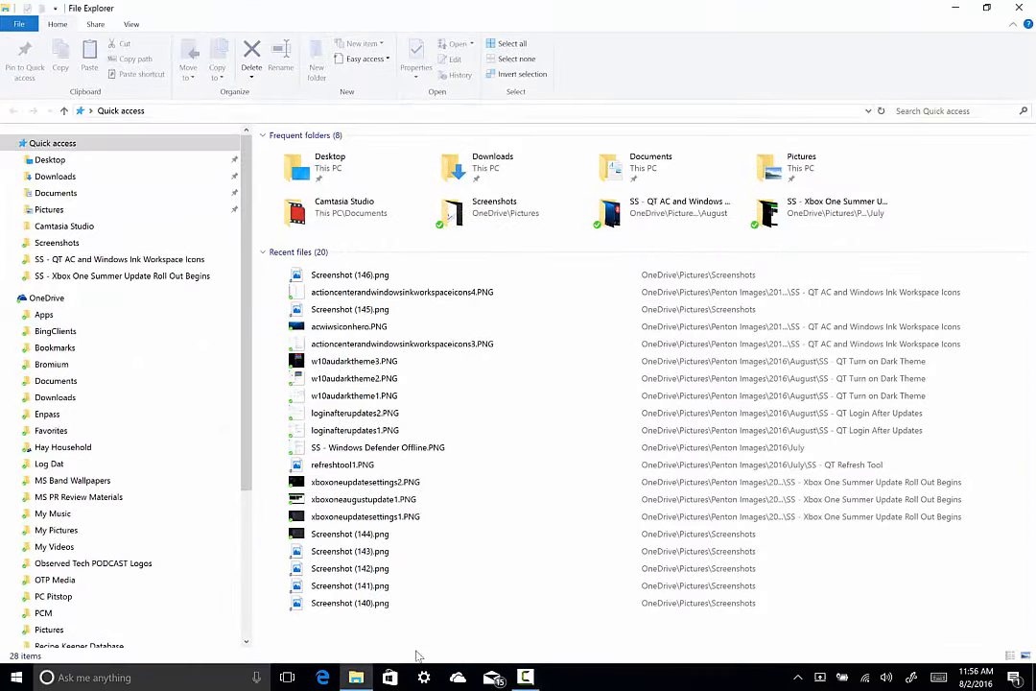
{"action": "left_click", "coordinate": [290, 678]}
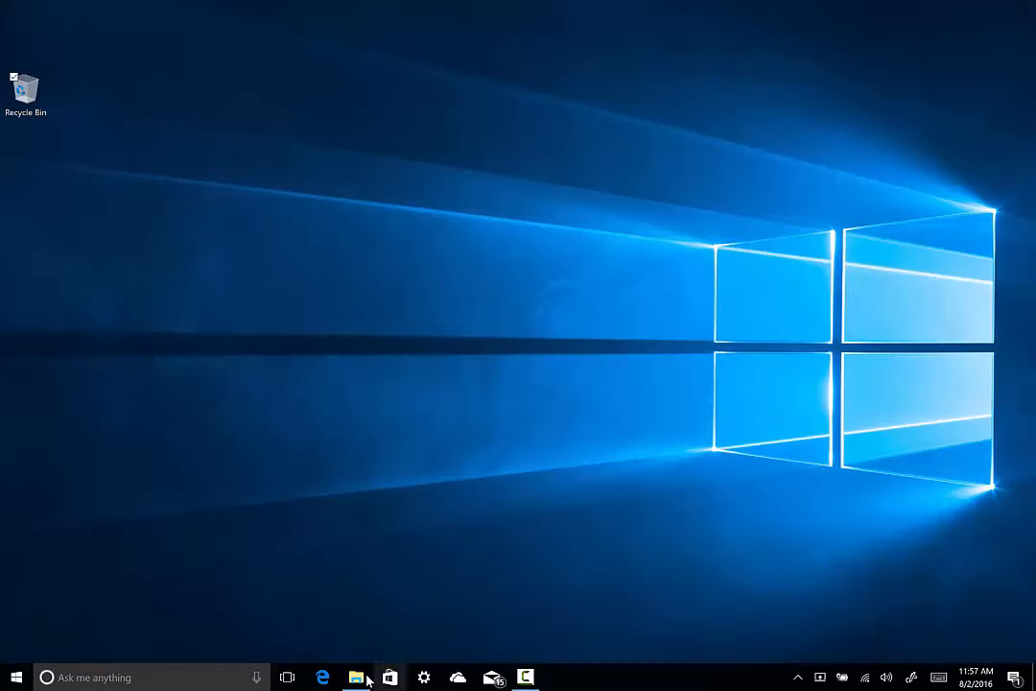
Open Task View showing Desktop 2 with its File Explorer window
{"action": "left_click", "coordinate": [359, 678]}
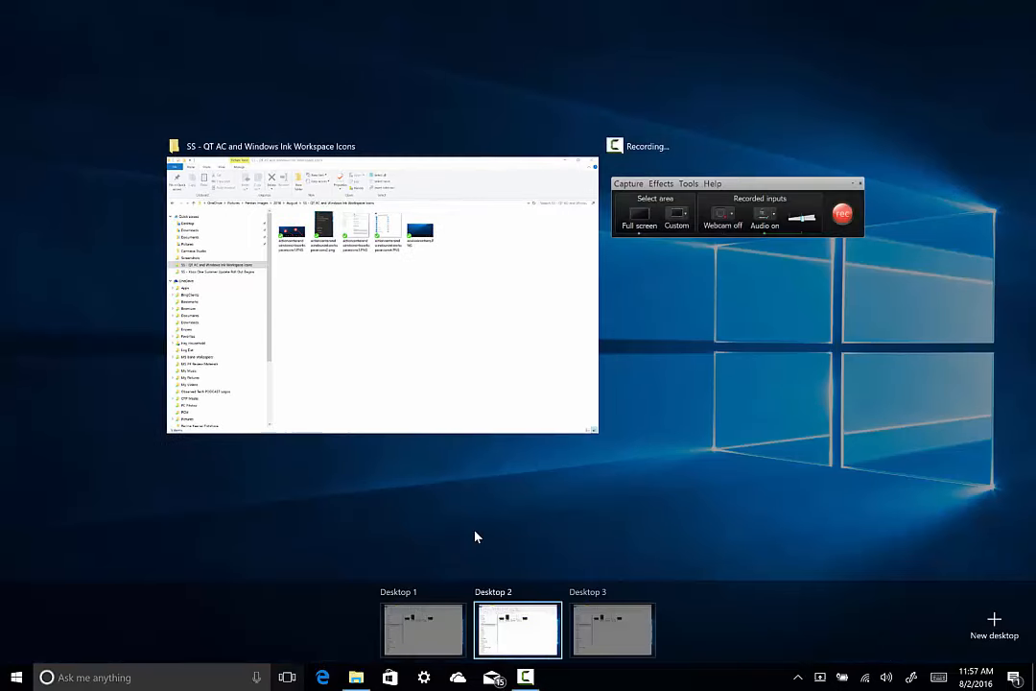
{"action": "mouse_move", "coordinate": [653, 591]}
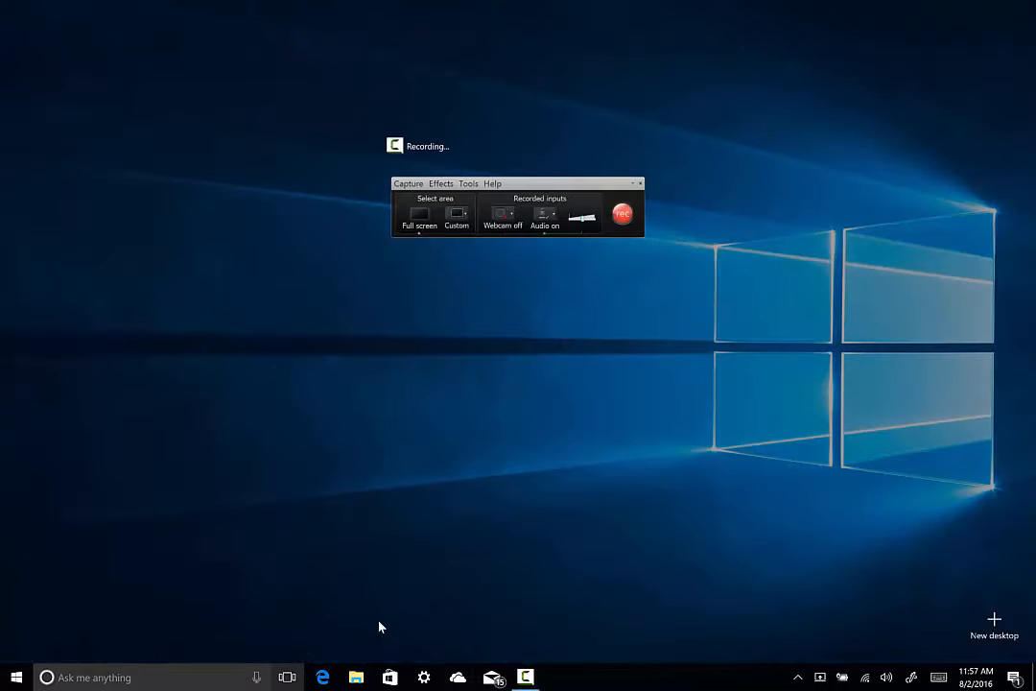
{"action": "mouse_move", "coordinate": [609, 426]}
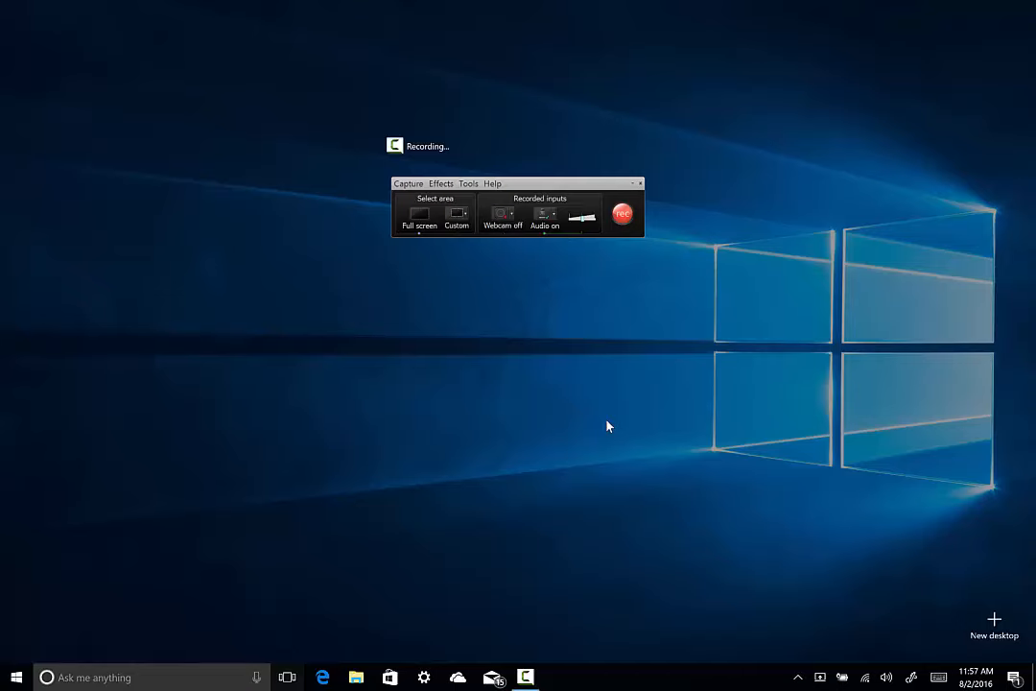
{"action": "mouse_move", "coordinate": [773, 286]}
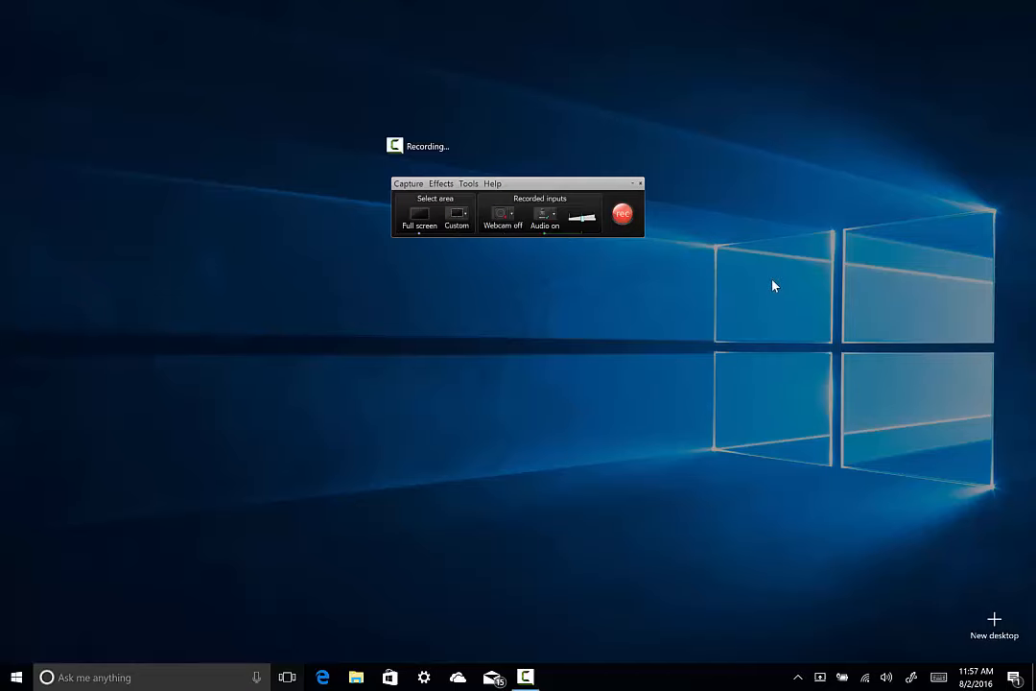
{"action": "mouse_move", "coordinate": [760, 261]}
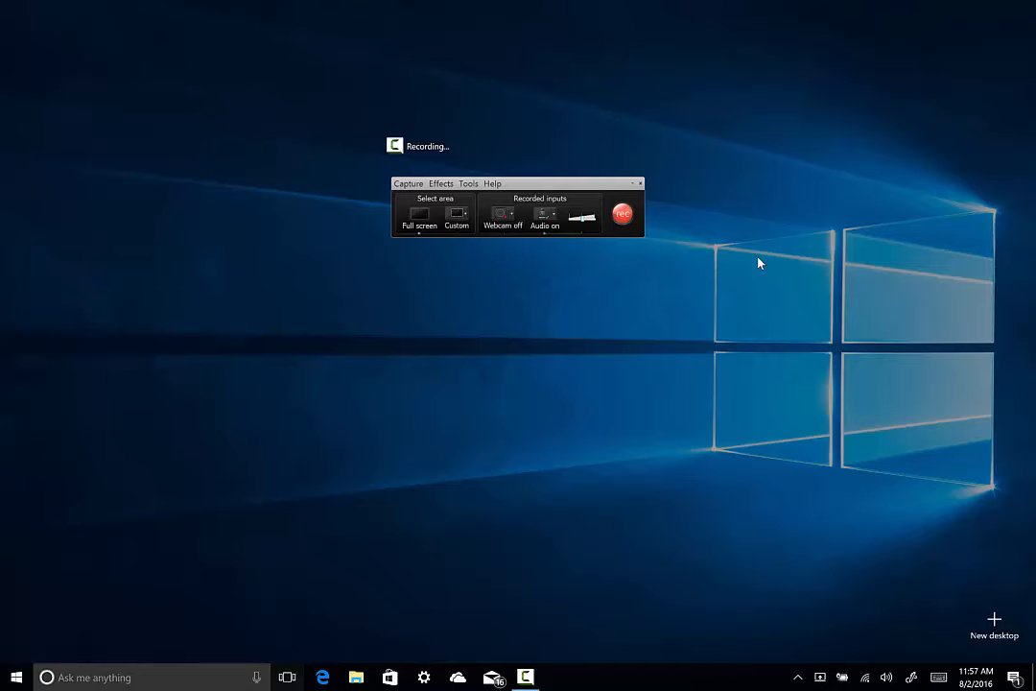
{"action": "mouse_move", "coordinate": [750, 8]}
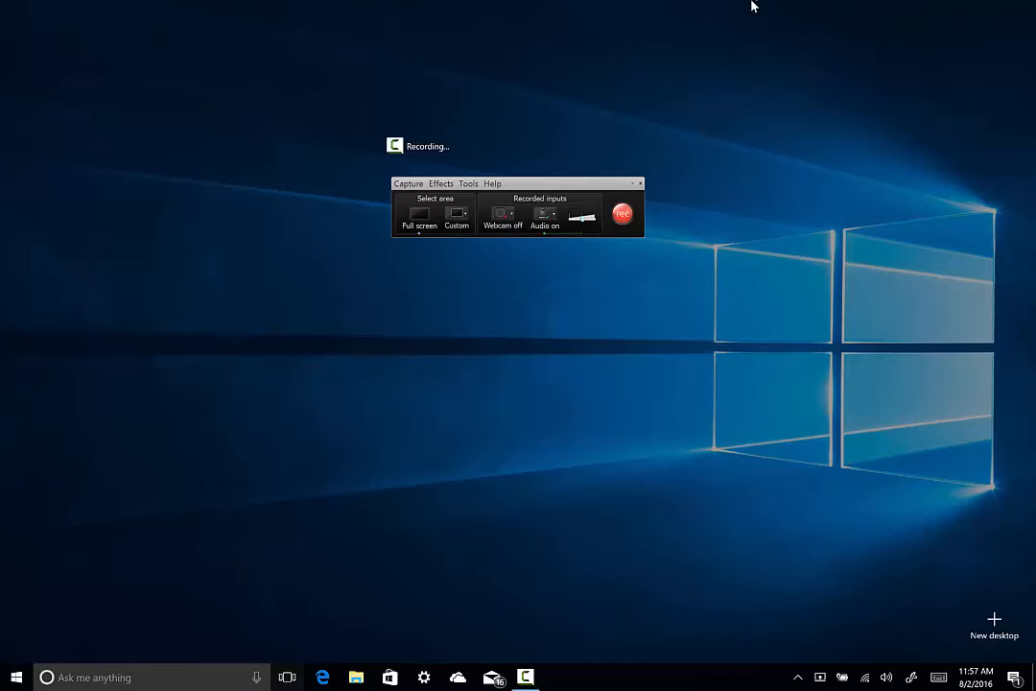
{"action": "mouse_move", "coordinate": [744, 543]}
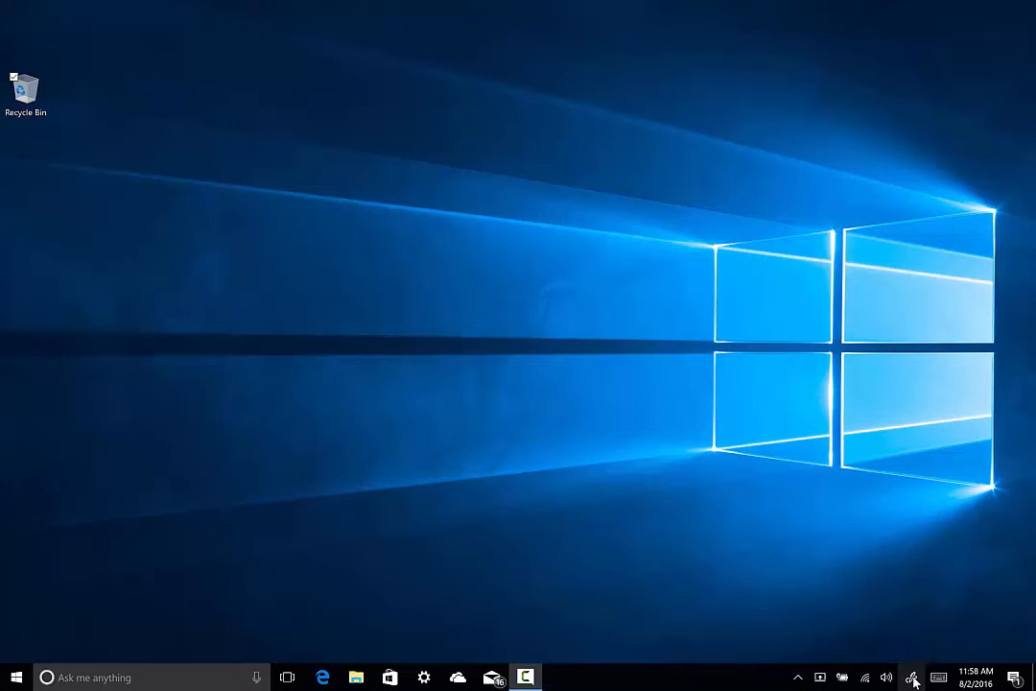
{"action": "right_click", "coordinate": [906, 678]}
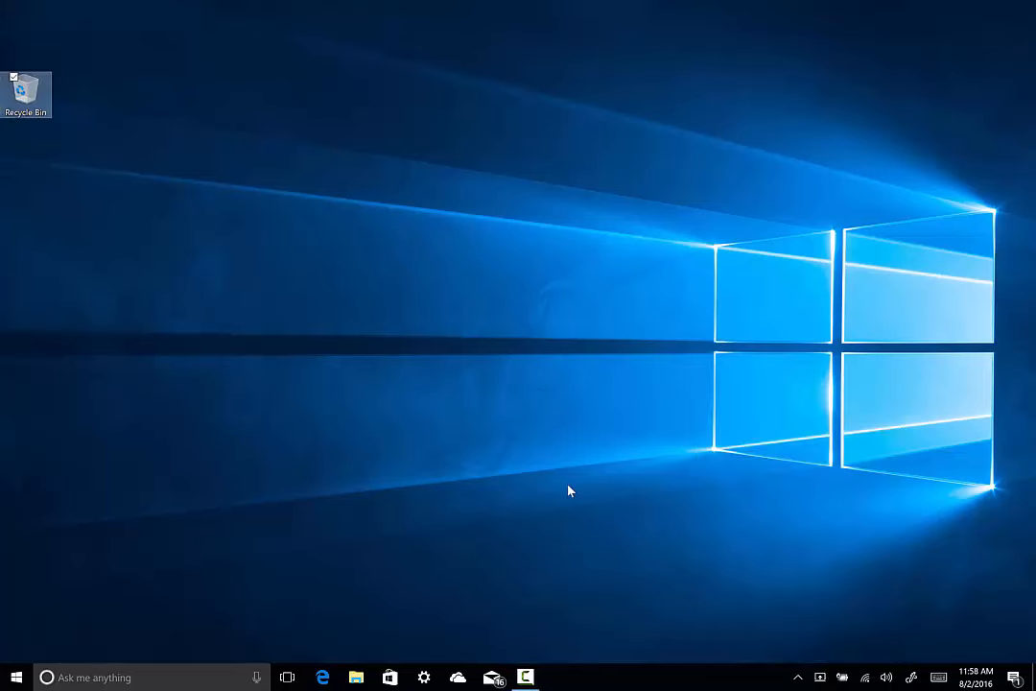
{"action": "mouse_move", "coordinate": [578, 495]}
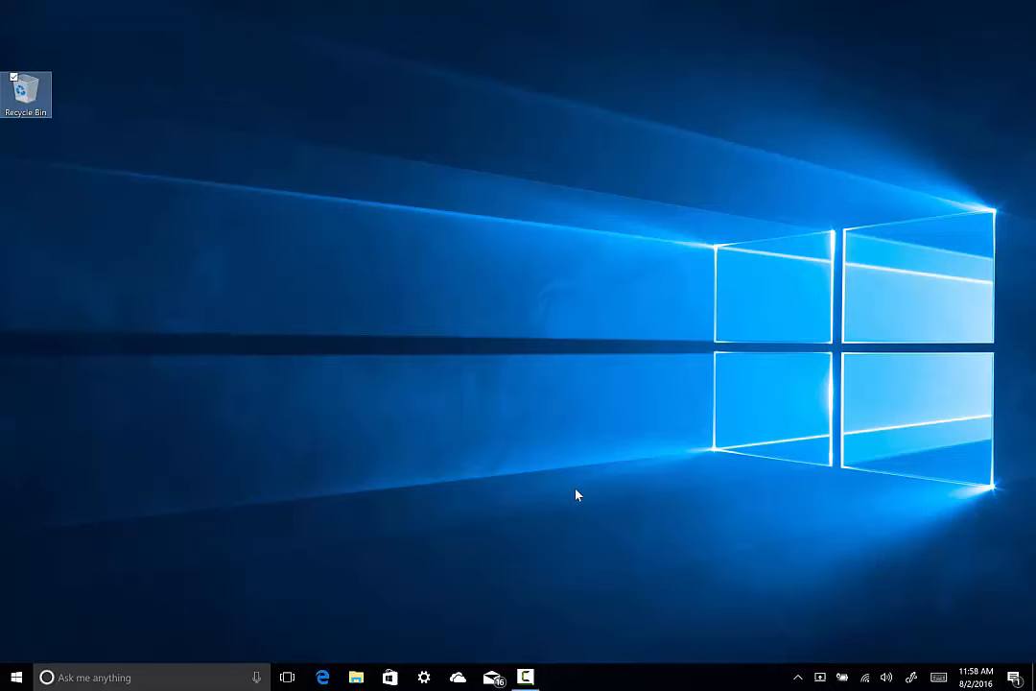
{"action": "mouse_move", "coordinate": [599, 492]}
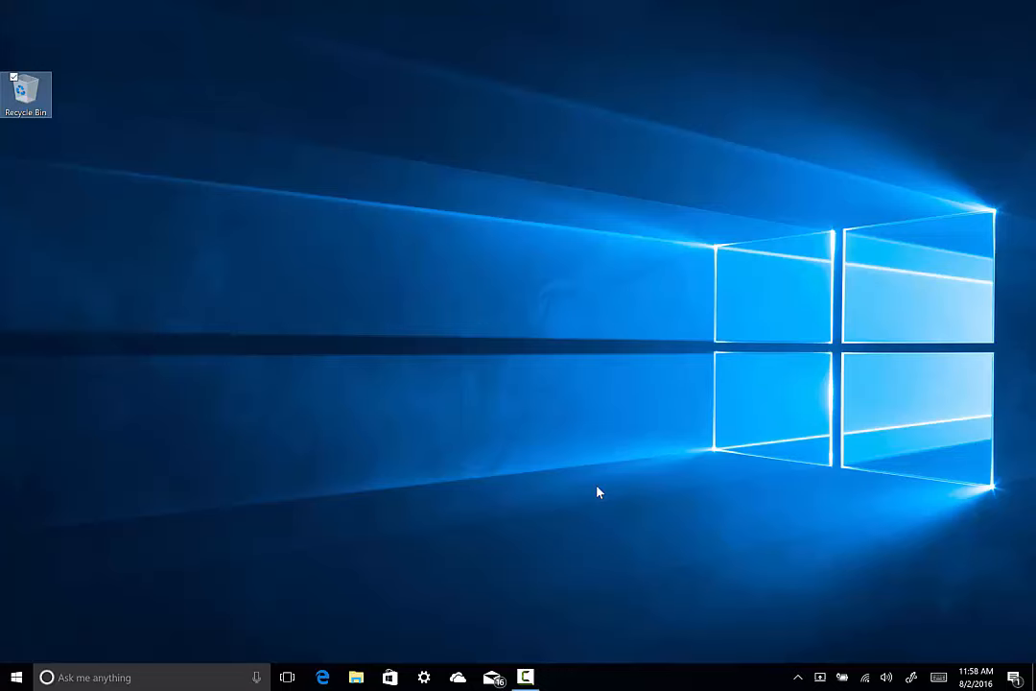
{"action": "mouse_move", "coordinate": [635, 438]}
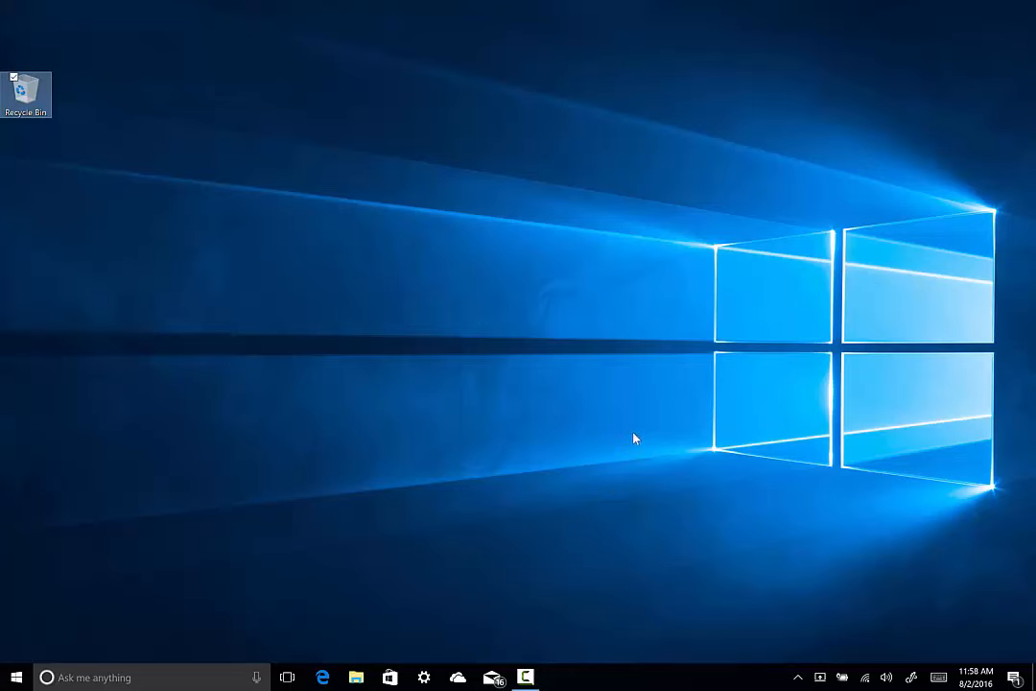
{"action": "mouse_move", "coordinate": [914, 680]}
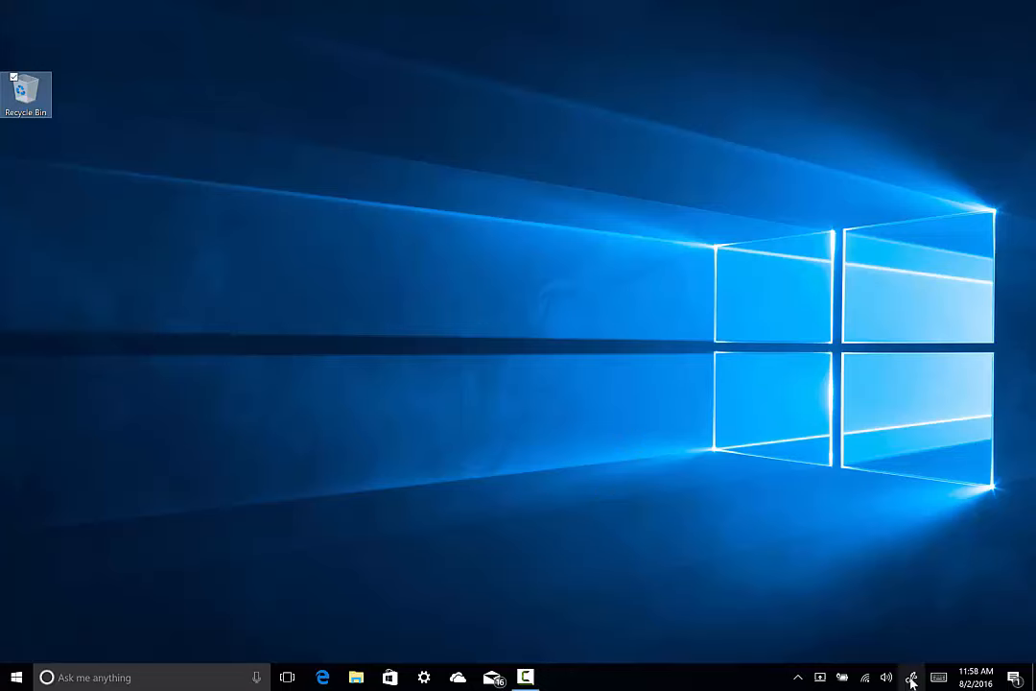
Open a Sticky Notes note from the pen workspace and handwrite 'Friday Clothes' on it
{"action": "left_click", "coordinate": [918, 678]}
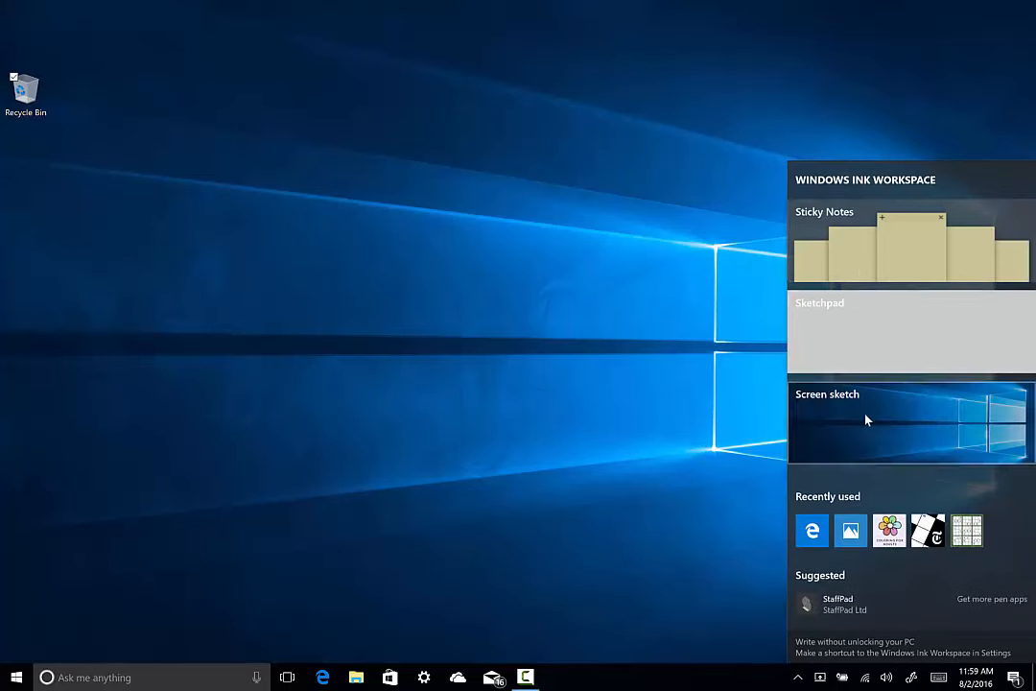
{"action": "mouse_move", "coordinate": [867, 421]}
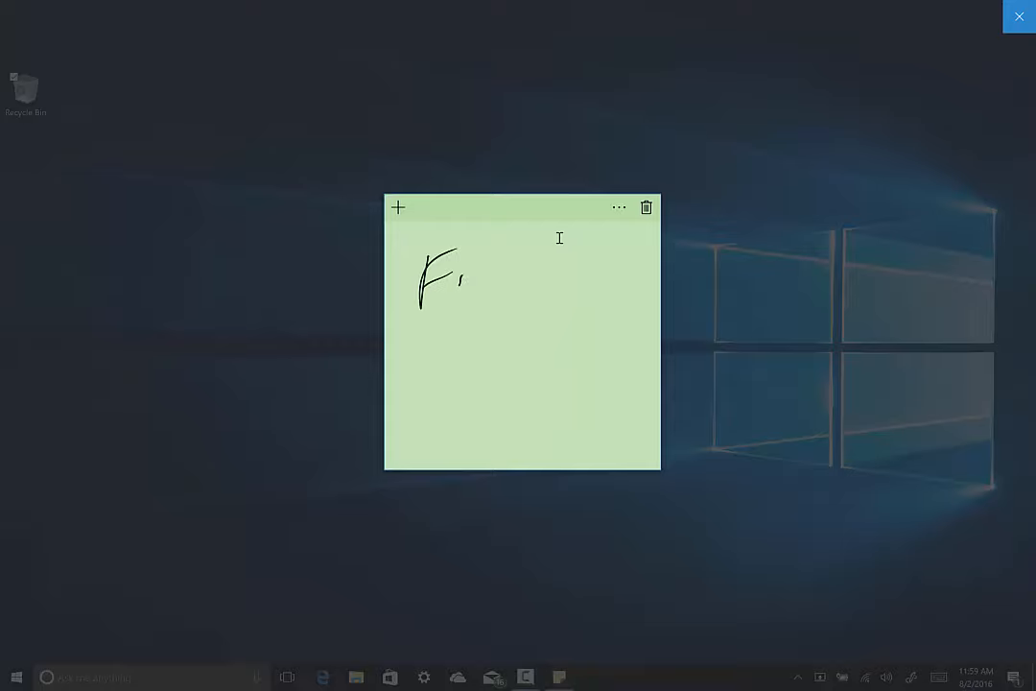
{"action": "left_click_drag", "start_coordinate": [460, 278], "coordinate": [595, 279]}
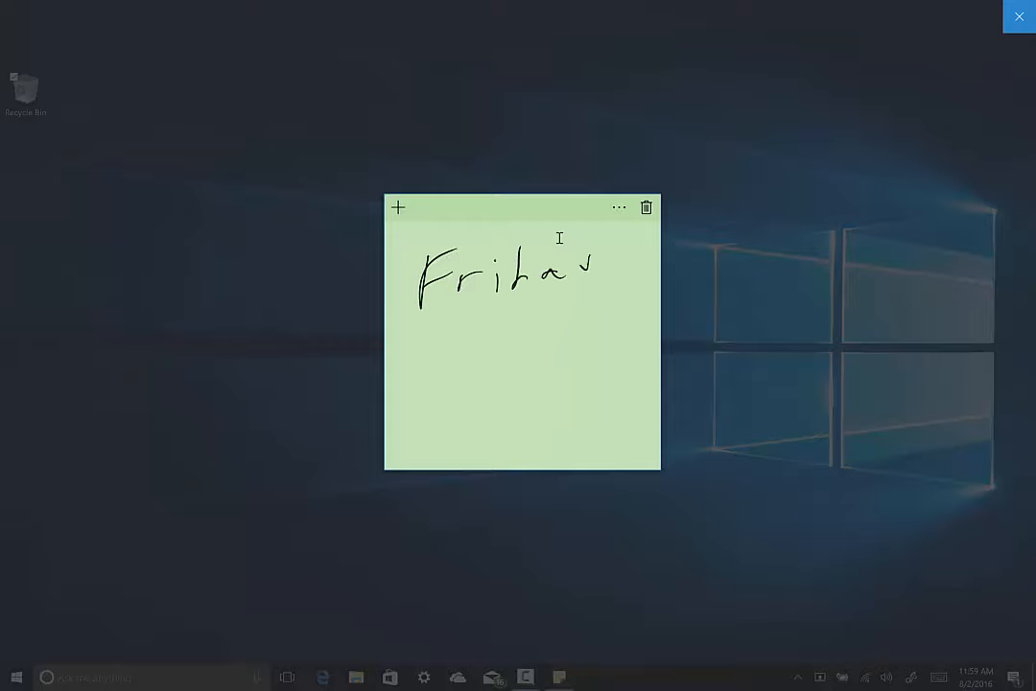
{"action": "left_click_drag", "start_coordinate": [432, 346], "coordinate": [522, 355]}
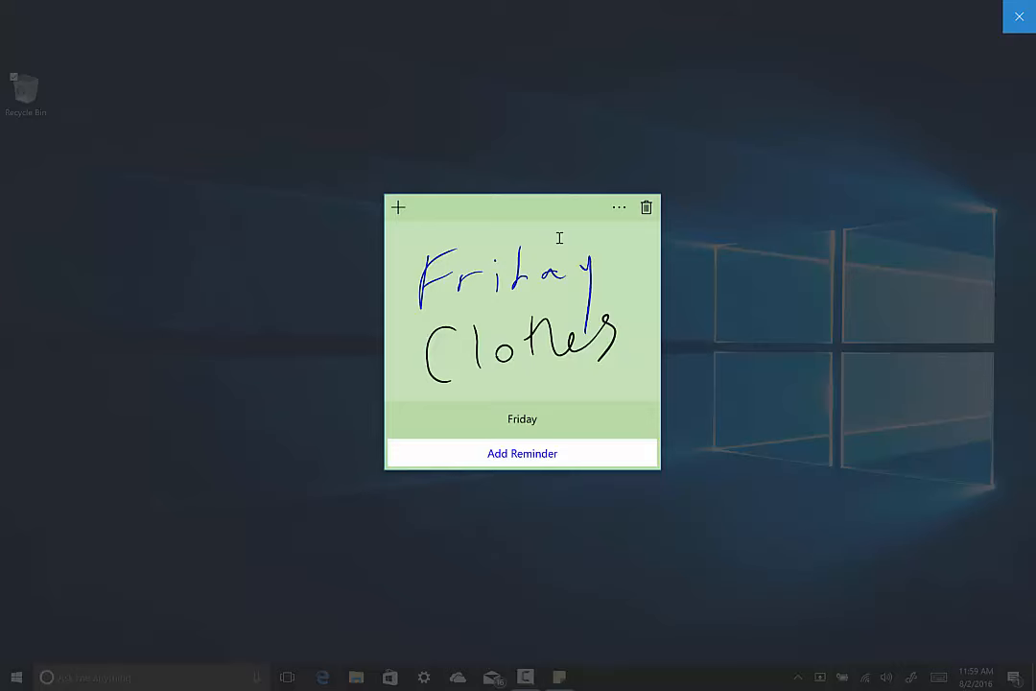
{"action": "mouse_move", "coordinate": [662, 165]}
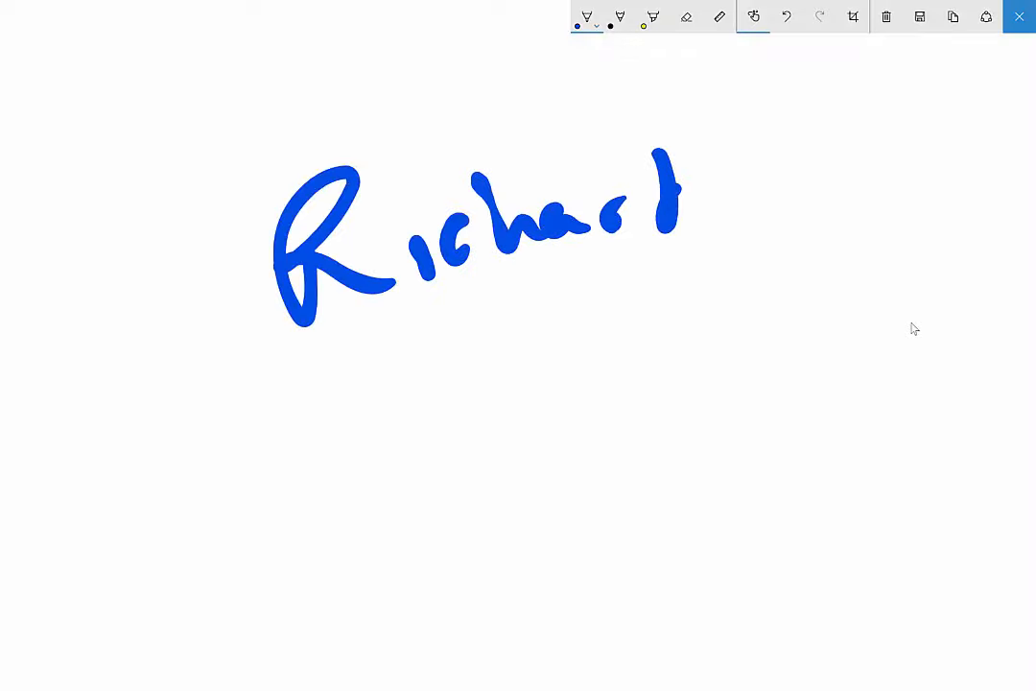
Use the ruler to guide straight strokes after handwriting 'Richard', then close Sketchpad to the desktop
{"action": "left_click", "coordinate": [718, 17]}
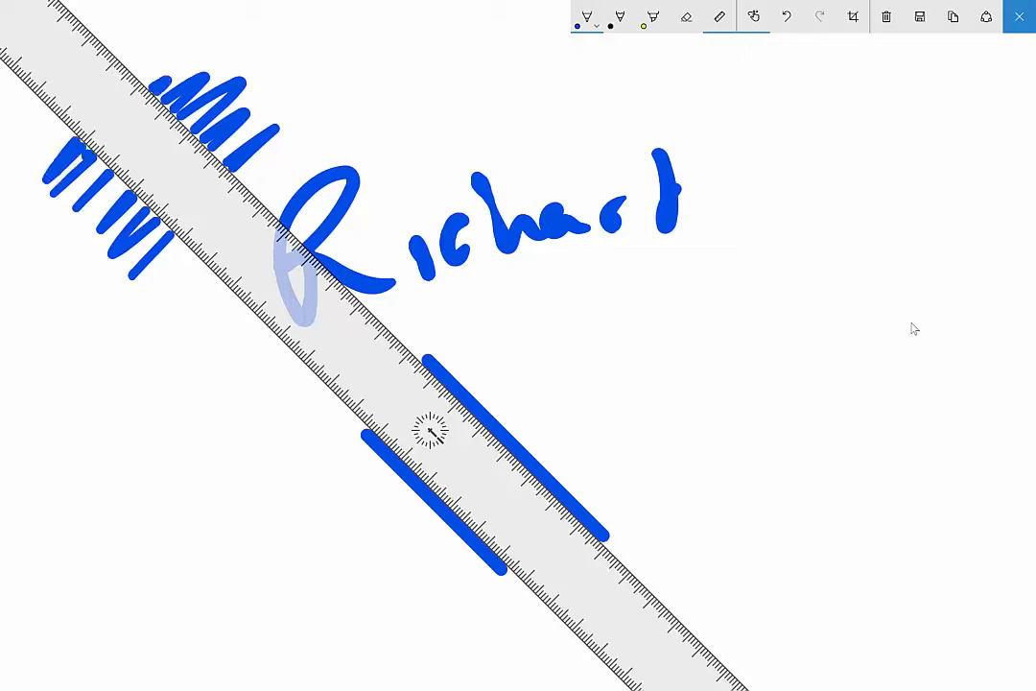
{"action": "left_click", "coordinate": [1015, 16]}
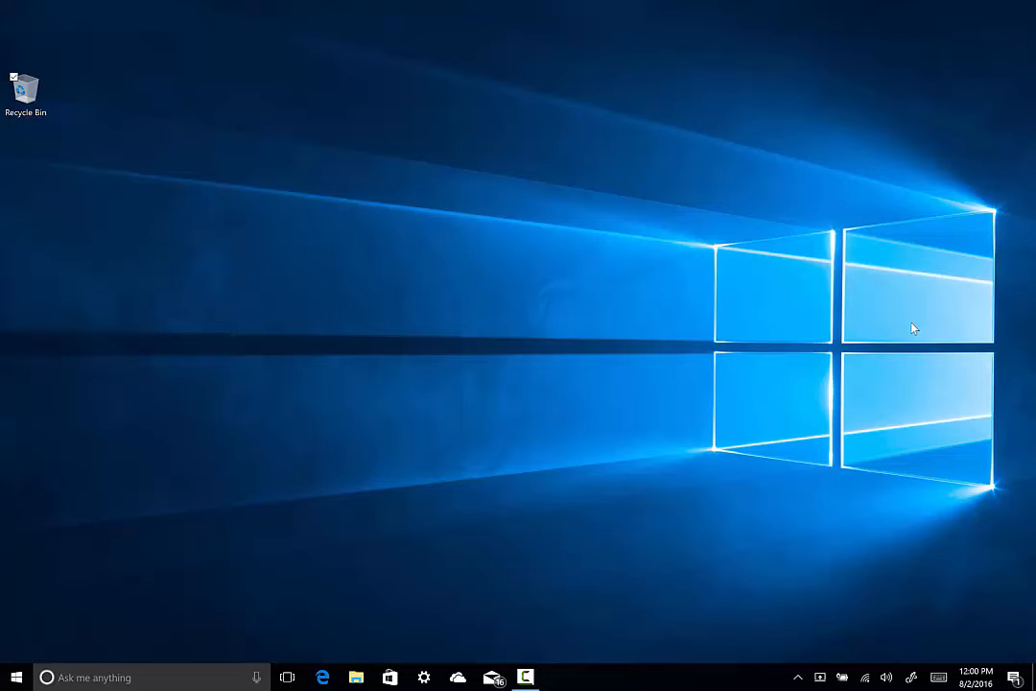
{"action": "mouse_move", "coordinate": [941, 673]}
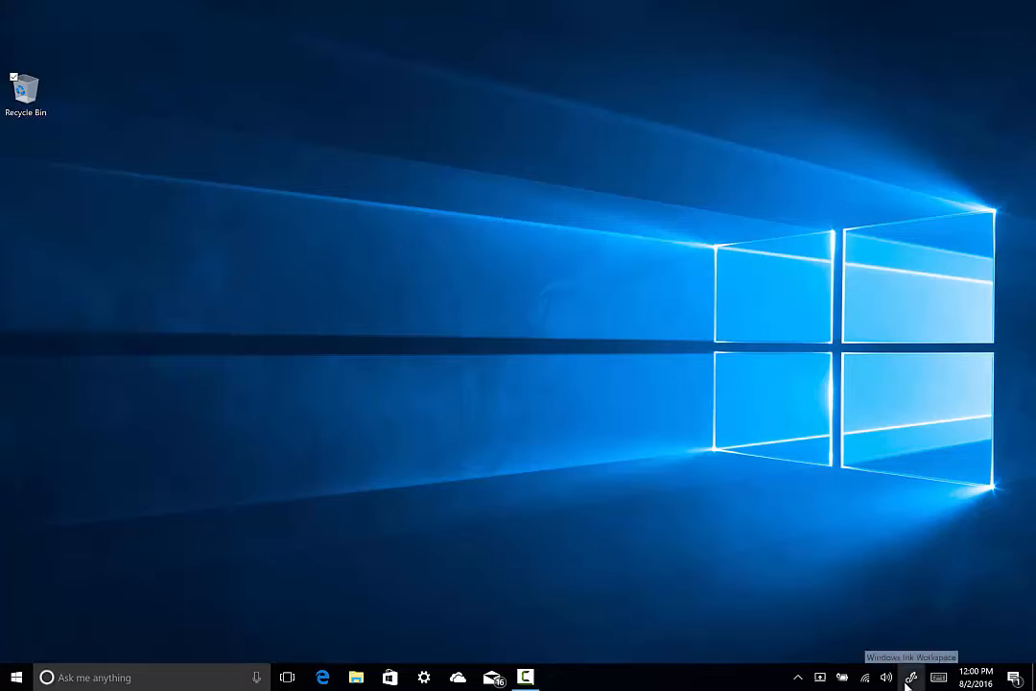
Capture the desktop in Screen sketch, circle the Recycle Bin, write 'This is the recycle bin', and share it
{"action": "left_click", "coordinate": [912, 682]}
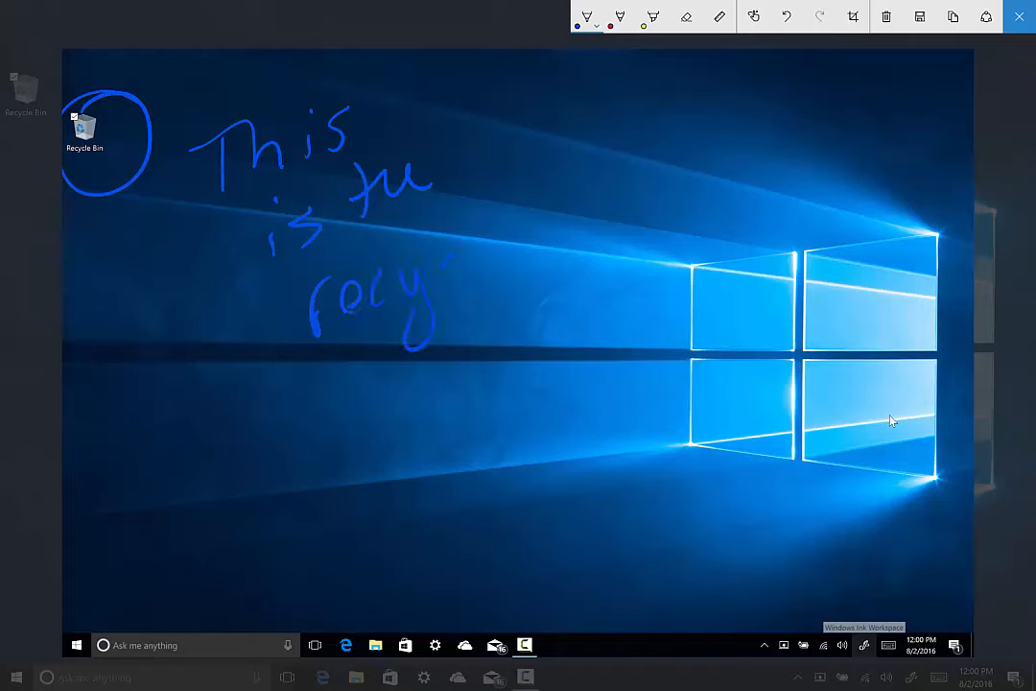
{"action": "left_click_drag", "start_coordinate": [432, 292], "coordinate": [672, 272]}
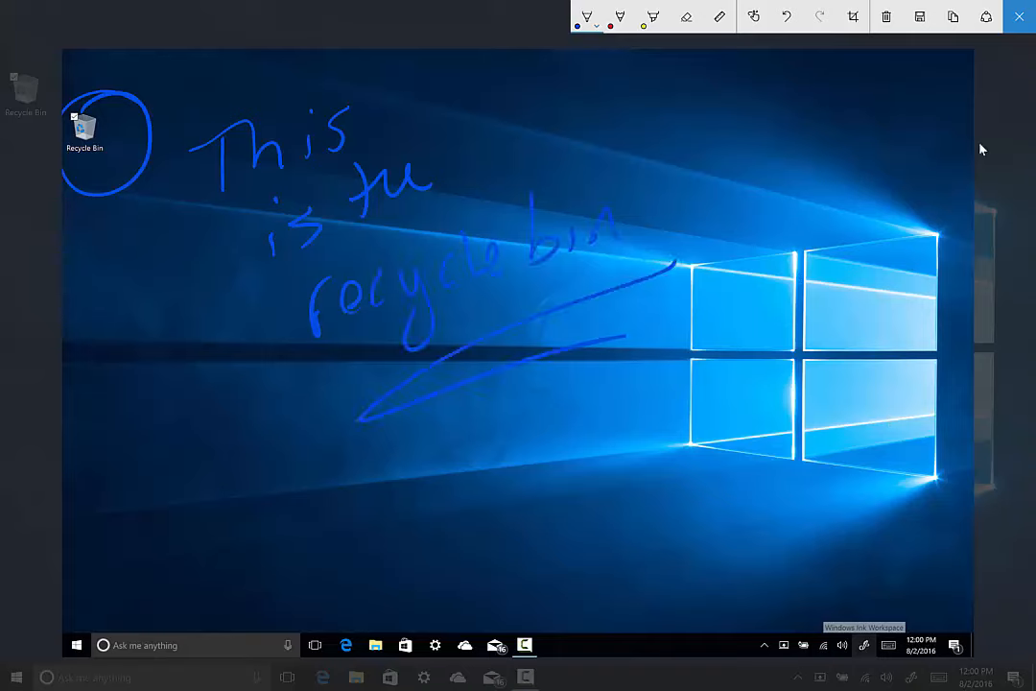
{"action": "mouse_move", "coordinate": [985, 17]}
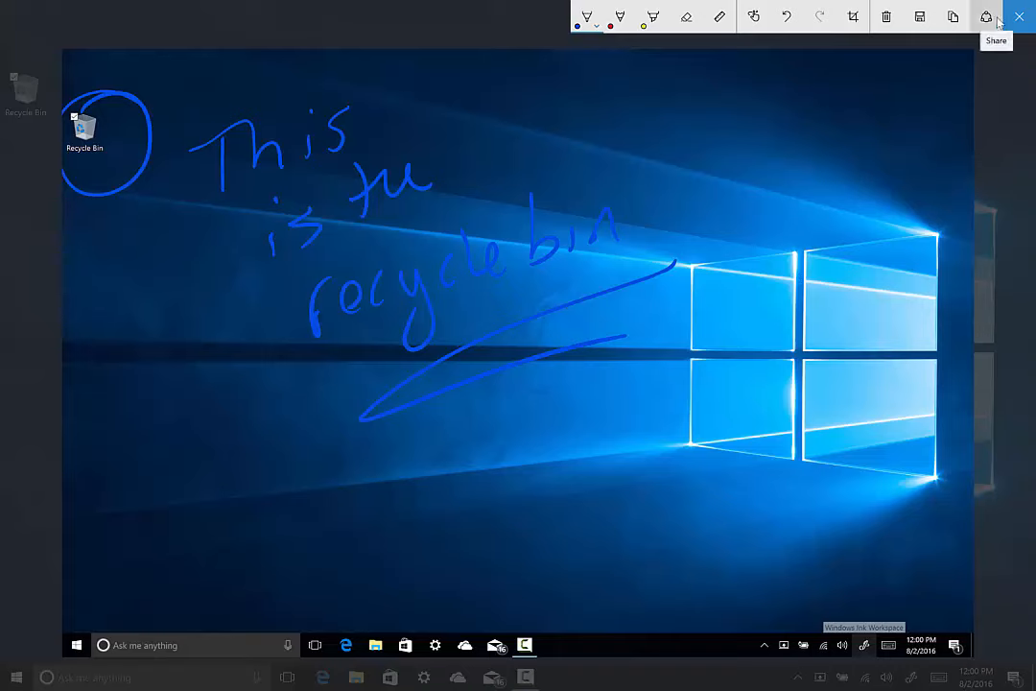
{"action": "left_click", "coordinate": [1018, 15]}
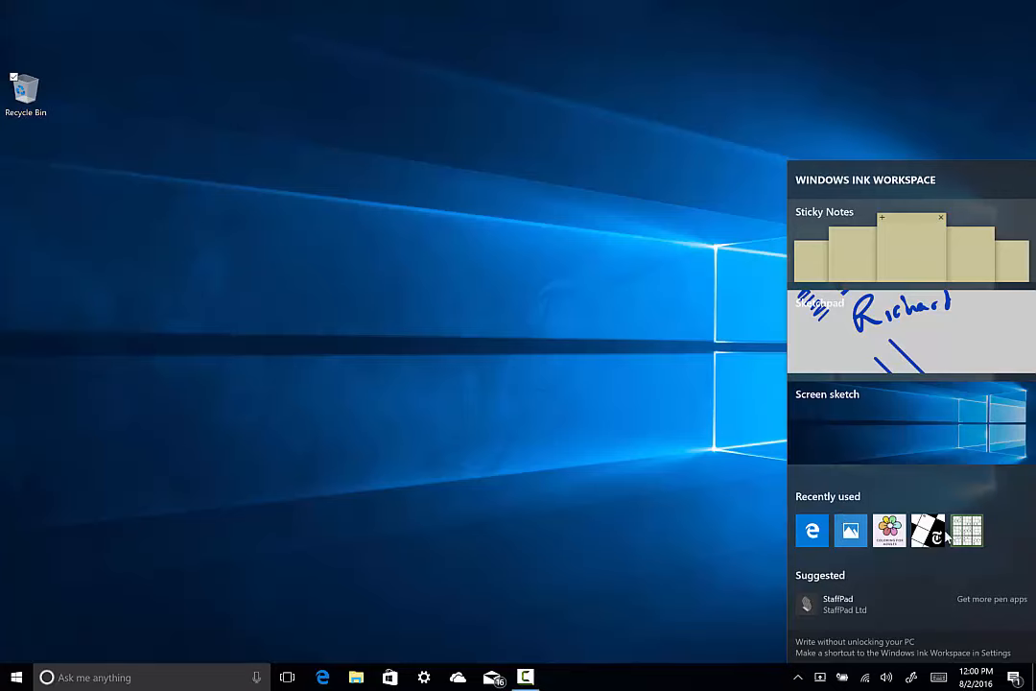
{"action": "mouse_move", "coordinate": [840, 607]}
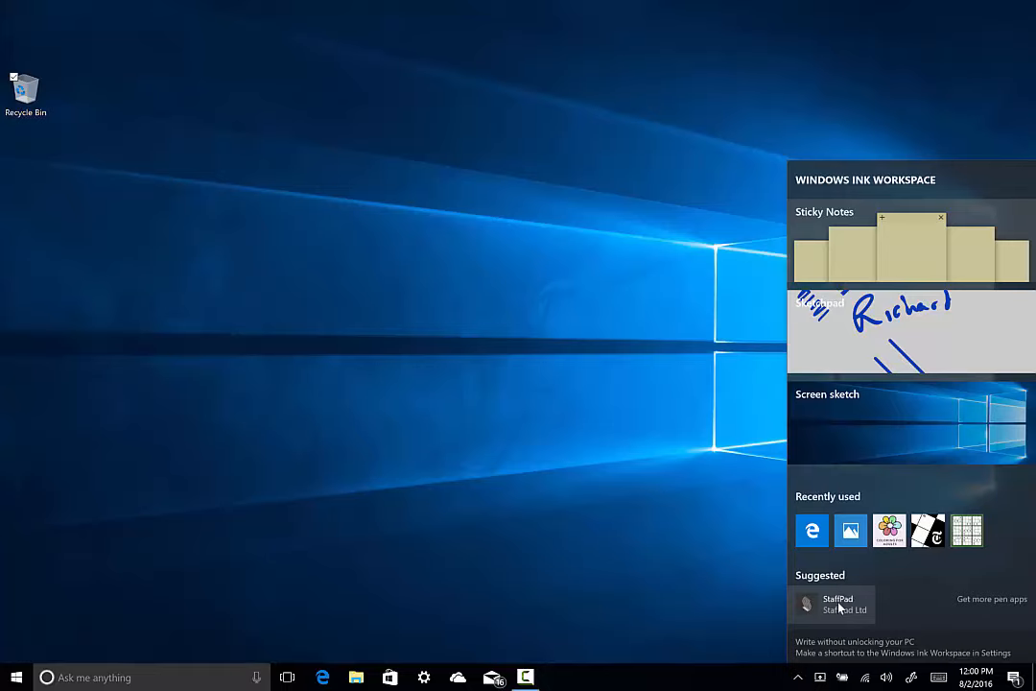
{"action": "mouse_move", "coordinate": [998, 601]}
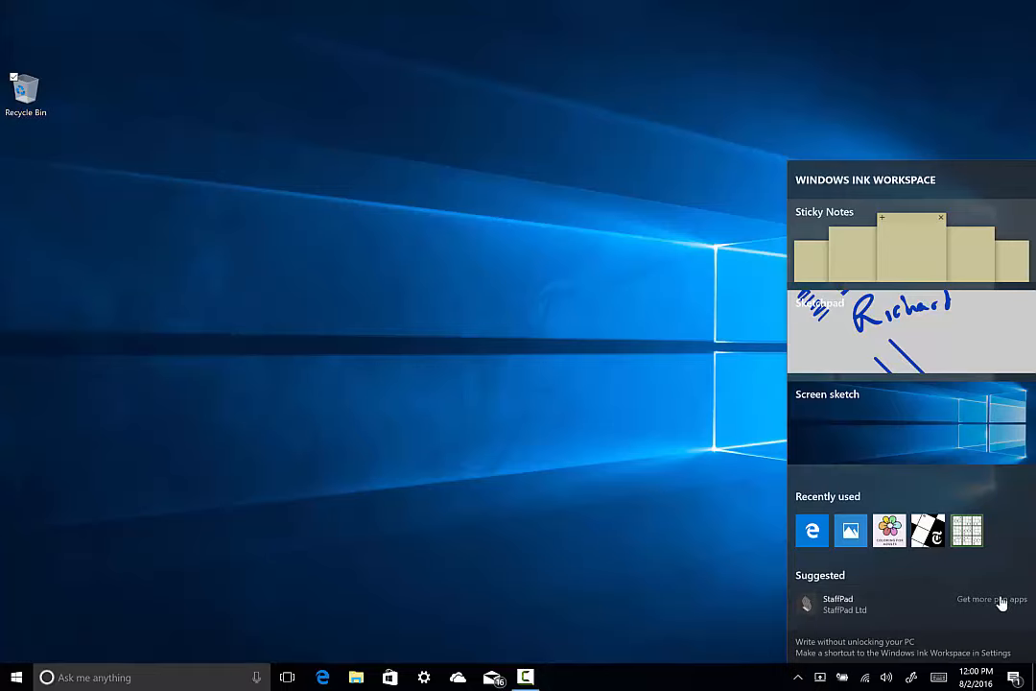
Browse the Store's Apps for Windows Ink collection from the pen workspace, then close the Store
{"action": "left_click", "coordinate": [987, 599]}
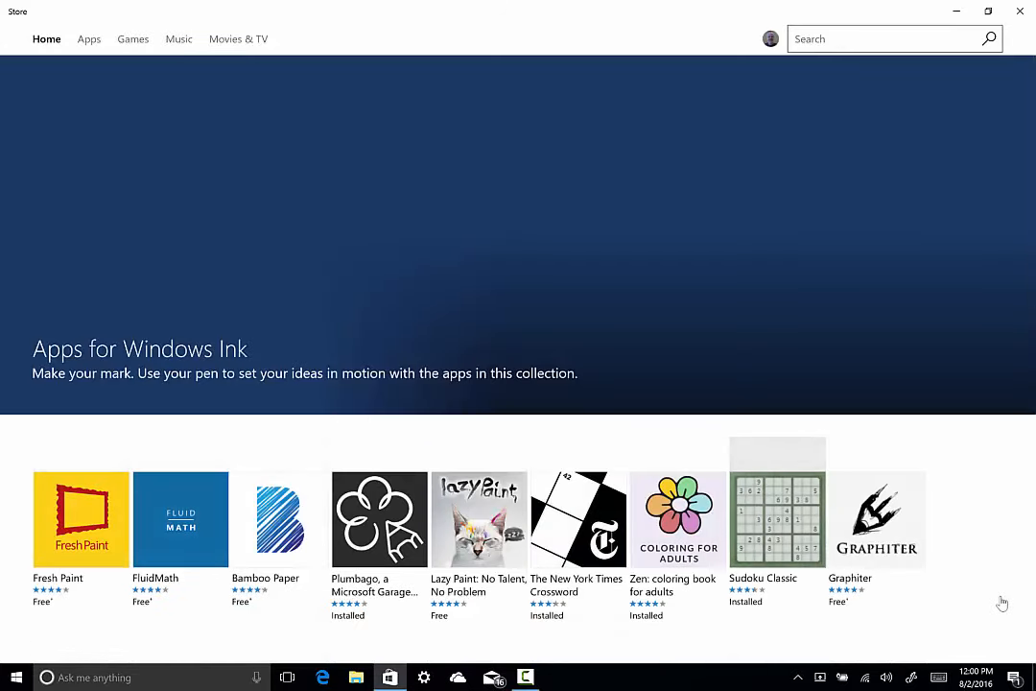
{"action": "scroll", "scroll_direction": "down", "scroll_amount": 3}
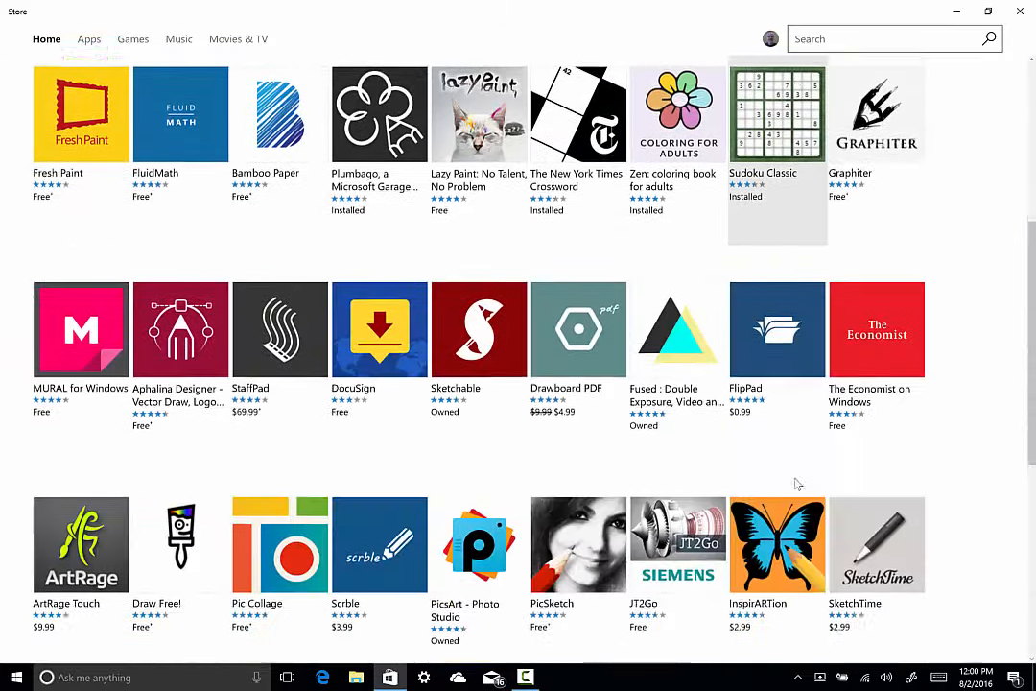
{"action": "left_click", "coordinate": [1021, 11]}
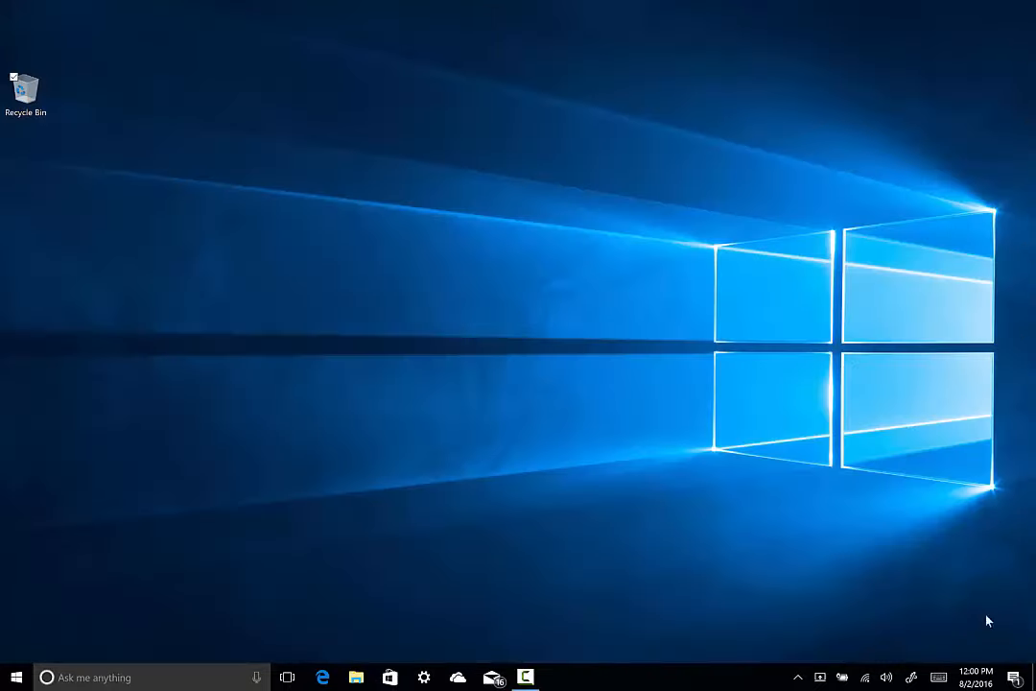
{"action": "mouse_move", "coordinate": [873, 580]}
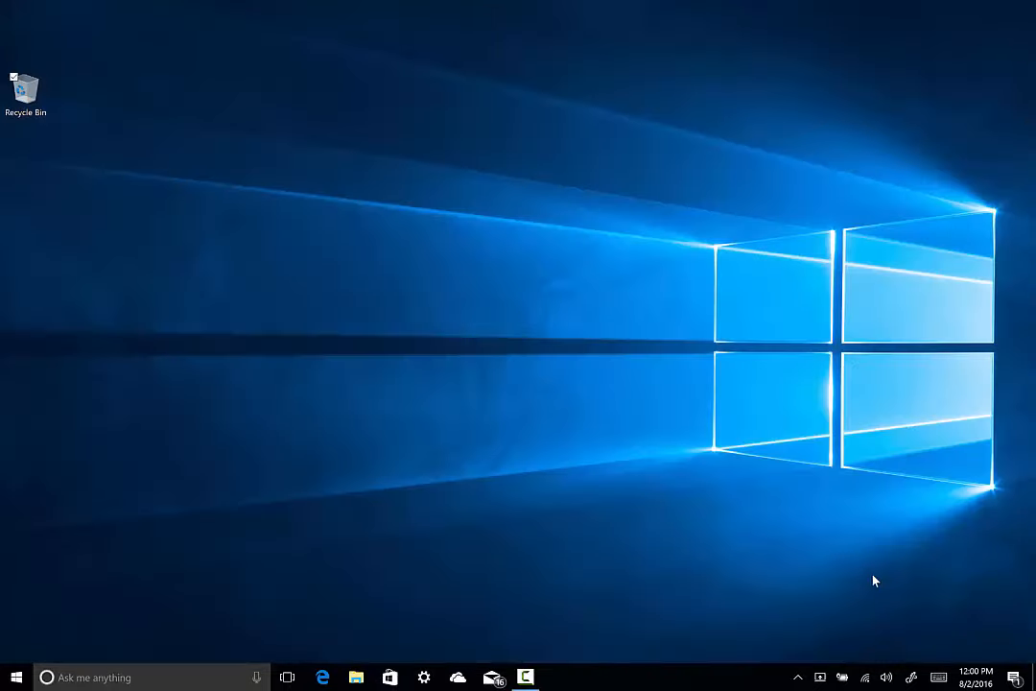
{"action": "mouse_move", "coordinate": [877, 575]}
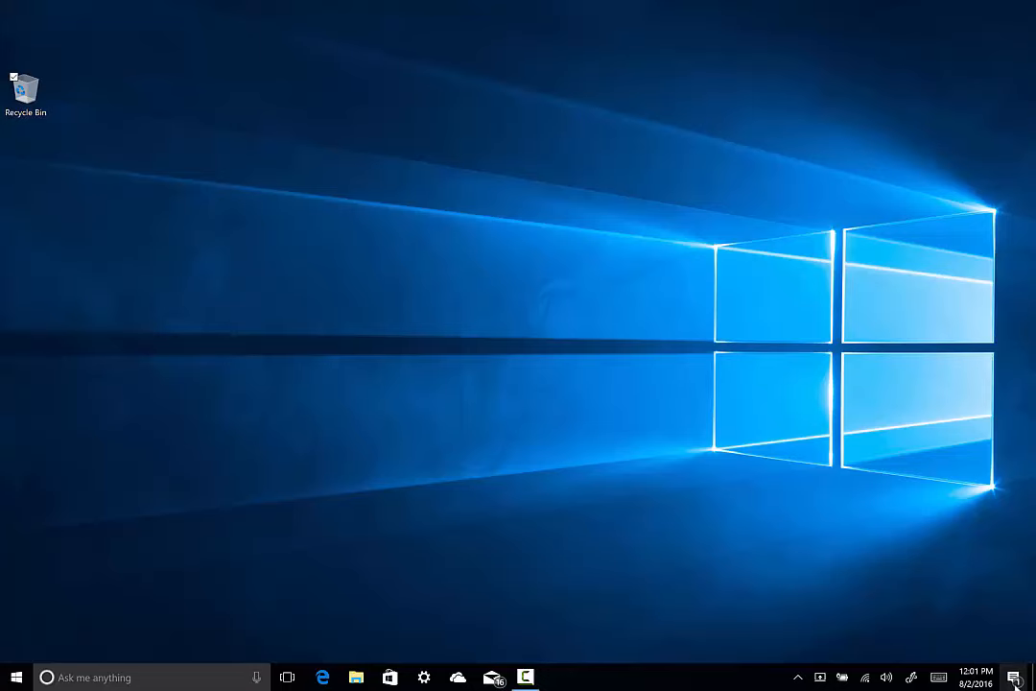
Show the Action Center with its notifications and the expanded set of quick actions
{"action": "left_click", "coordinate": [1013, 673]}
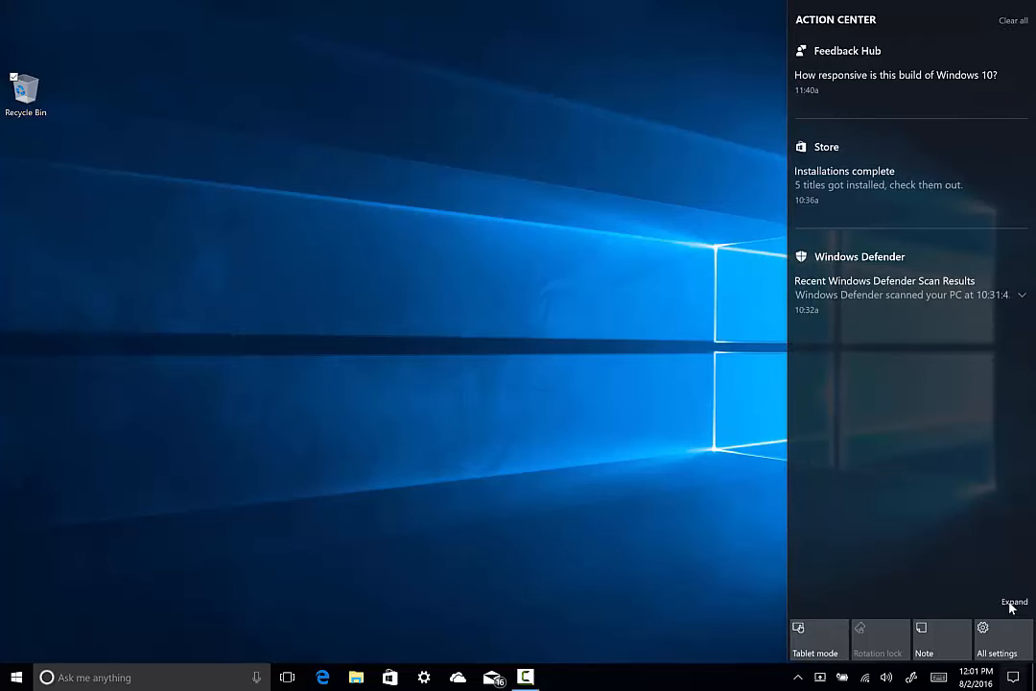
{"action": "left_click", "coordinate": [1006, 603]}
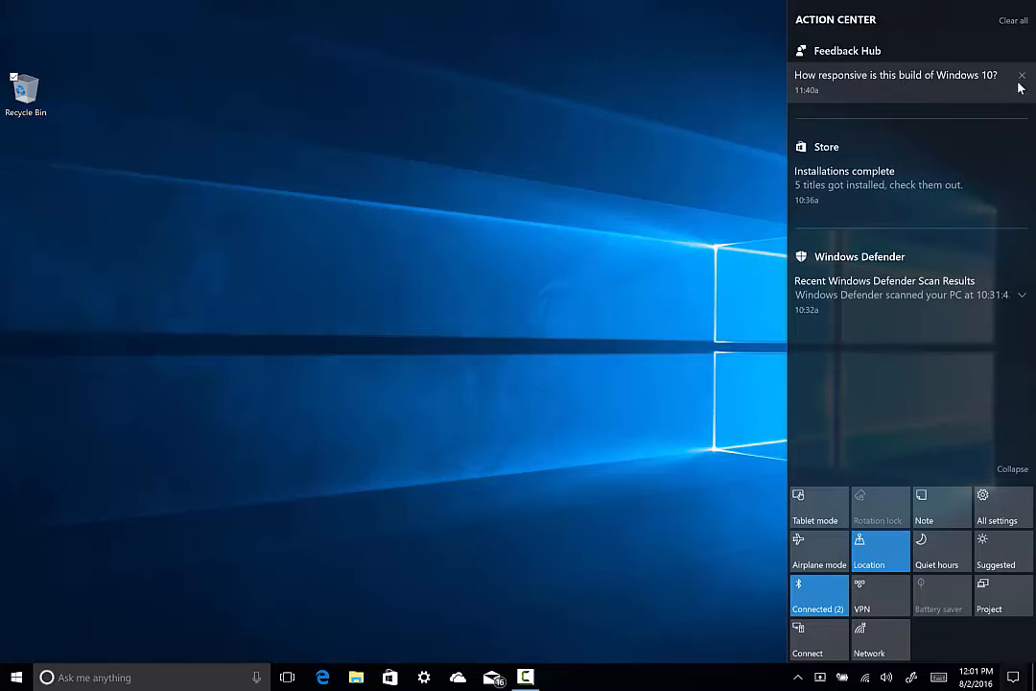
{"action": "mouse_move", "coordinate": [873, 184]}
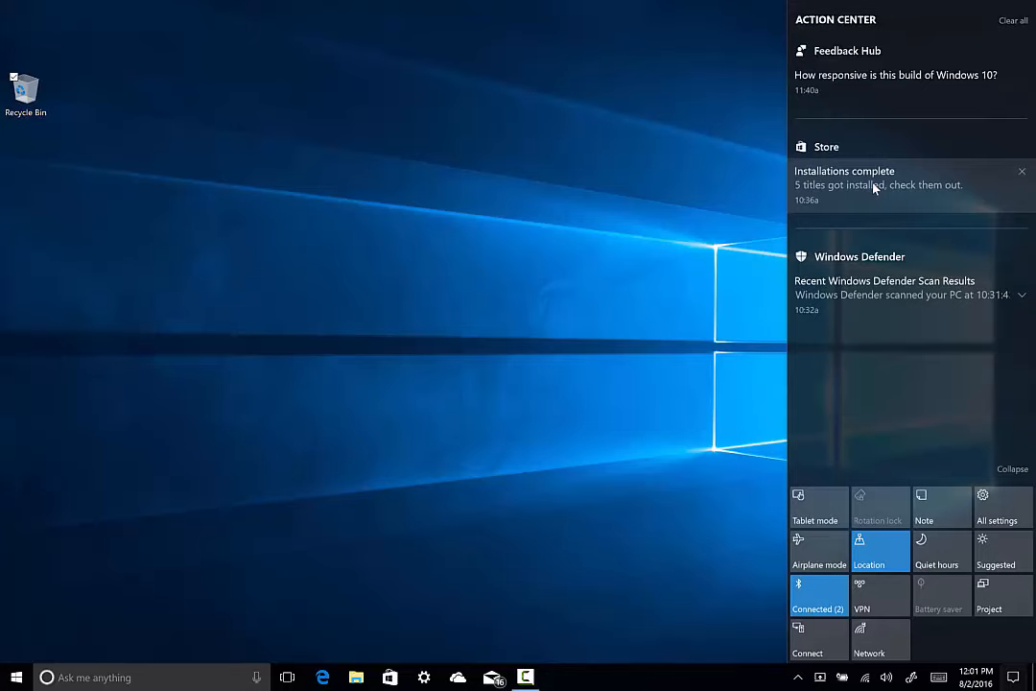
{"action": "mouse_move", "coordinate": [1025, 300]}
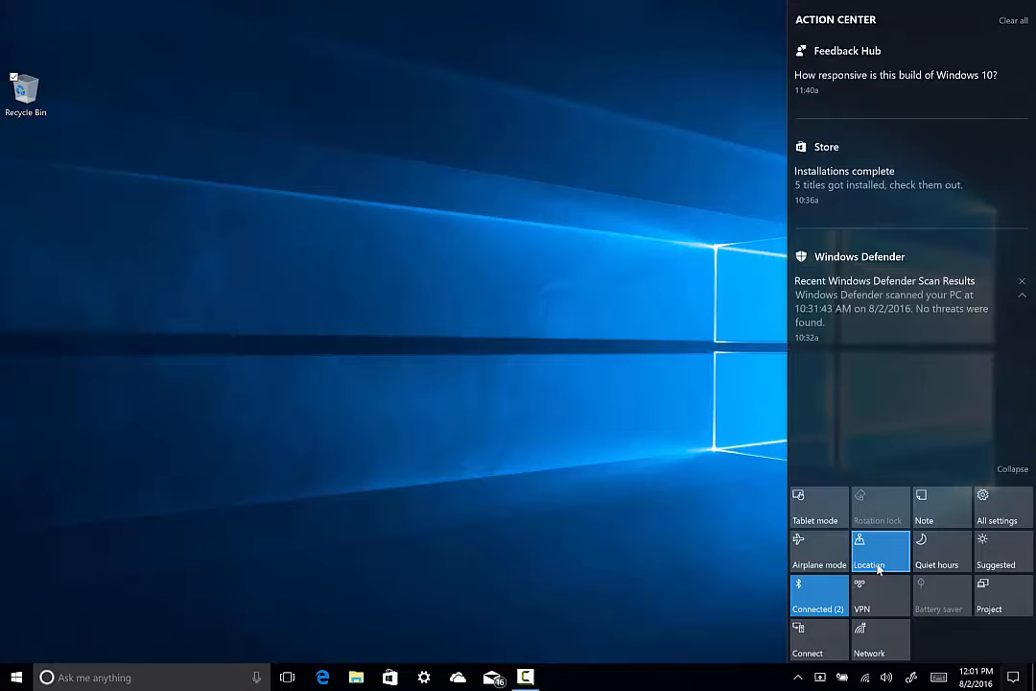
{"action": "mouse_move", "coordinate": [1006, 519]}
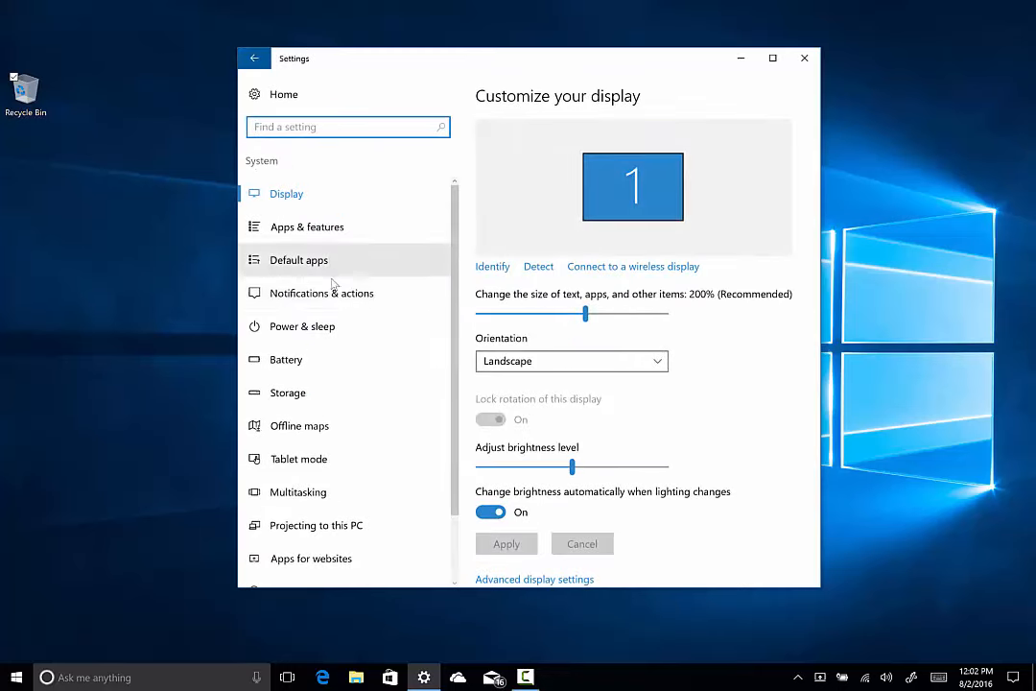
{"action": "left_click", "coordinate": [322, 292]}
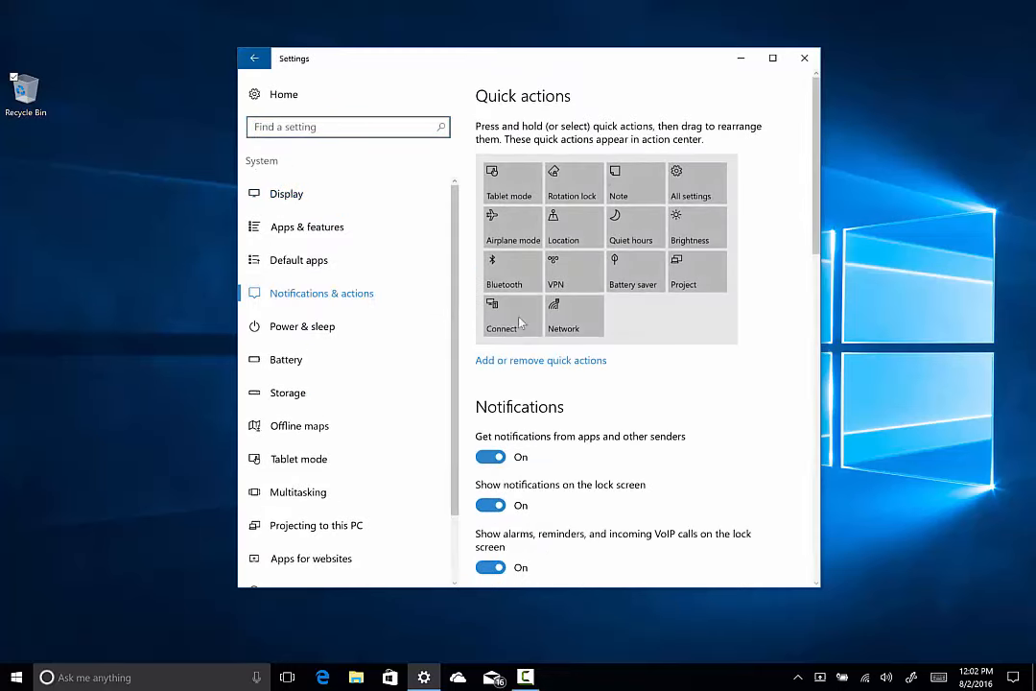
{"action": "mouse_move", "coordinate": [576, 317]}
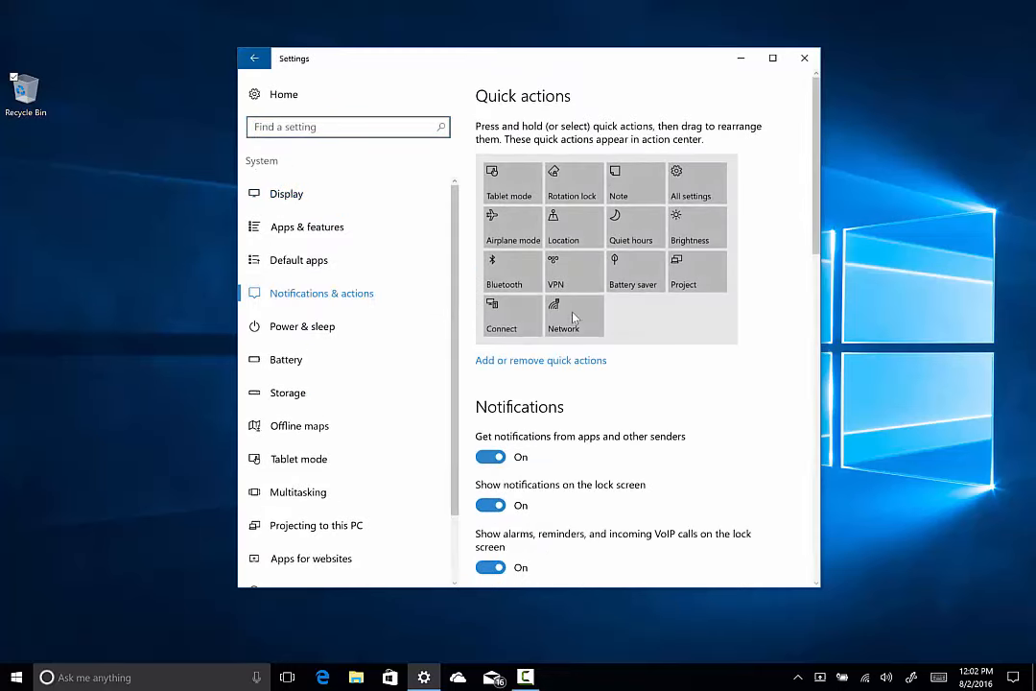
{"action": "left_click_drag", "start_coordinate": [564, 314], "coordinate": [633, 261]}
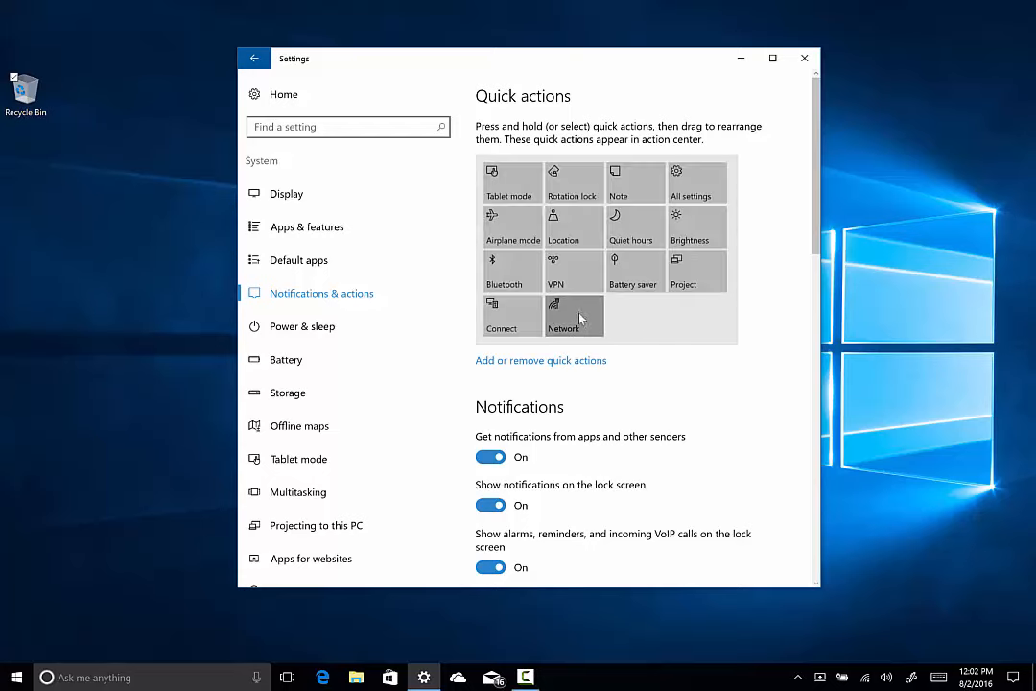
{"action": "left_click", "coordinate": [541, 361]}
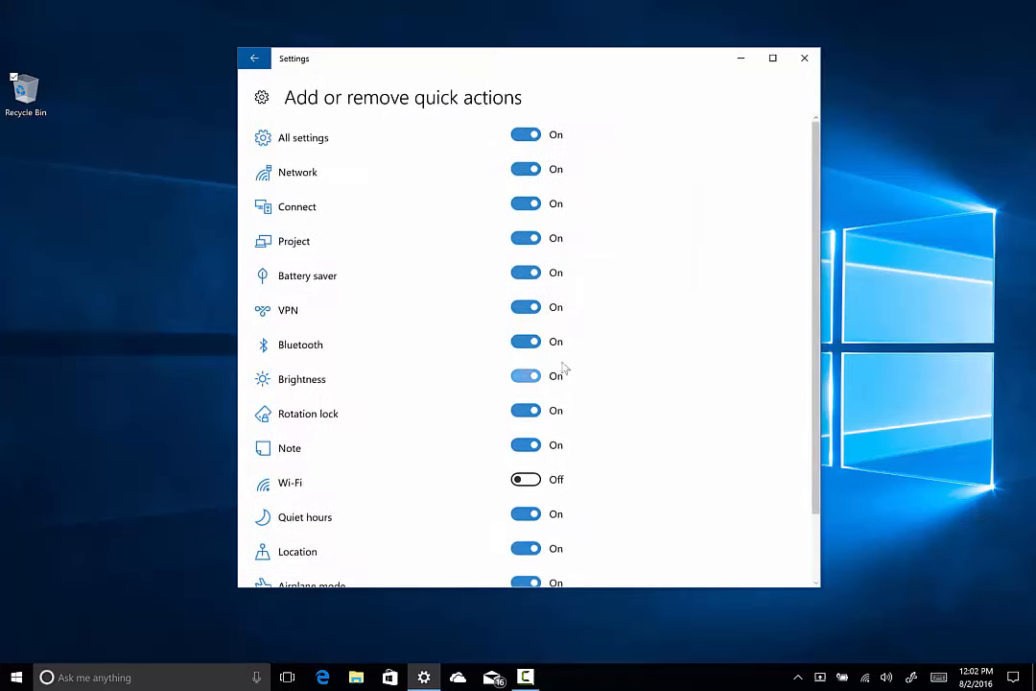
{"action": "mouse_move", "coordinate": [645, 163]}
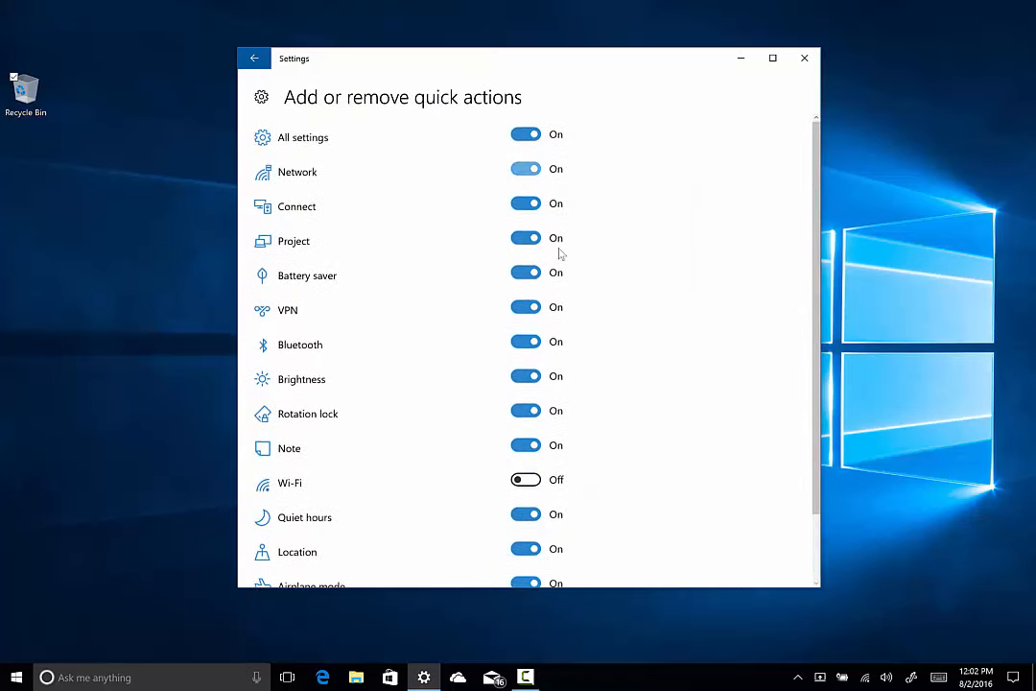
{"action": "left_click", "coordinate": [253, 58]}
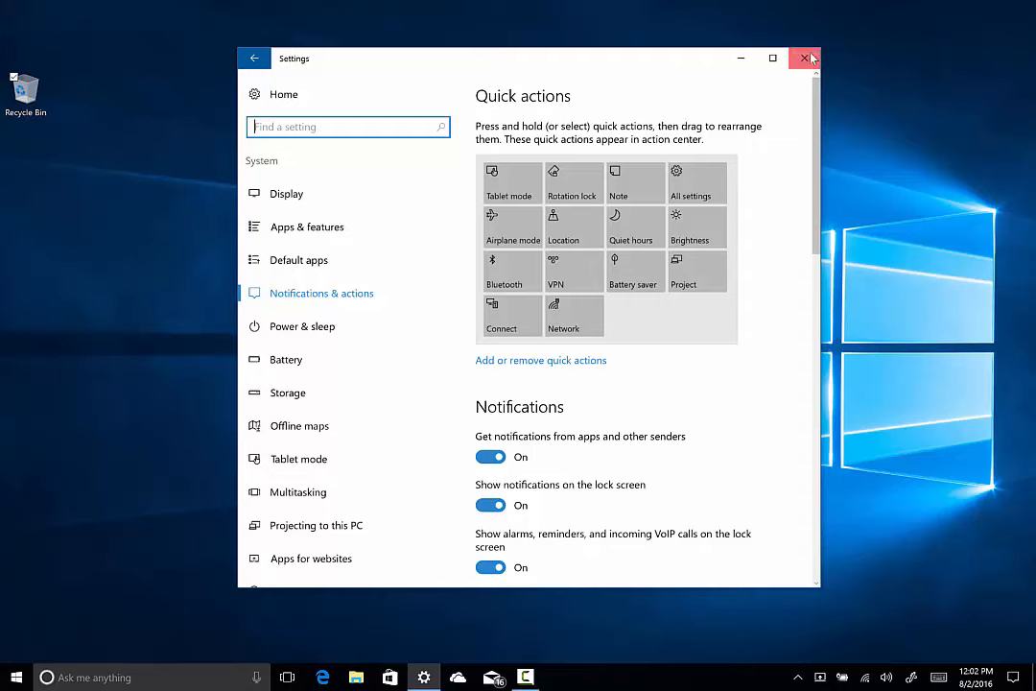
Close the Settings window so the empty desktop shows
{"action": "left_click", "coordinate": [807, 58]}
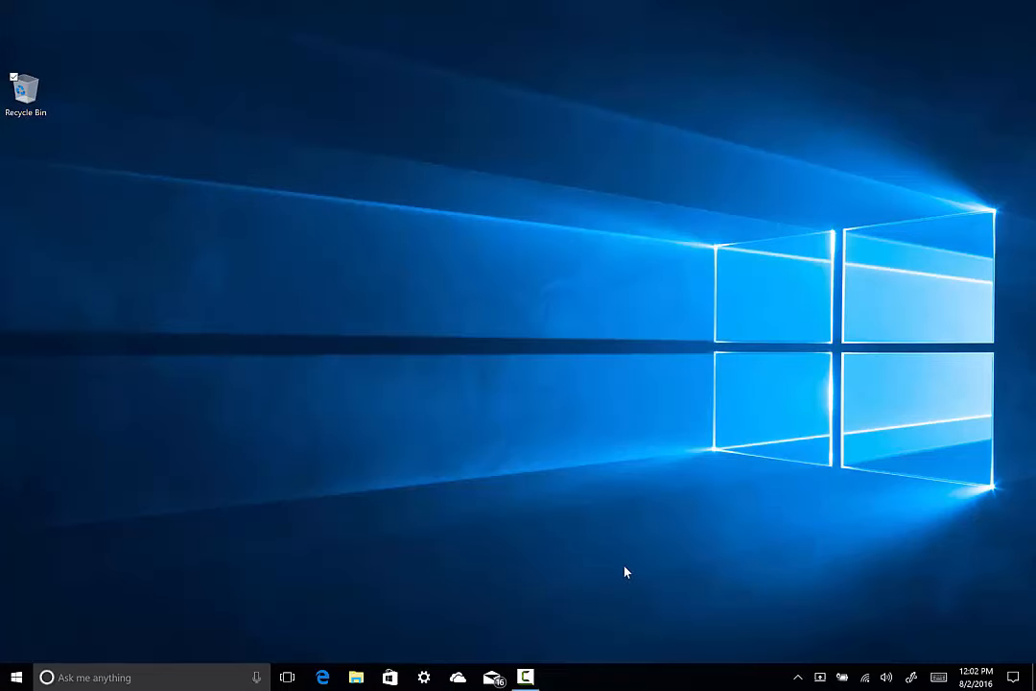
{"action": "mouse_move", "coordinate": [669, 576]}
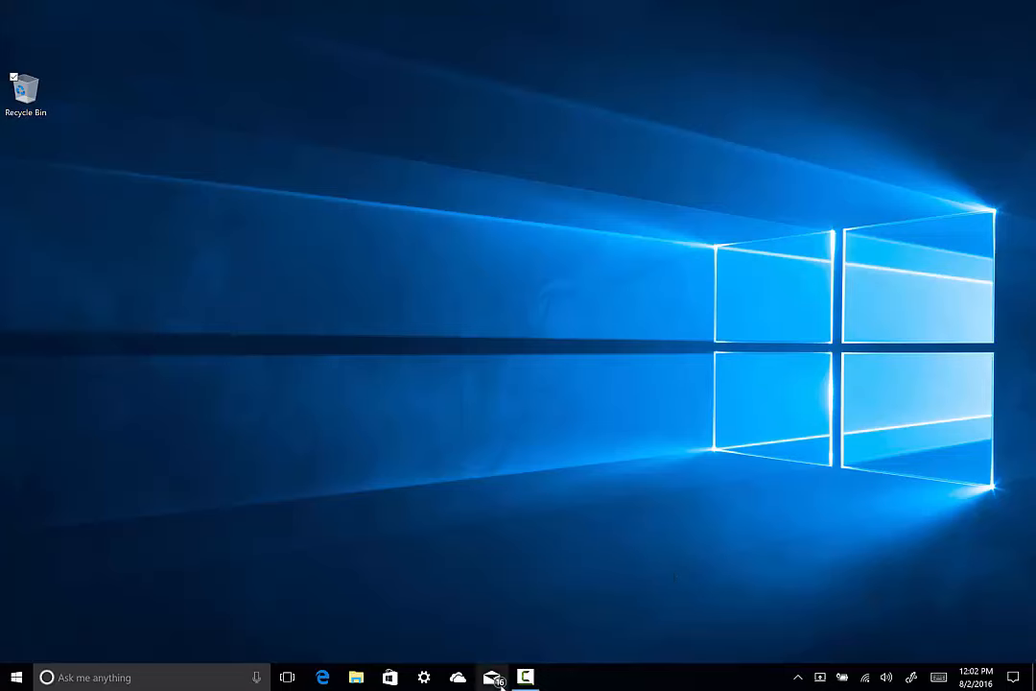
{"action": "mouse_move", "coordinate": [492, 675]}
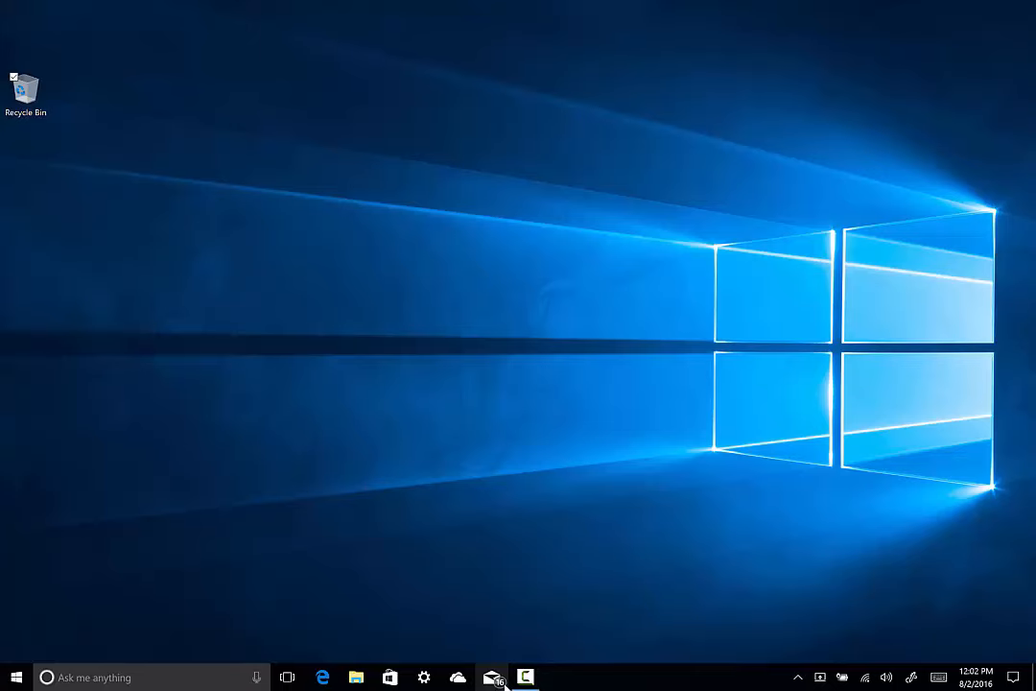
{"action": "mouse_move", "coordinate": [622, 422]}
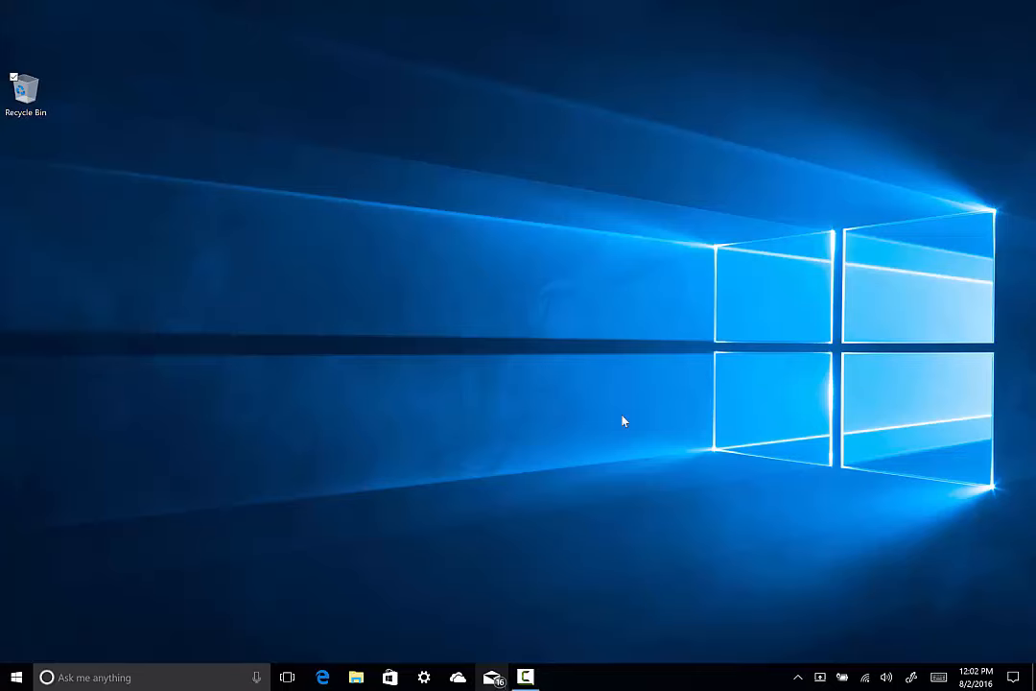
{"action": "mouse_move", "coordinate": [418, 246]}
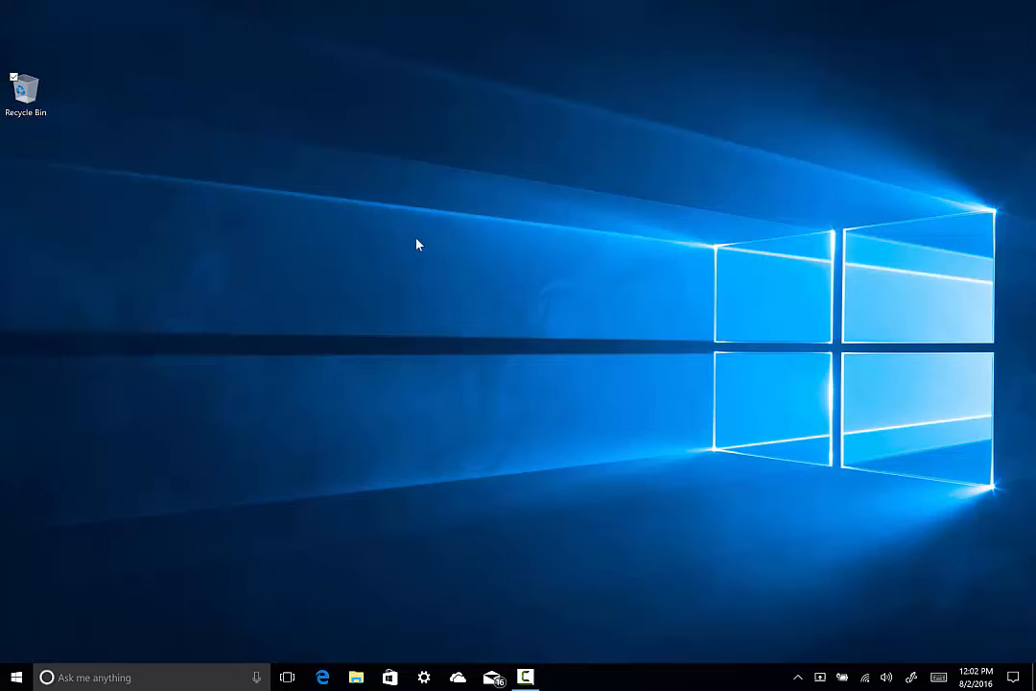
{"action": "mouse_move", "coordinate": [426, 545]}
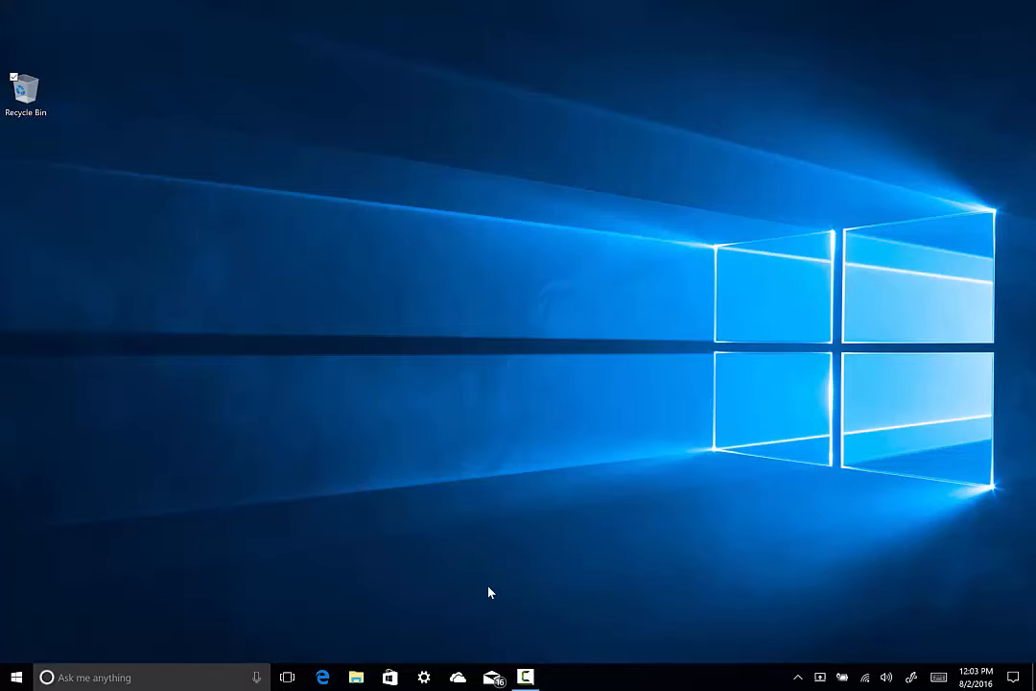
{"action": "mouse_move", "coordinate": [457, 676]}
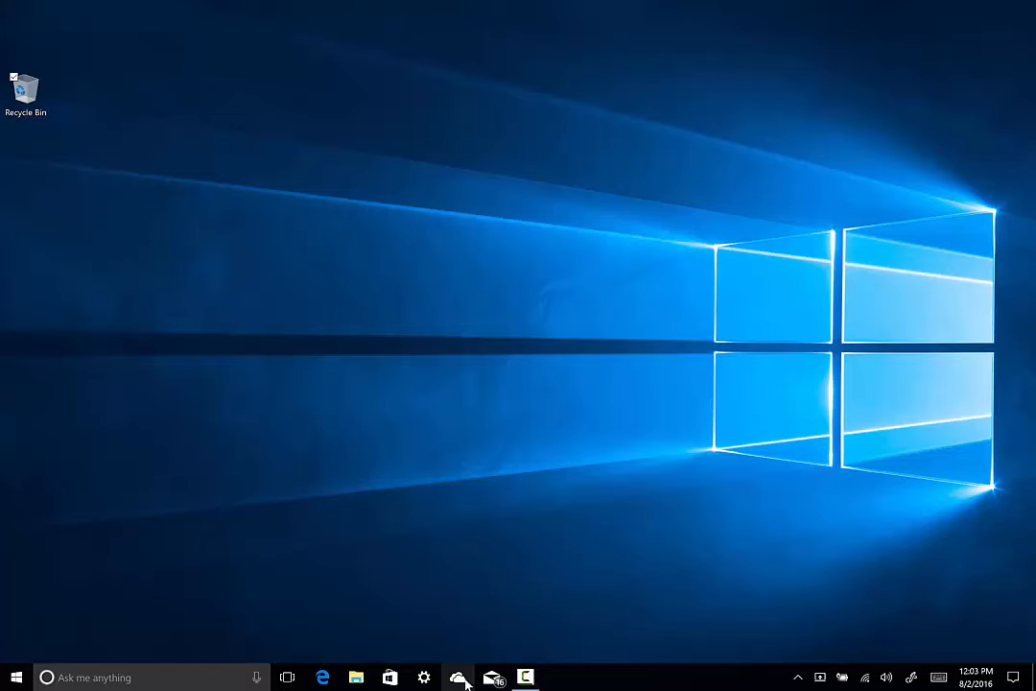
{"action": "left_click", "coordinate": [457, 678]}
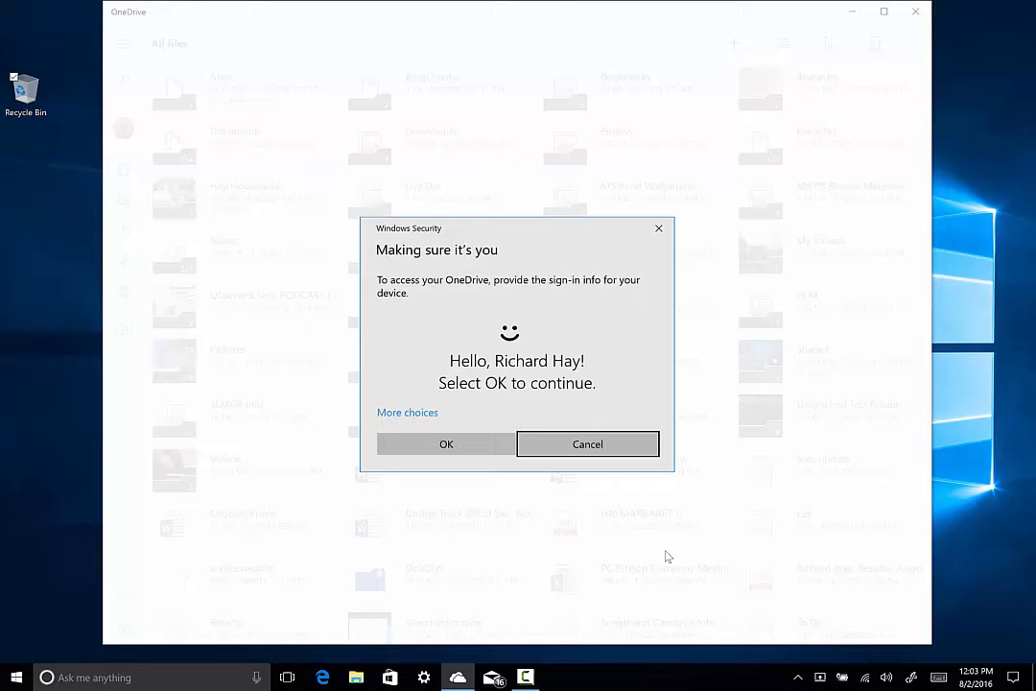
{"action": "mouse_move", "coordinate": [568, 150]}
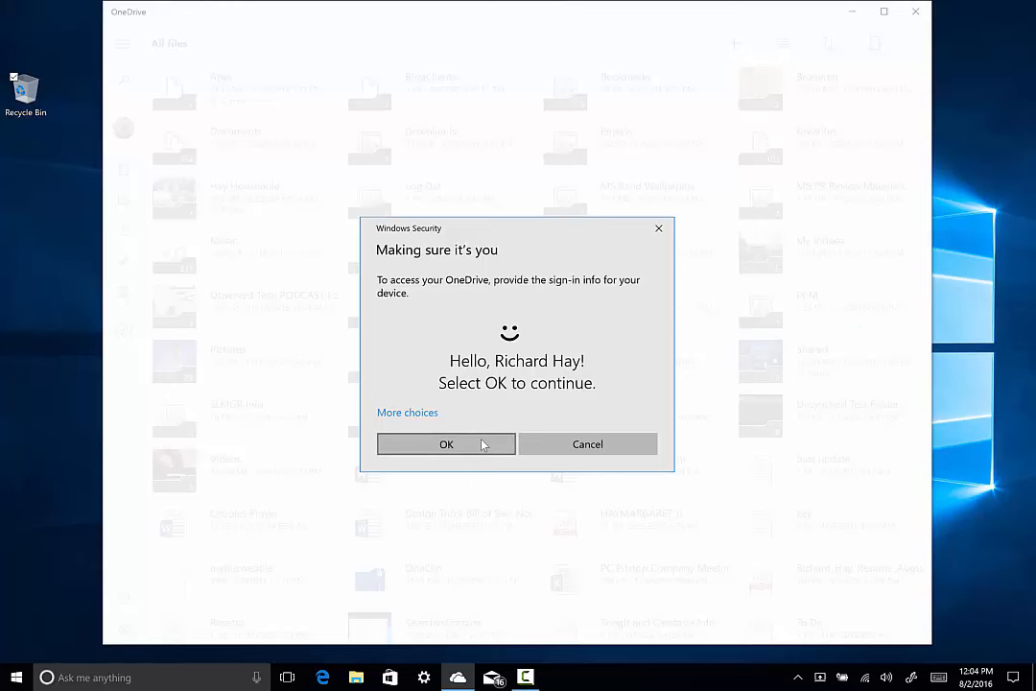
{"action": "left_click", "coordinate": [446, 444]}
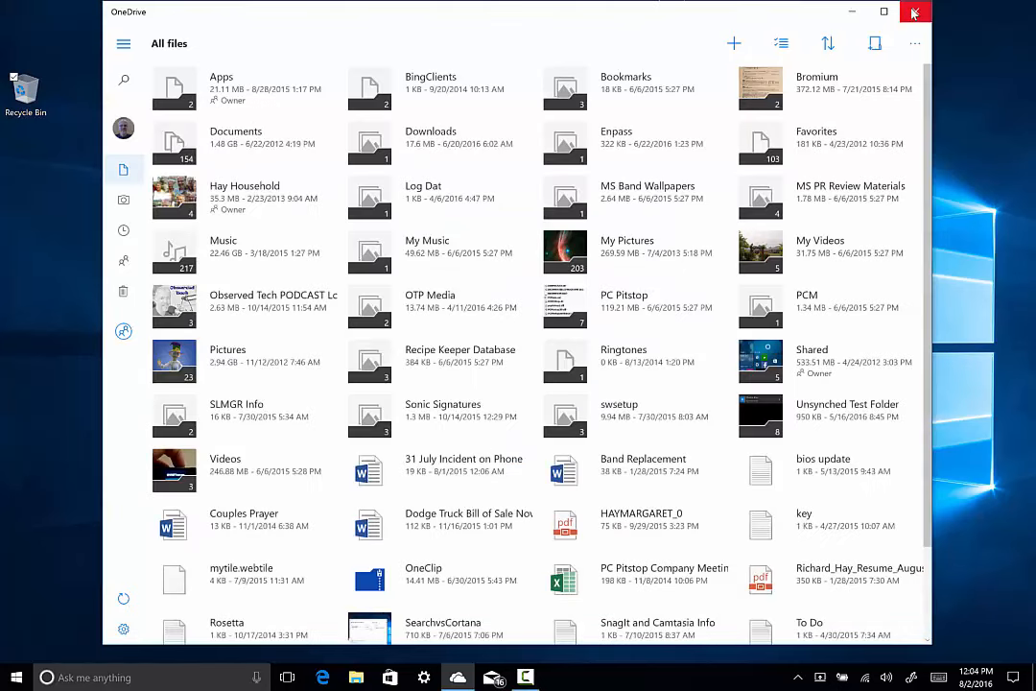
{"action": "left_click", "coordinate": [918, 12]}
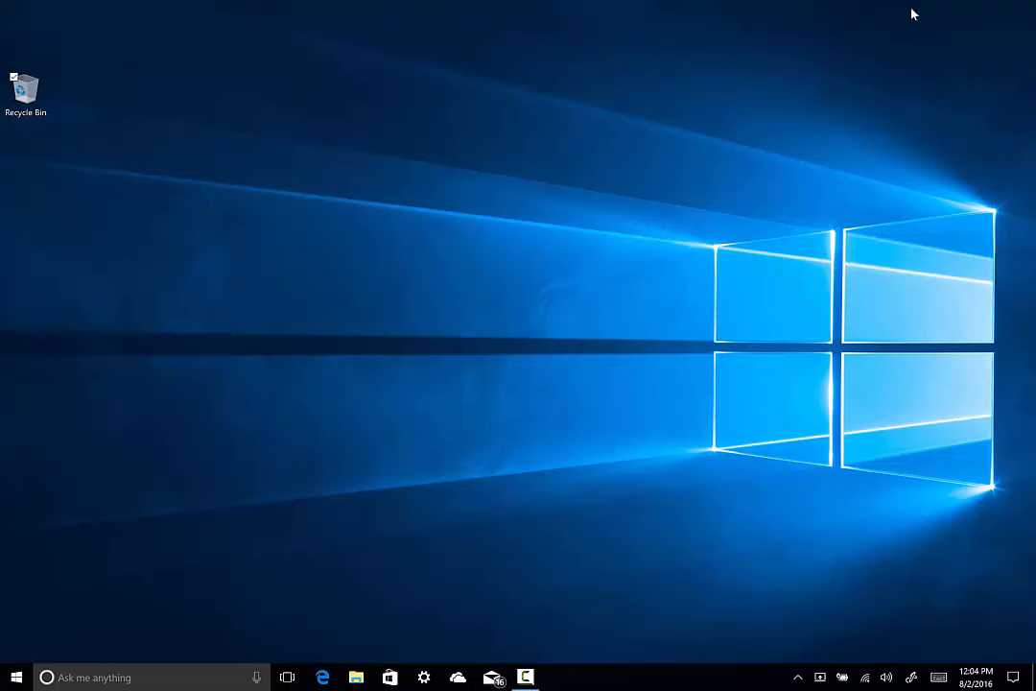
{"action": "mouse_move", "coordinate": [580, 299]}
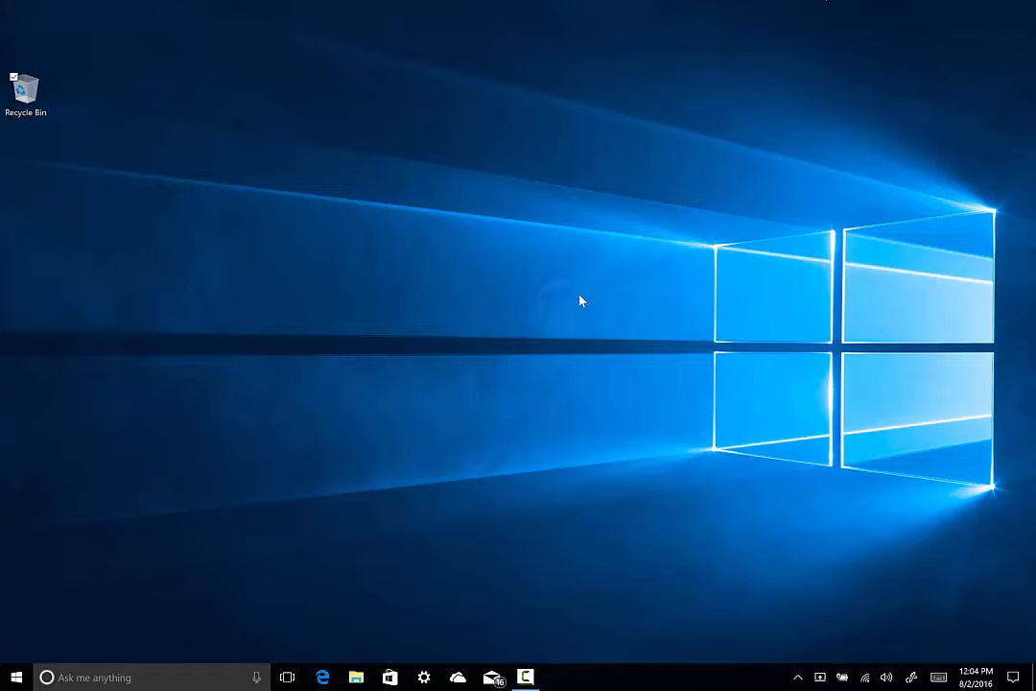
{"action": "left_click", "coordinate": [422, 675]}
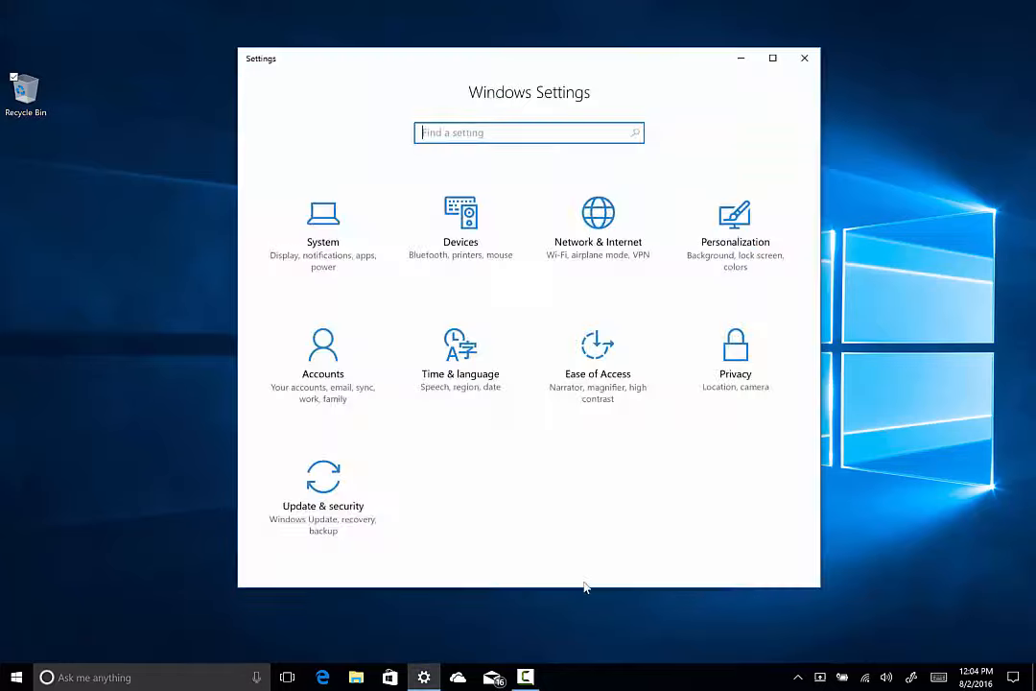
{"action": "left_click", "coordinate": [322, 476]}
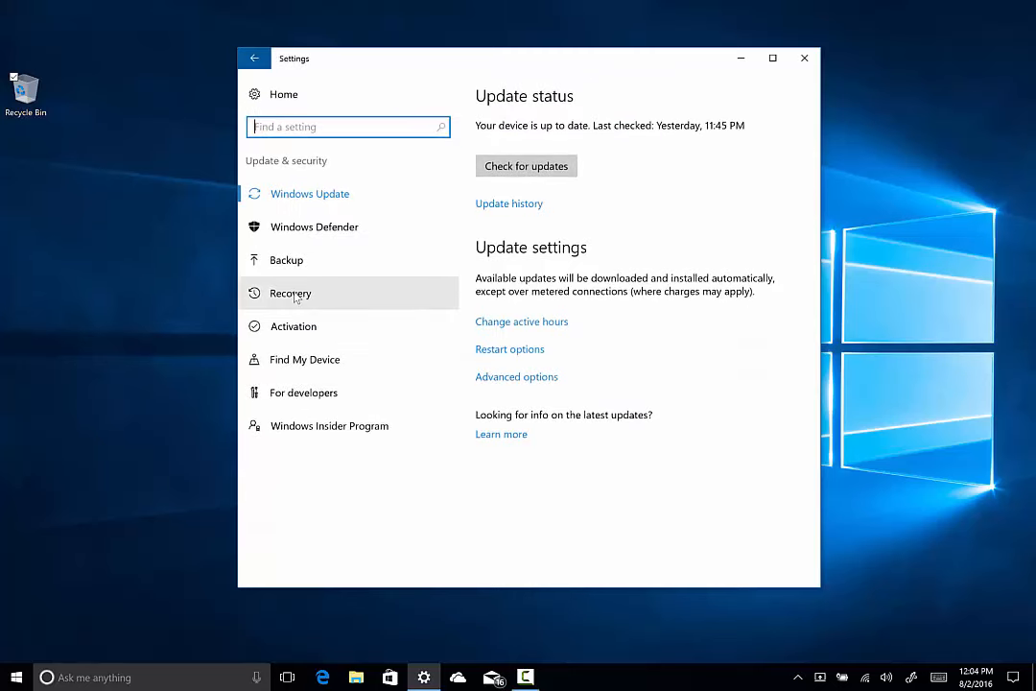
{"action": "left_click", "coordinate": [315, 227]}
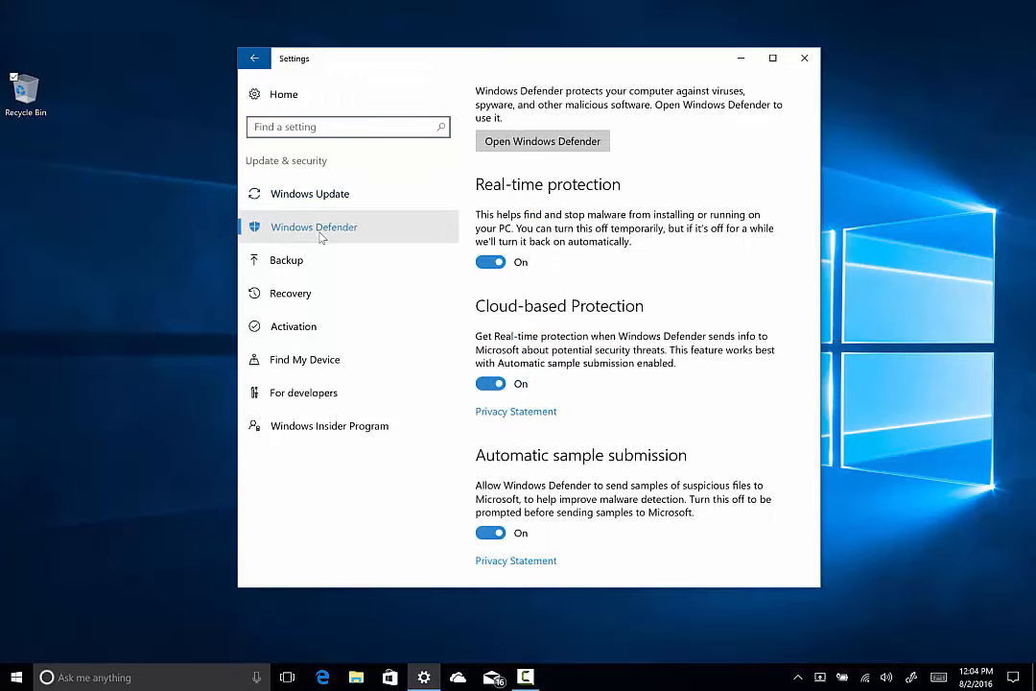
{"action": "scroll", "scroll_direction": "down", "scroll_amount": 3}
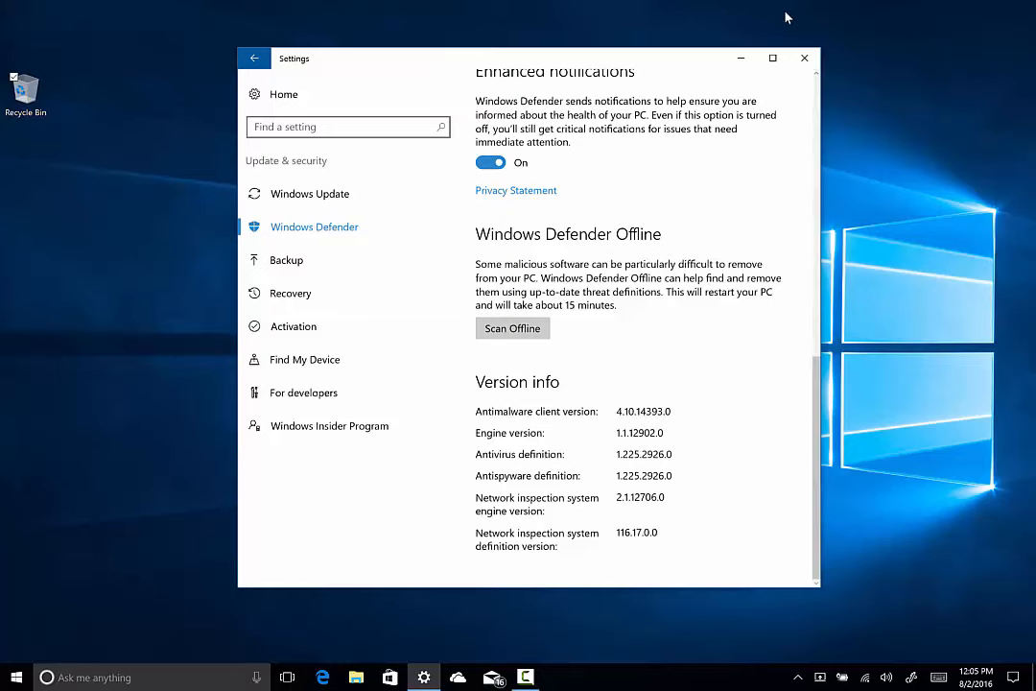
{"action": "left_click", "coordinate": [802, 58]}
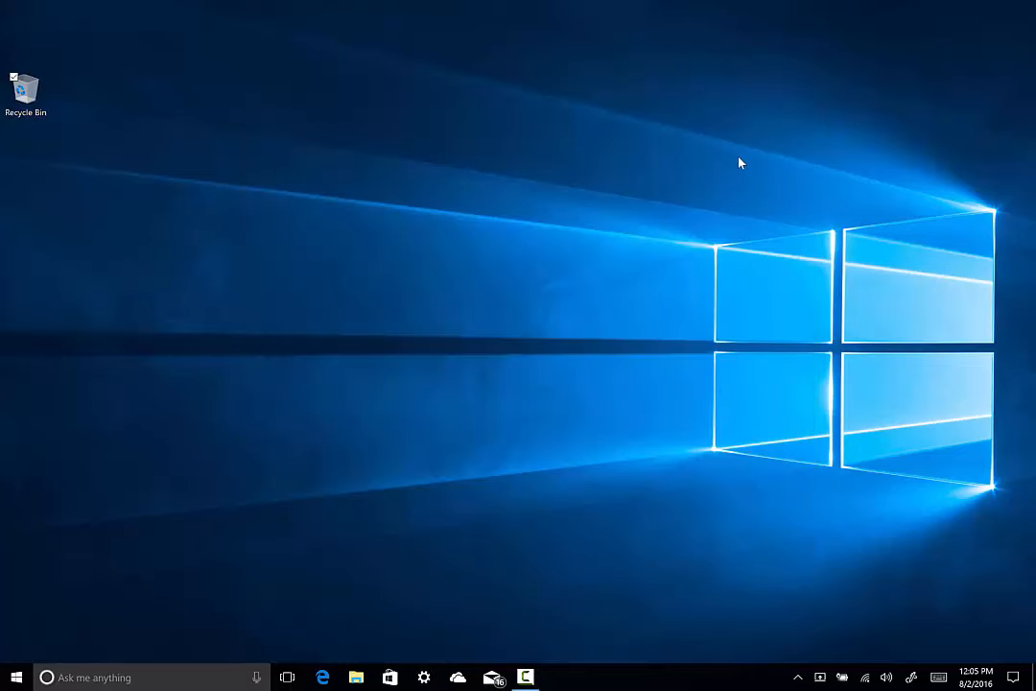
{"action": "mouse_move", "coordinate": [561, 309]}
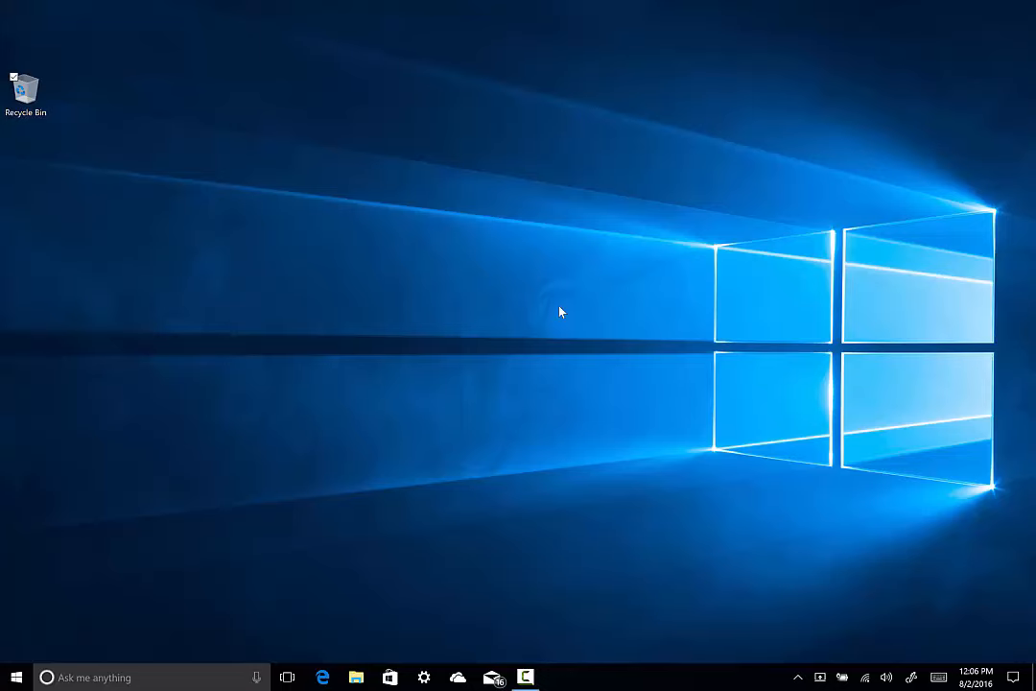
{"action": "mouse_move", "coordinate": [258, 502]}
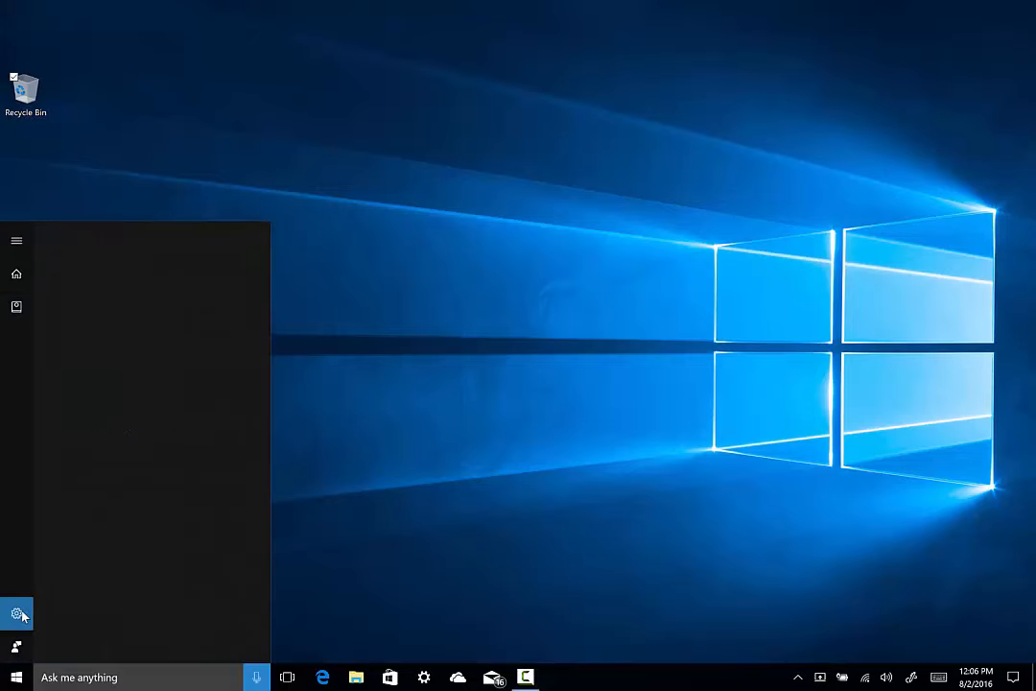
In Cortana's settings, review the send-notifications-between-devices options including PC notifications on the phone
{"action": "left_click", "coordinate": [16, 614]}
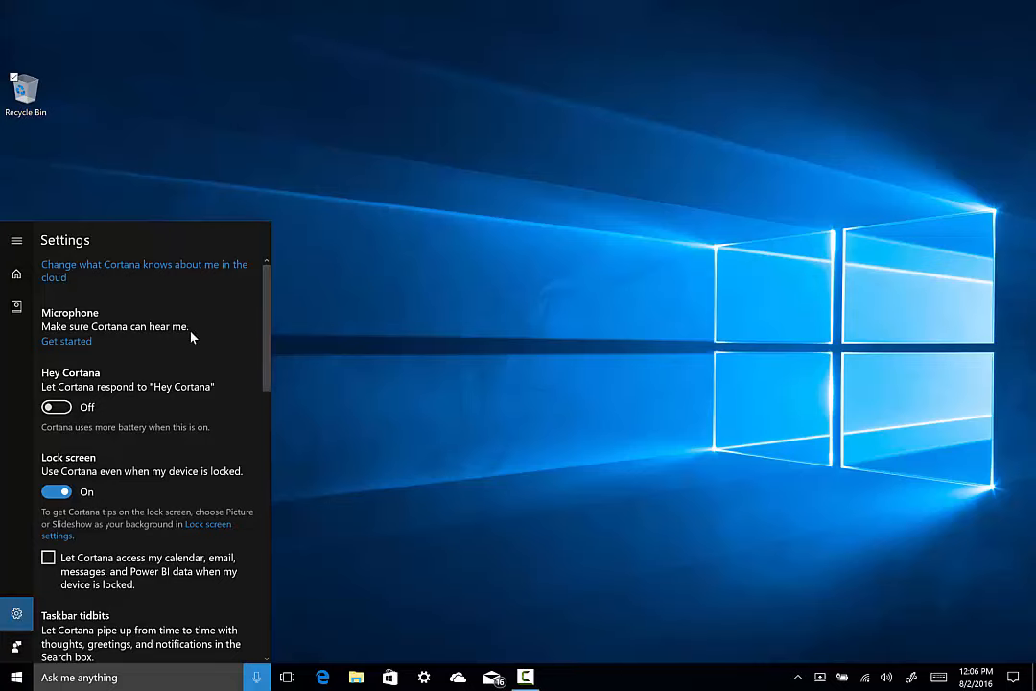
{"action": "scroll", "scroll_direction": "down", "scroll_amount": 3}
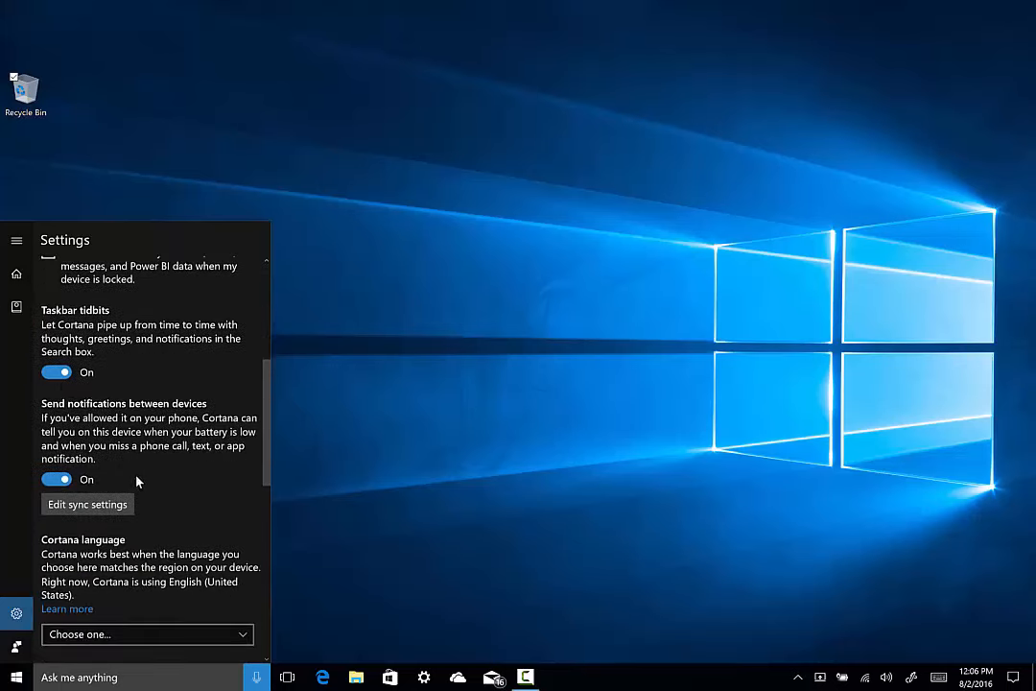
{"action": "left_click", "coordinate": [86, 503]}
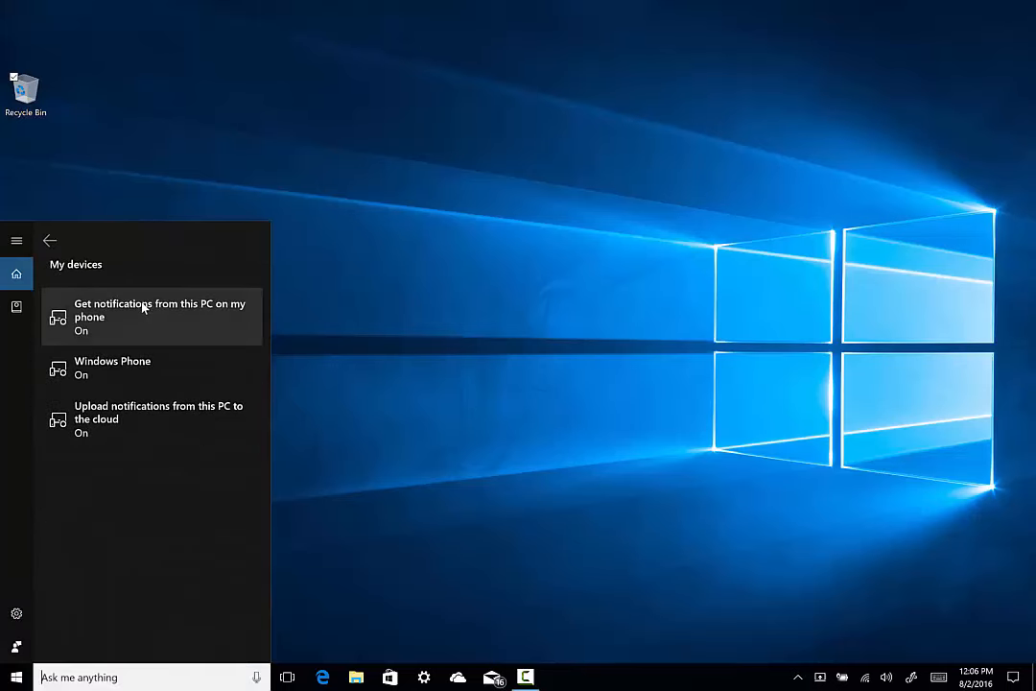
{"action": "mouse_move", "coordinate": [80, 328]}
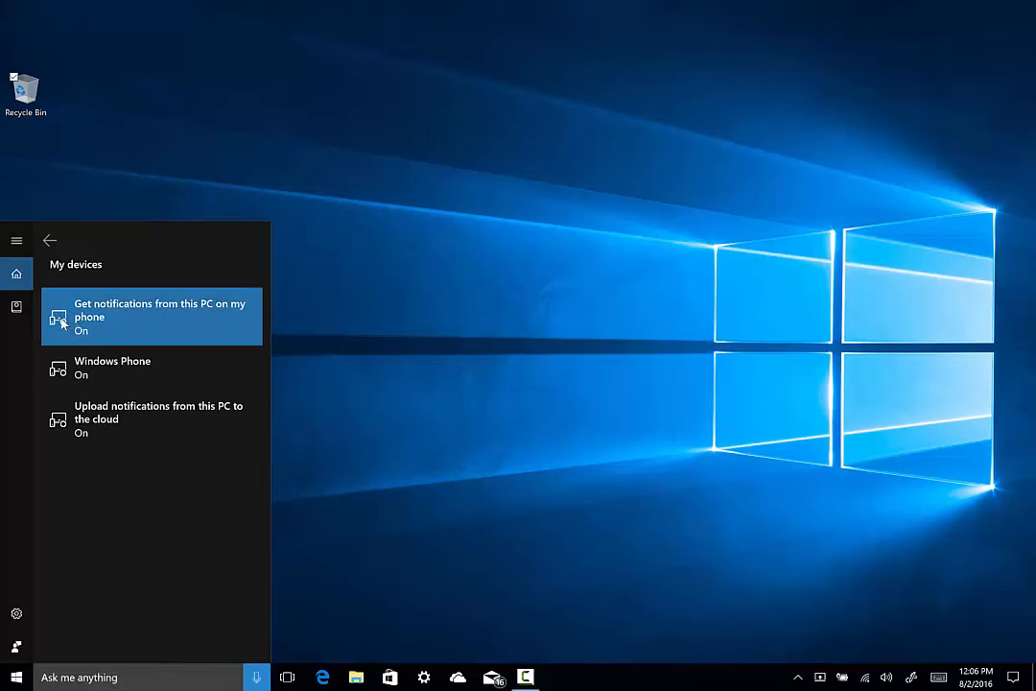
{"action": "left_click", "coordinate": [149, 317]}
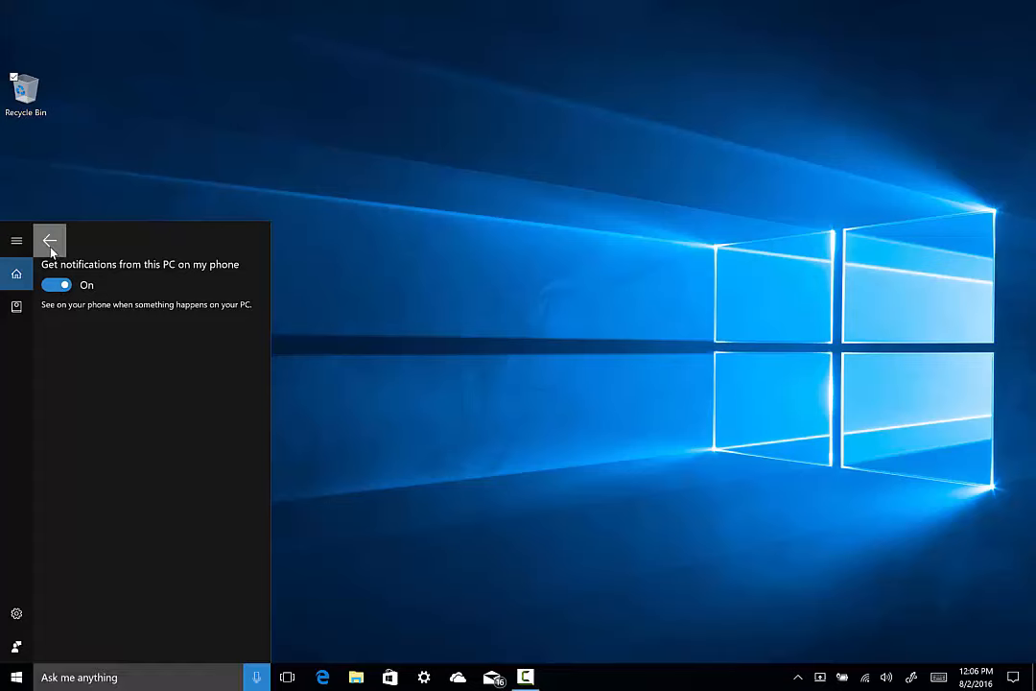
{"action": "left_click", "coordinate": [50, 240]}
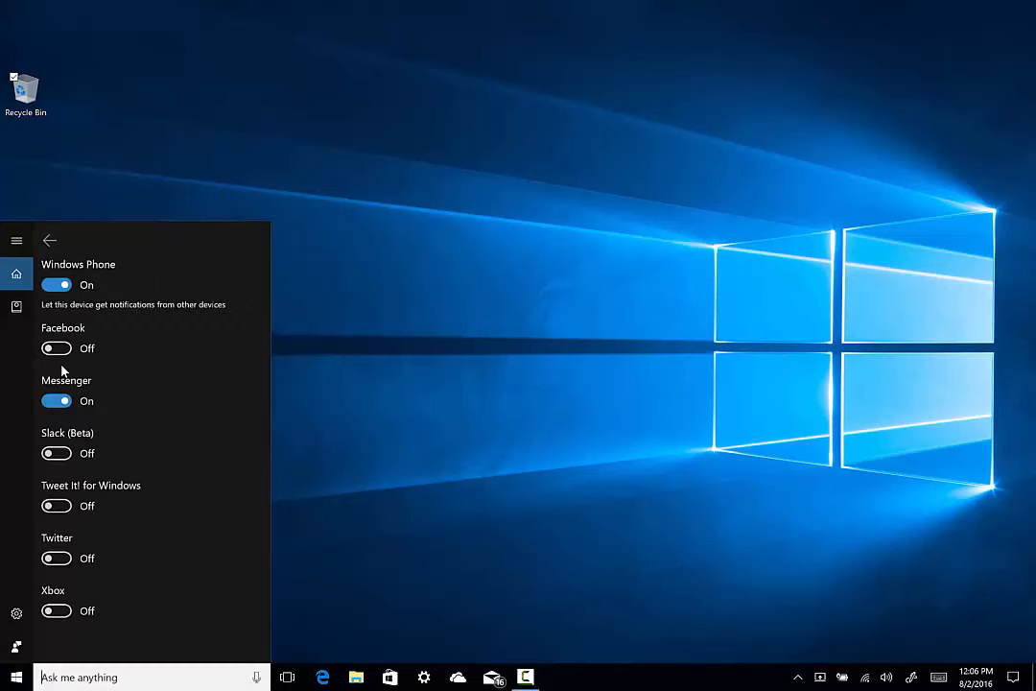
{"action": "mouse_move", "coordinate": [142, 361]}
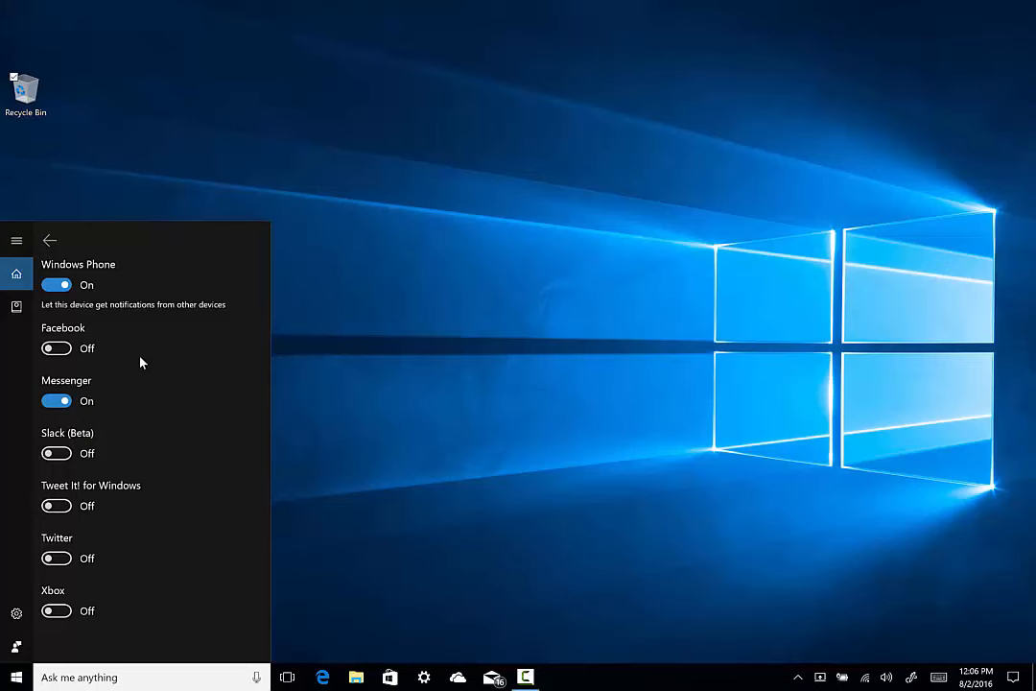
Return to My devices and view the upload-notifications-to-cloud setting, which is On
{"action": "left_click", "coordinate": [50, 240]}
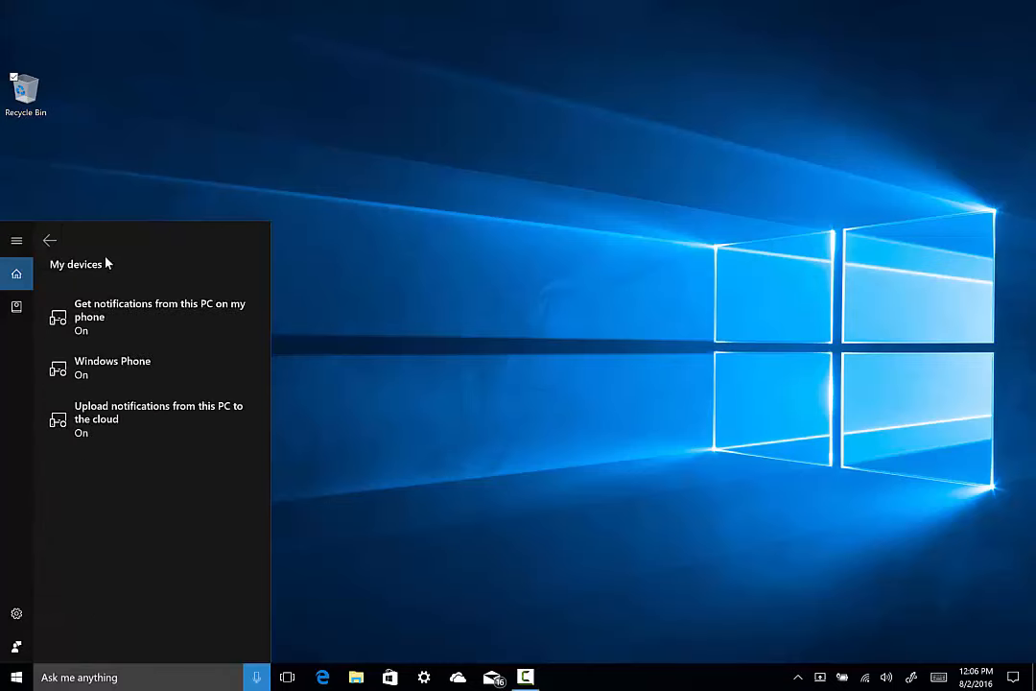
{"action": "left_click", "coordinate": [157, 411]}
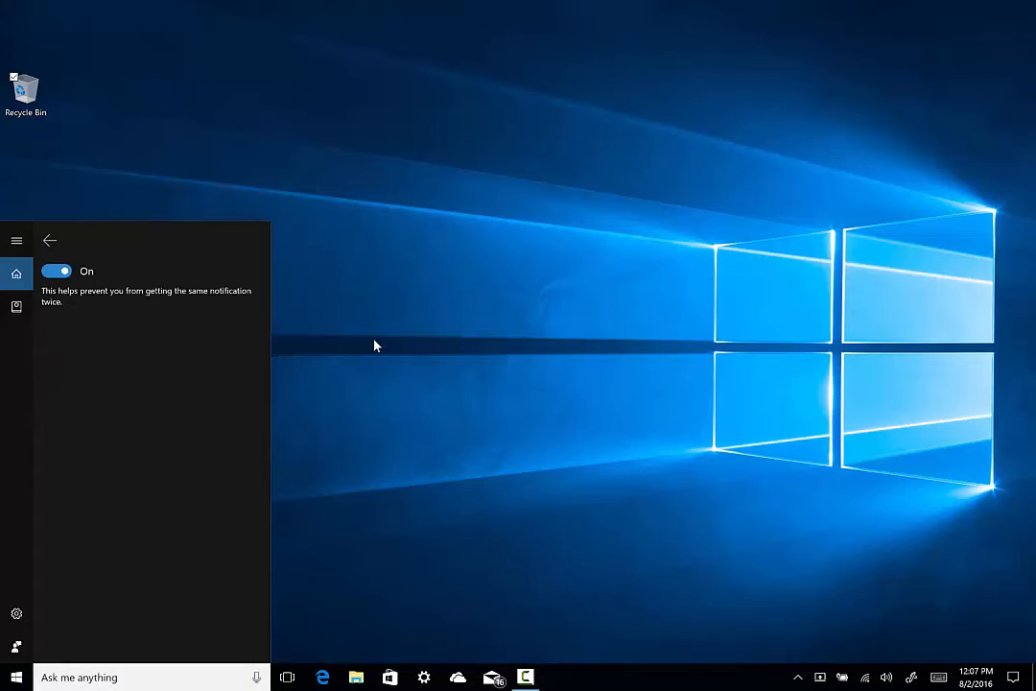
{"action": "mouse_move", "coordinate": [380, 342]}
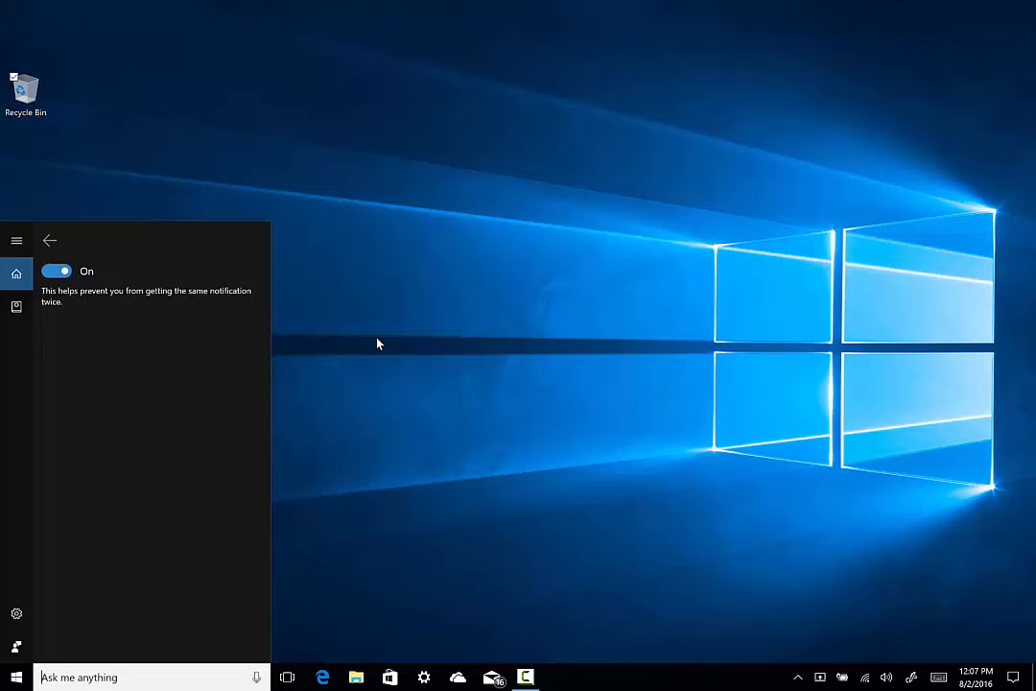
{"action": "mouse_move", "coordinate": [388, 340]}
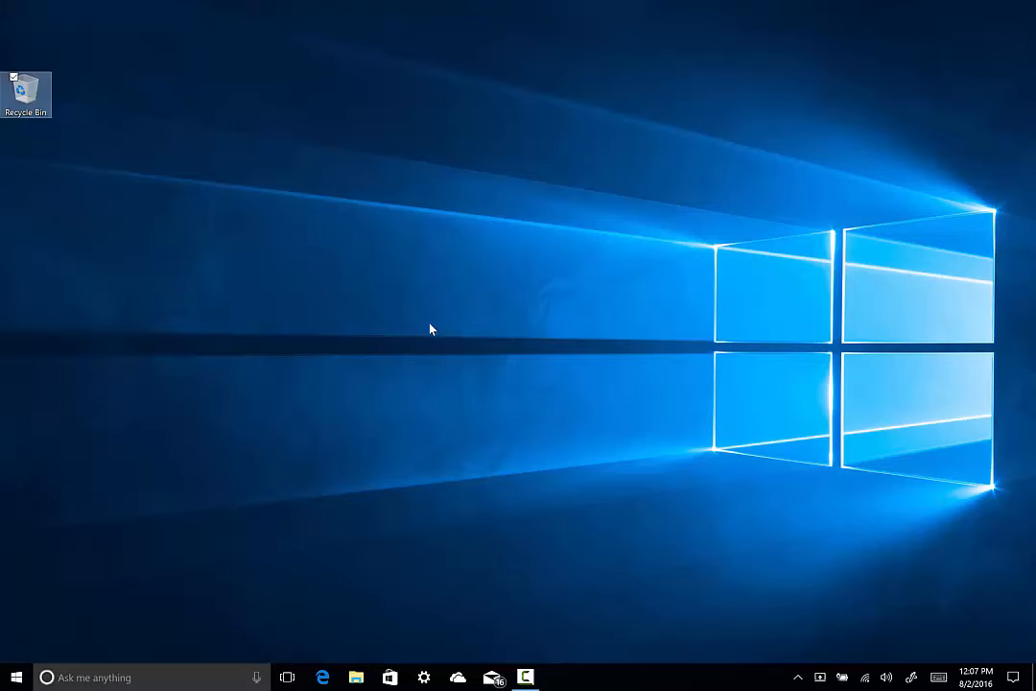
{"action": "mouse_move", "coordinate": [461, 328]}
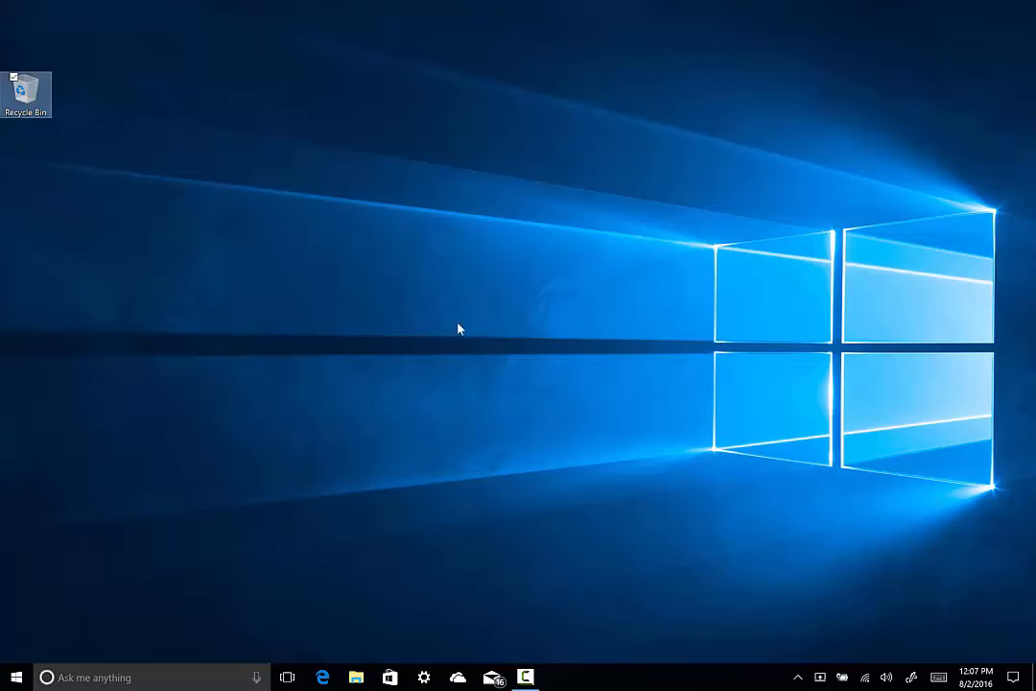
Launch Microsoft Edge from the taskbar and head to its Extensions via the ... menu
{"action": "left_click", "coordinate": [323, 677]}
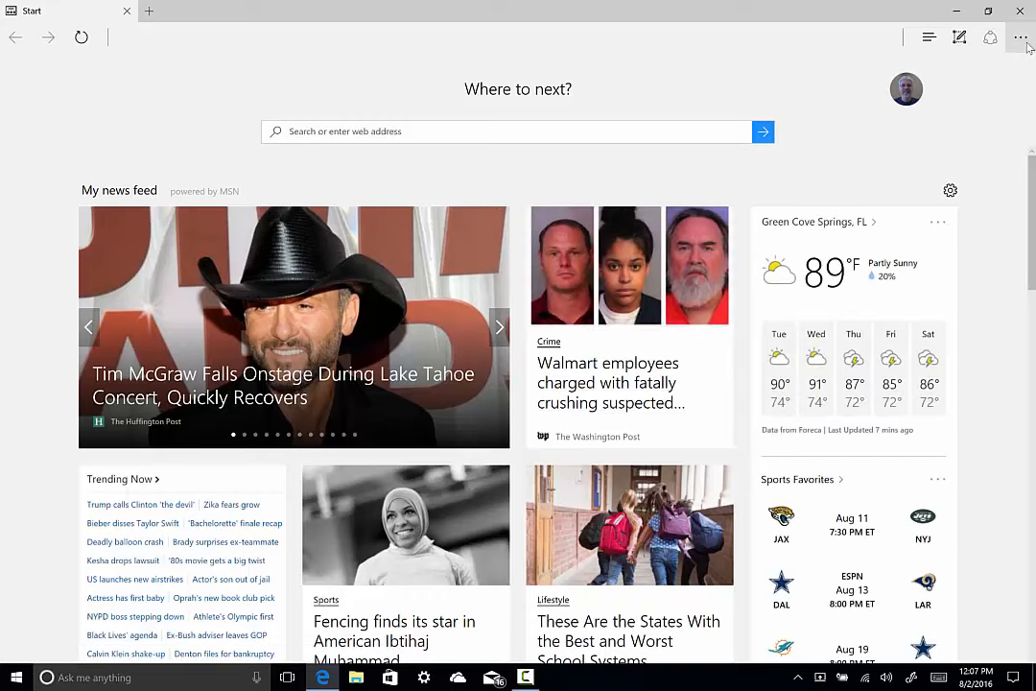
{"action": "left_click", "coordinate": [1018, 37]}
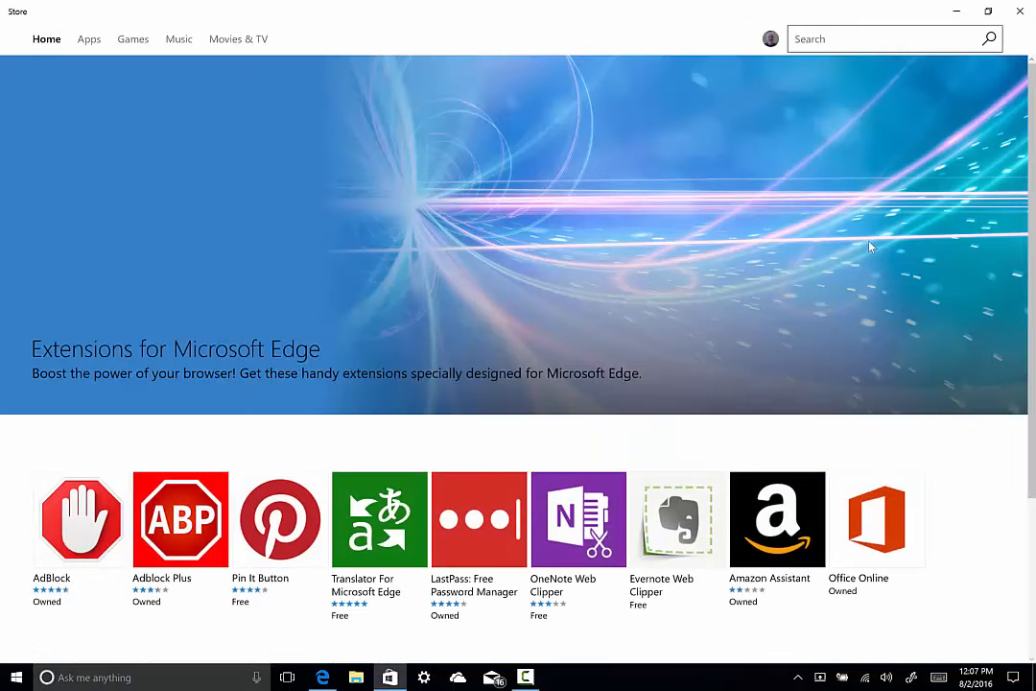
{"action": "scroll", "scroll_direction": "down", "scroll_amount": 3}
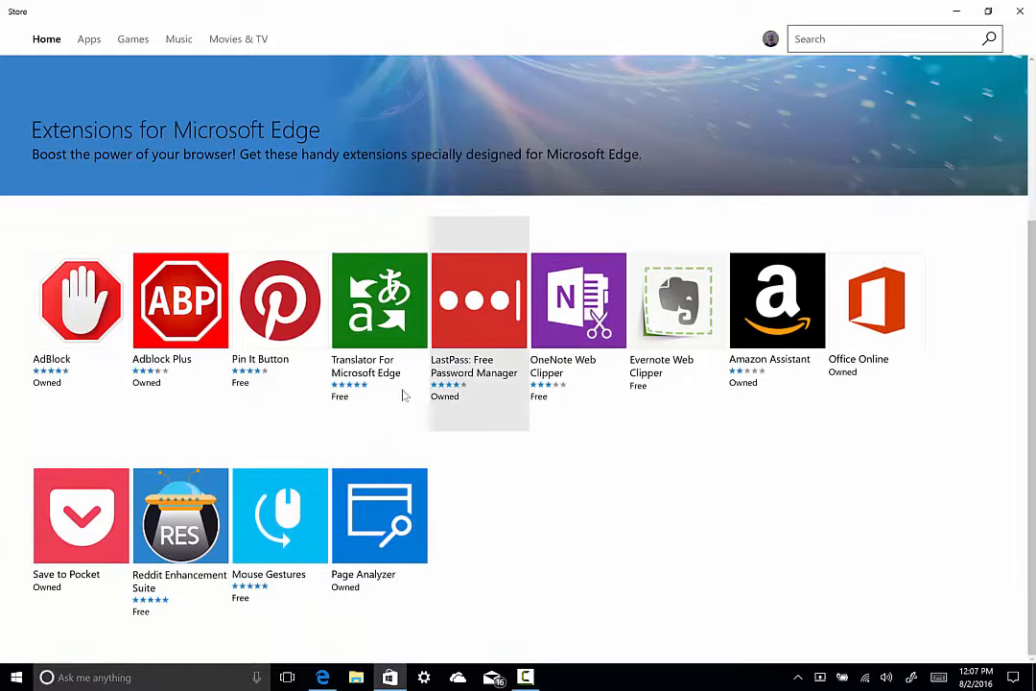
{"action": "left_click", "coordinate": [180, 300]}
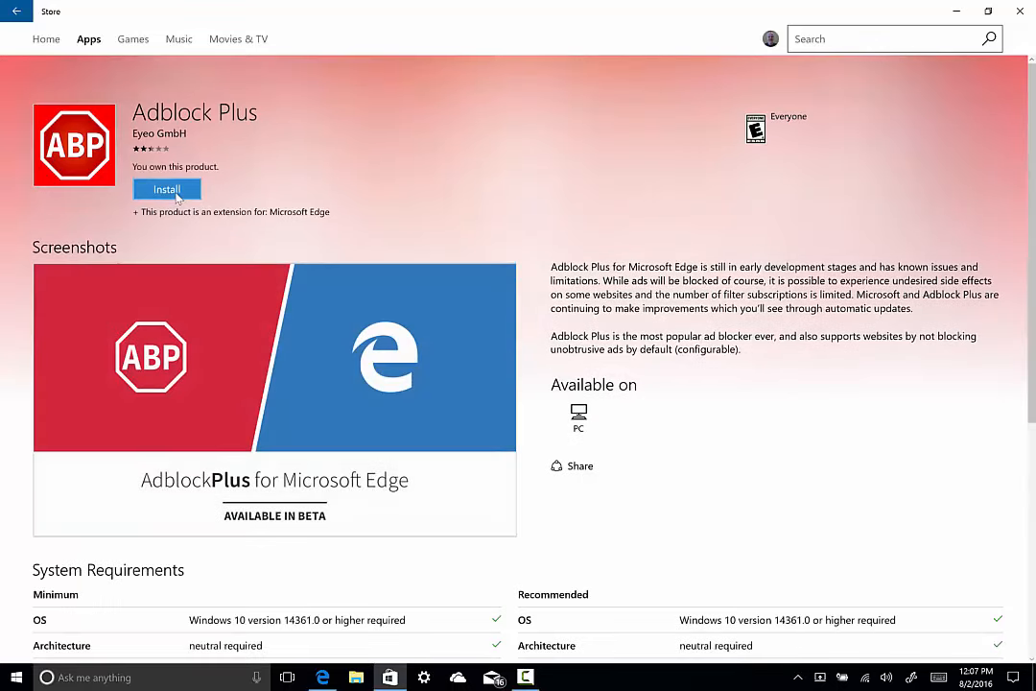
{"action": "mouse_move", "coordinate": [307, 196]}
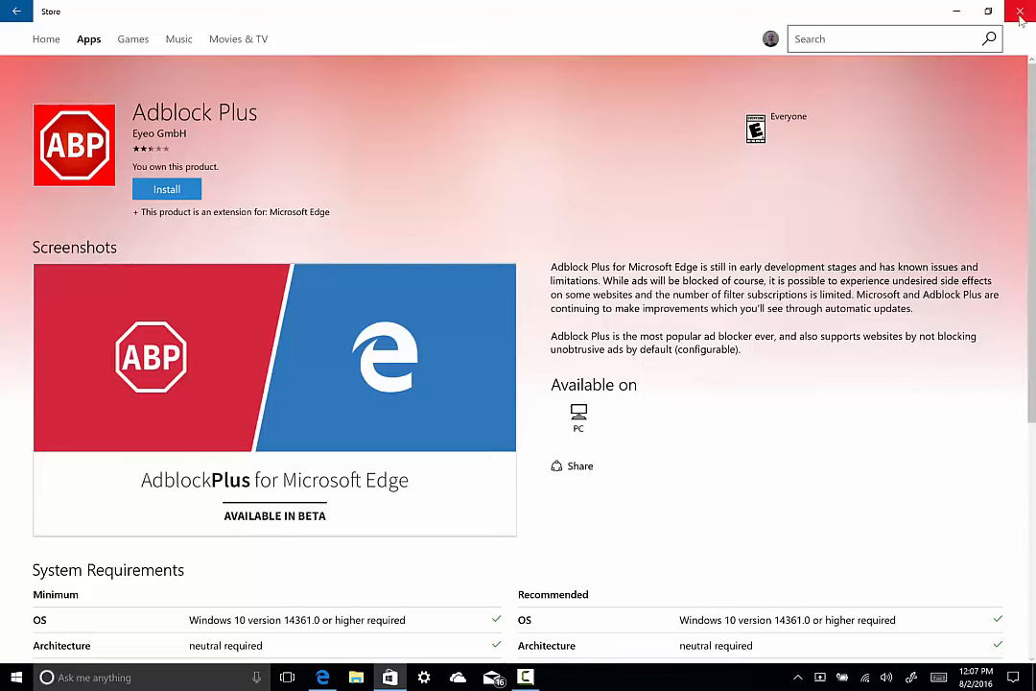
{"action": "left_click", "coordinate": [17, 13]}
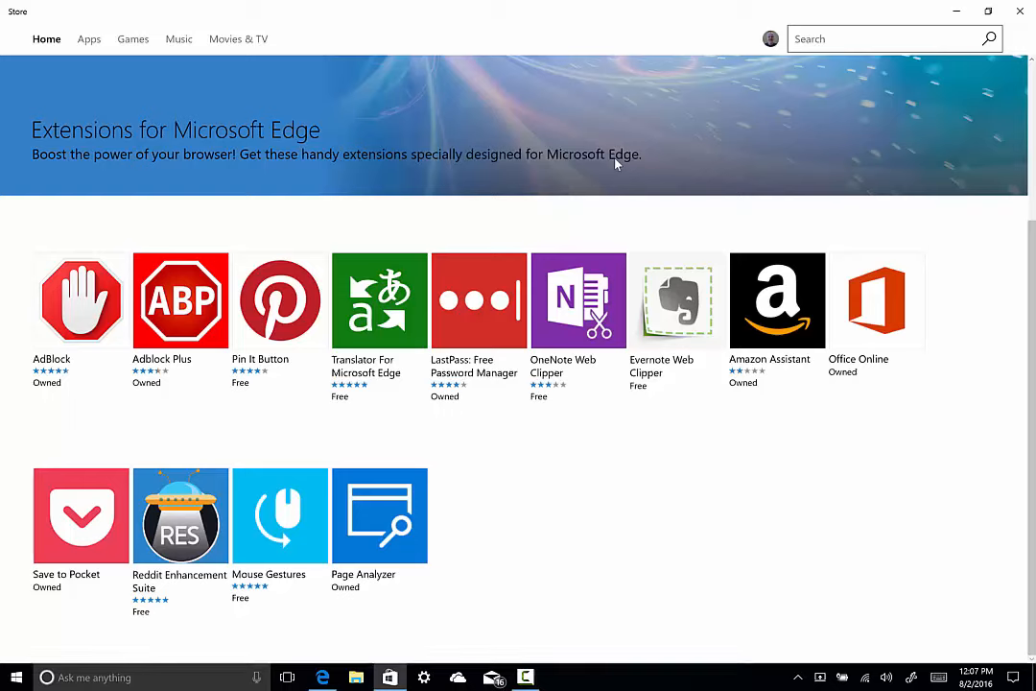
{"action": "mouse_move", "coordinate": [684, 441]}
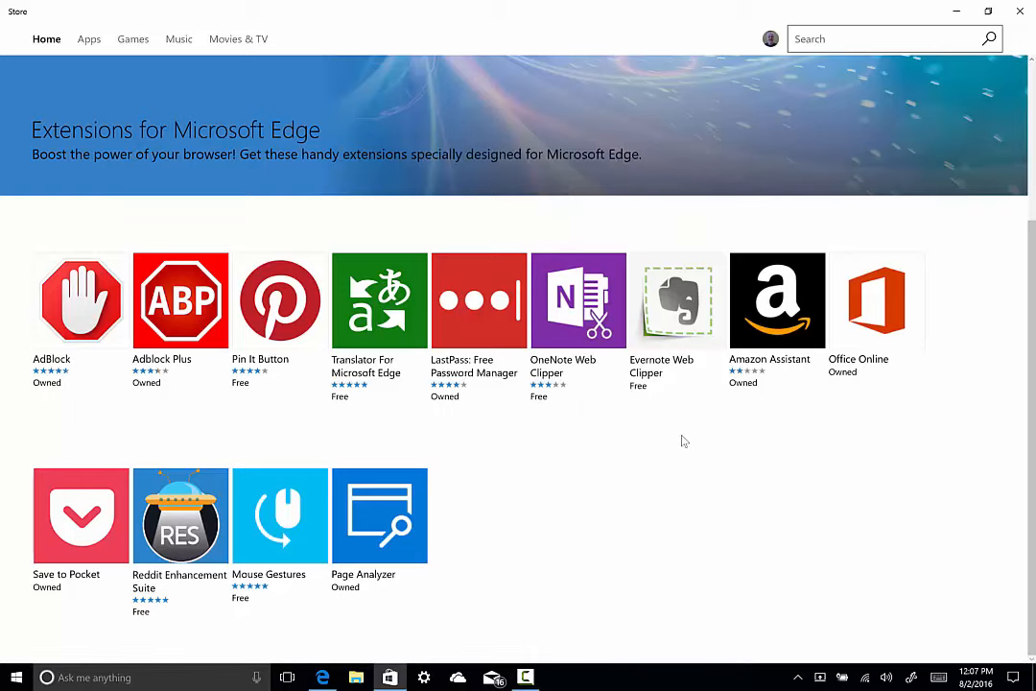
{"action": "mouse_move", "coordinate": [668, 461]}
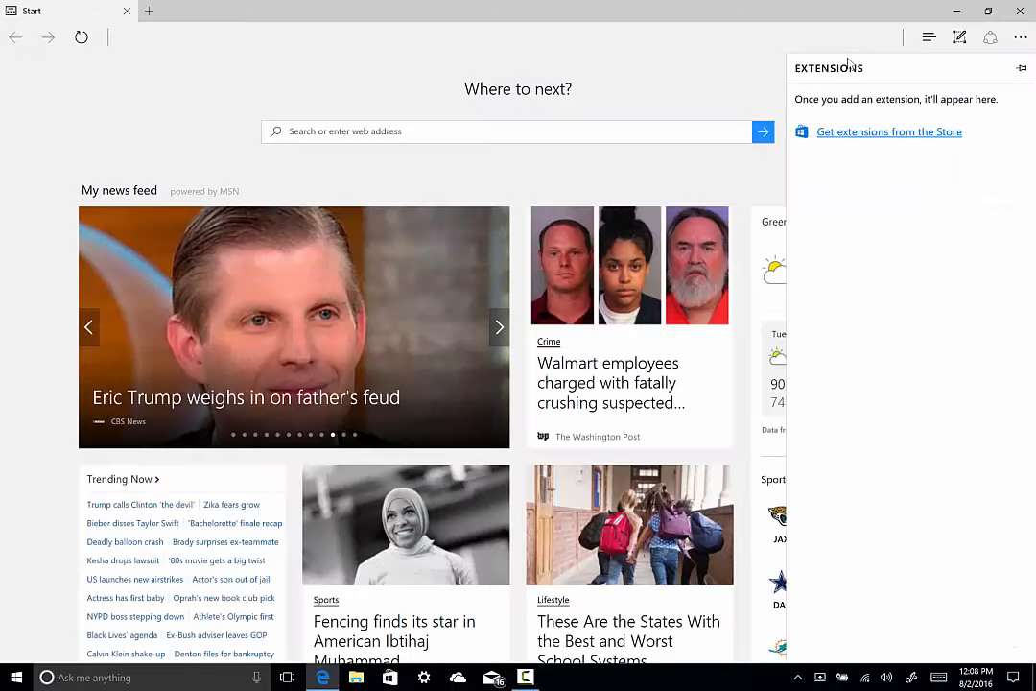
From the start-page carousel, read the '40 Charming American Towns' article, then go to MSN Travel News
{"action": "left_click", "coordinate": [499, 326]}
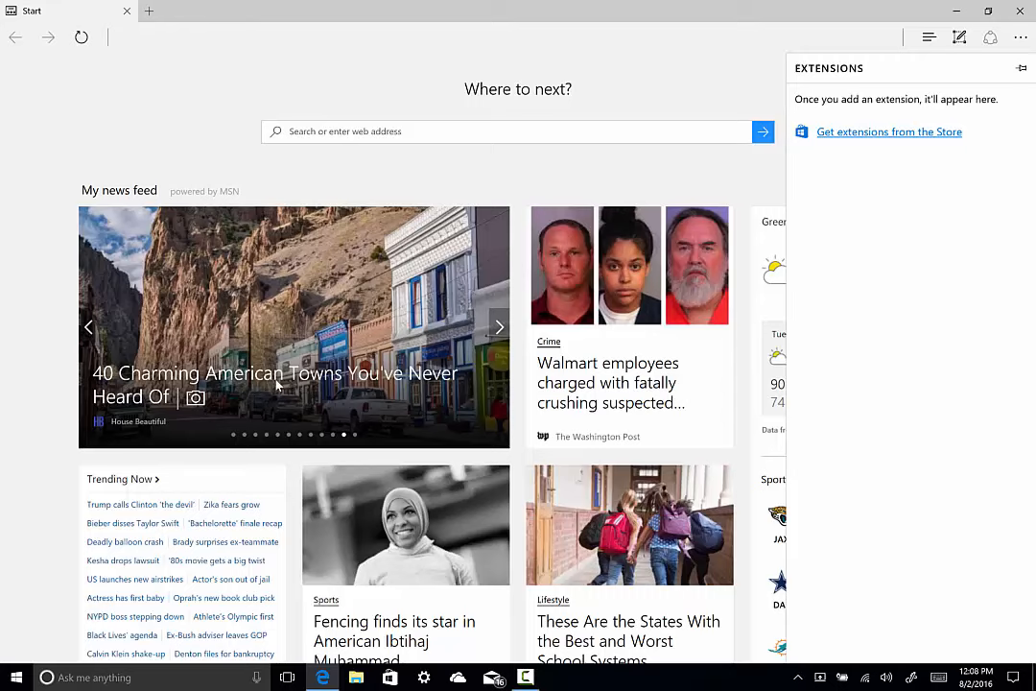
{"action": "left_click", "coordinate": [277, 372]}
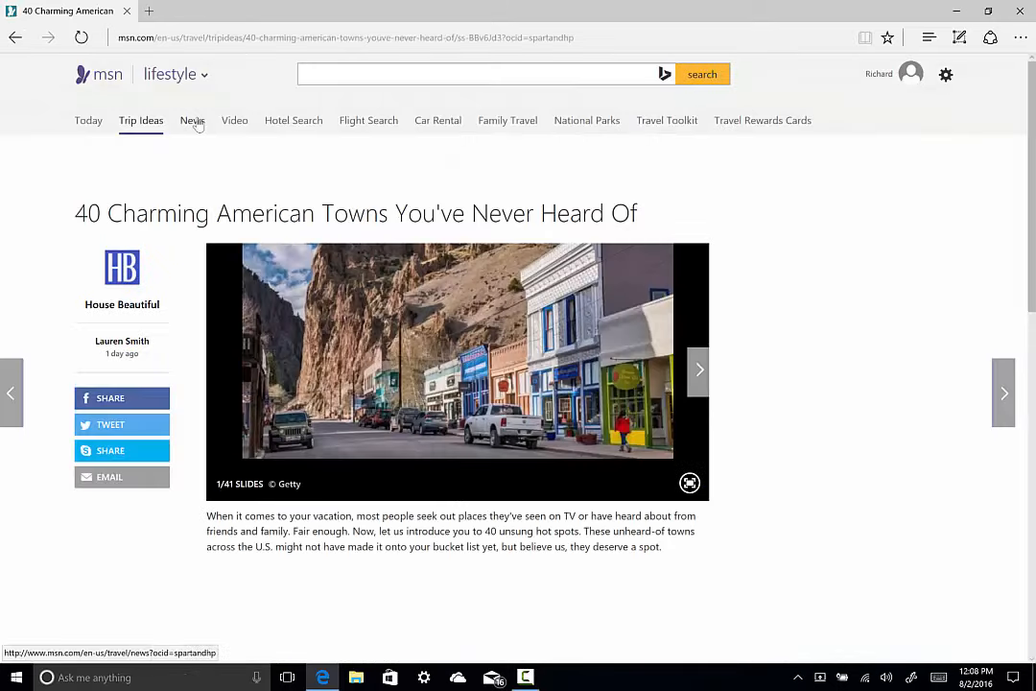
{"action": "left_click", "coordinate": [192, 119]}
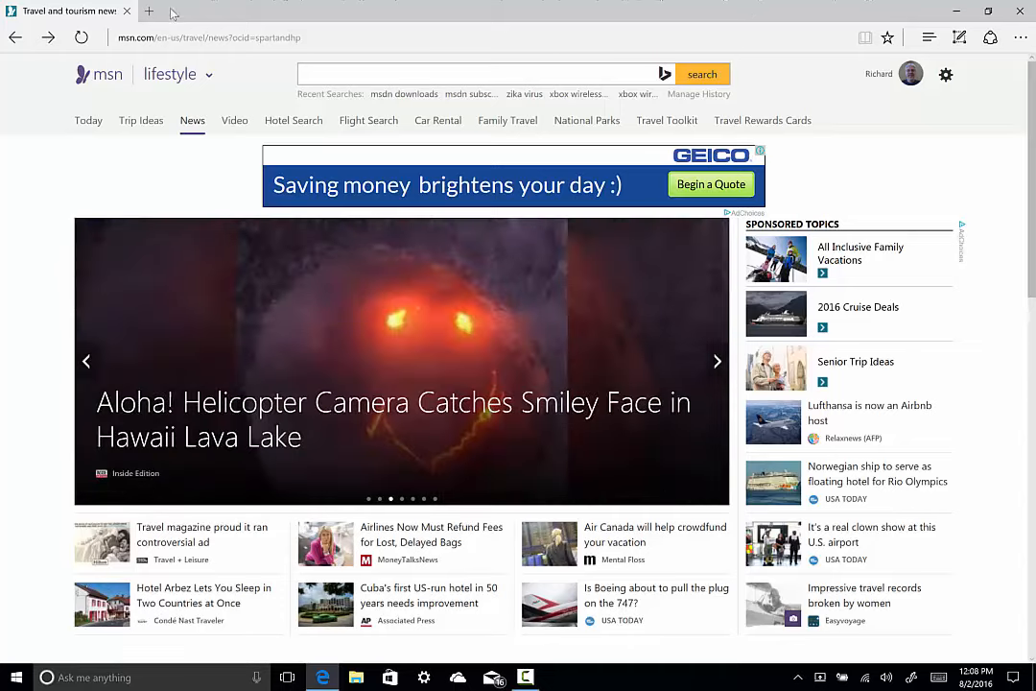
Add a new tab, pin both the travel news tab and the new tab, then unpin the travel news tab
{"action": "left_click", "coordinate": [150, 12]}
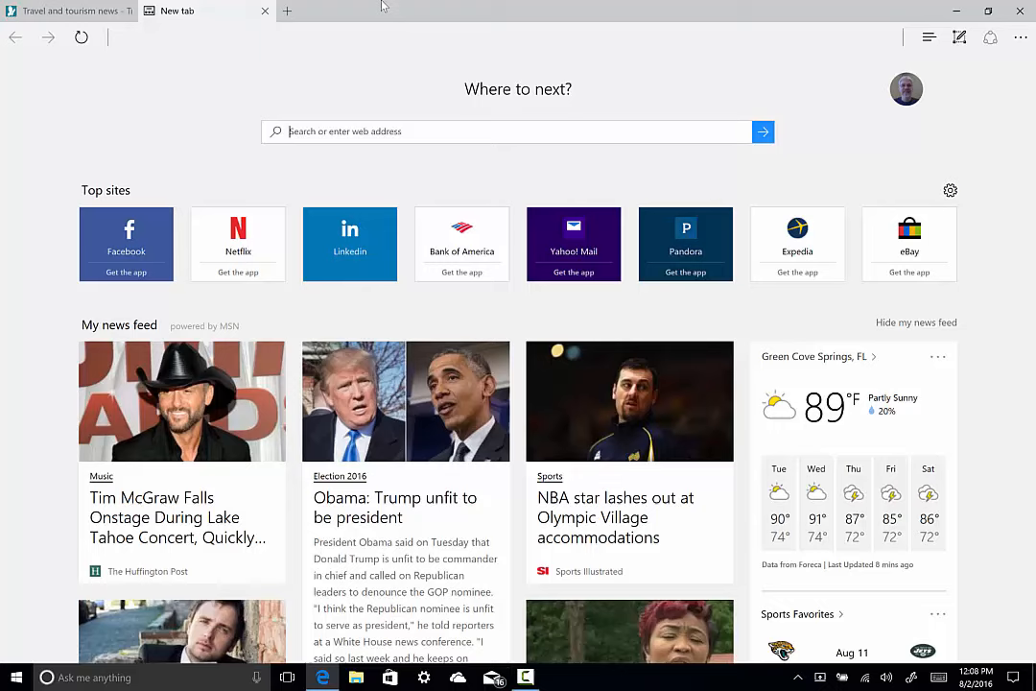
{"action": "right_click", "coordinate": [68, 12]}
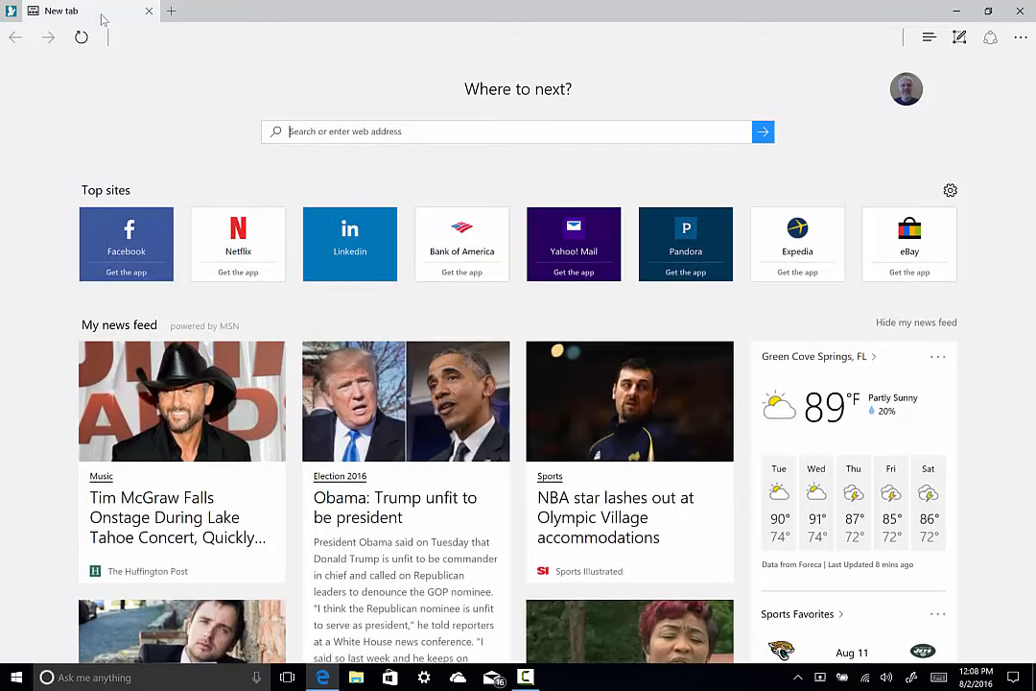
{"action": "right_click", "coordinate": [61, 12]}
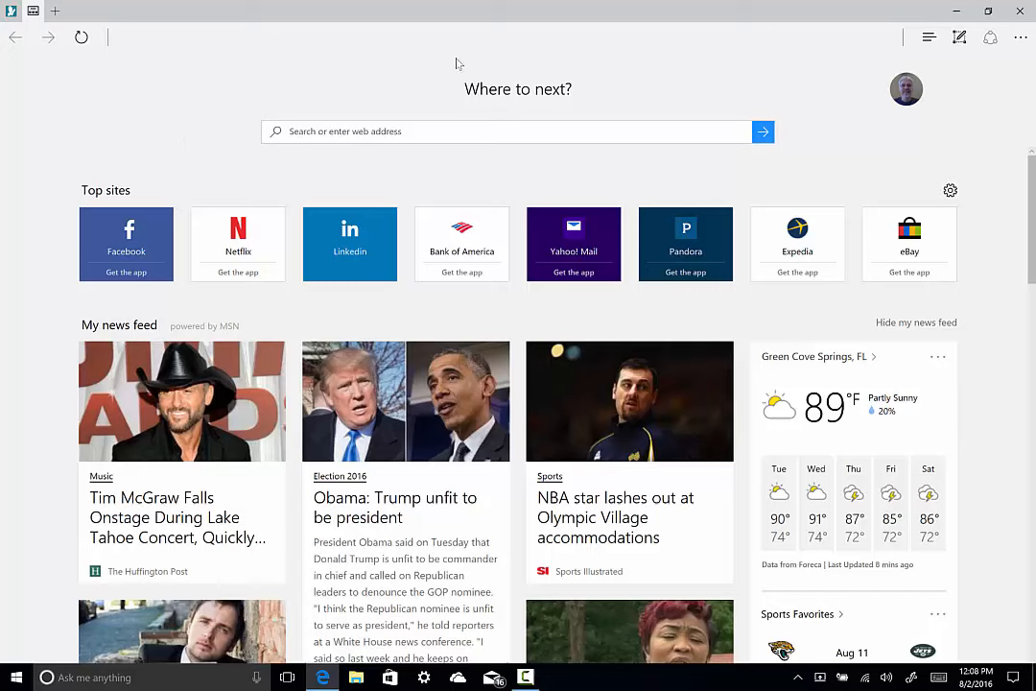
{"action": "right_click", "coordinate": [11, 9]}
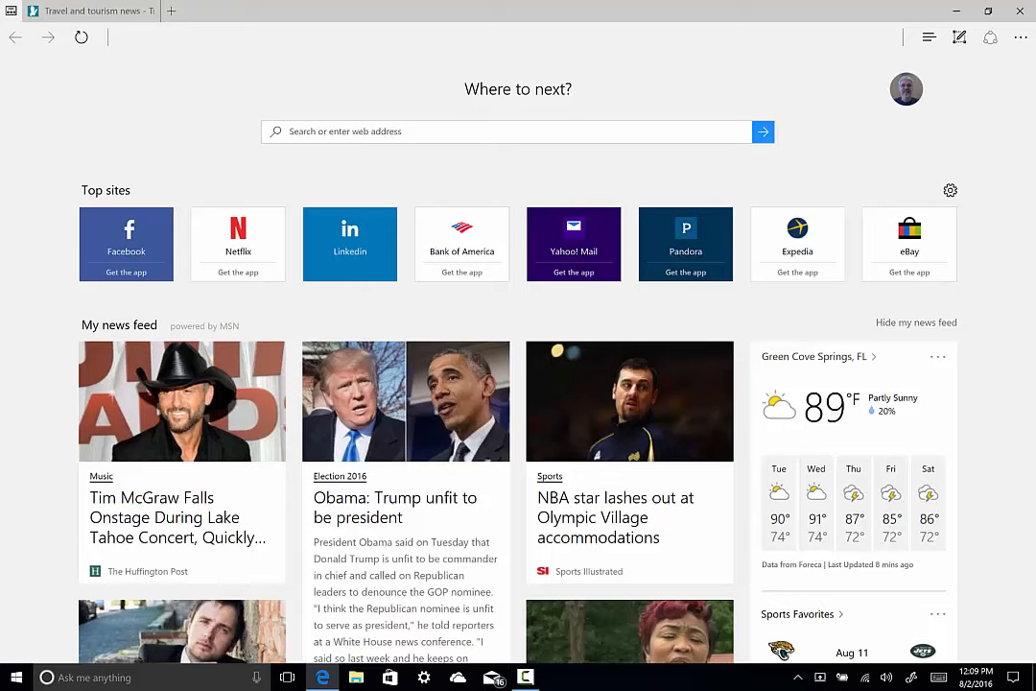
Close Edge and confirm the close-all-tabs prompt, leaving the desktop showing
{"action": "left_click", "coordinate": [1021, 12]}
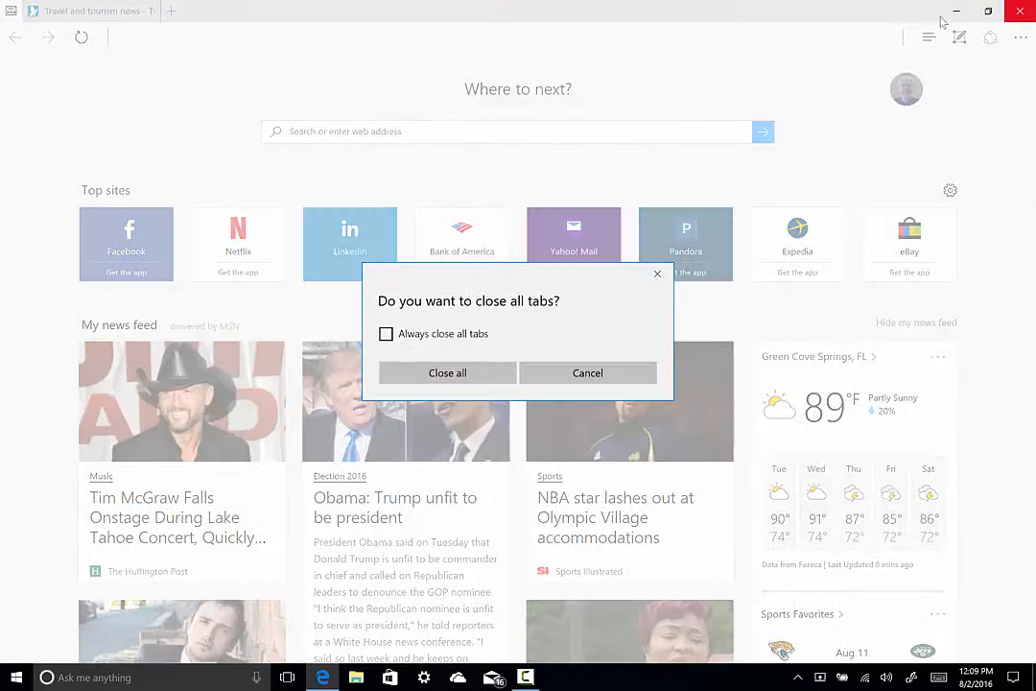
{"action": "mouse_move", "coordinate": [483, 296]}
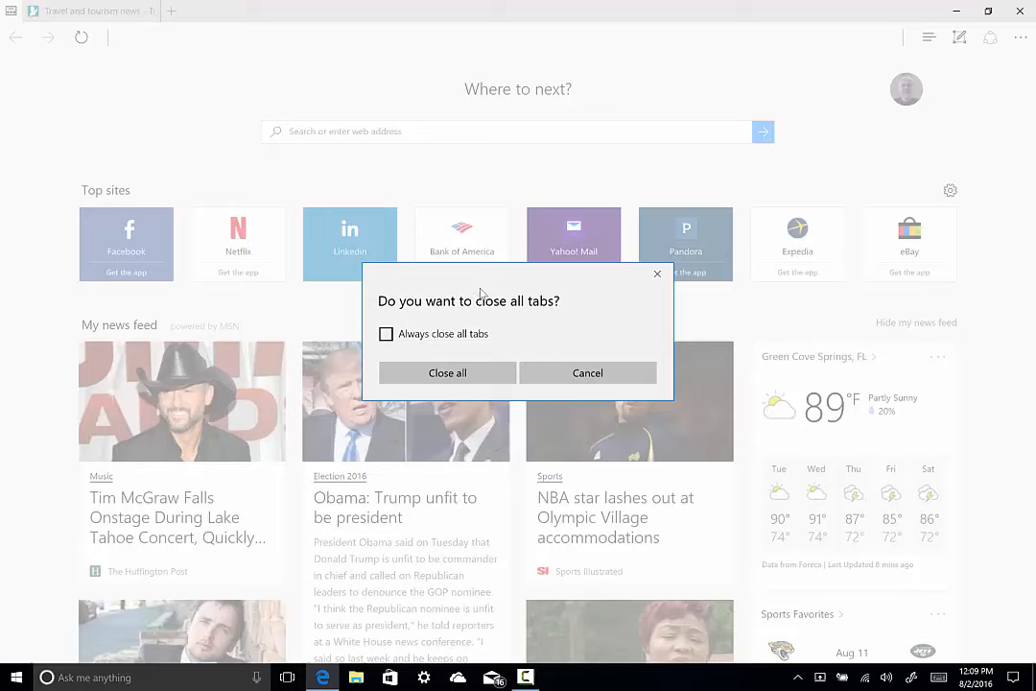
{"action": "mouse_move", "coordinate": [514, 320]}
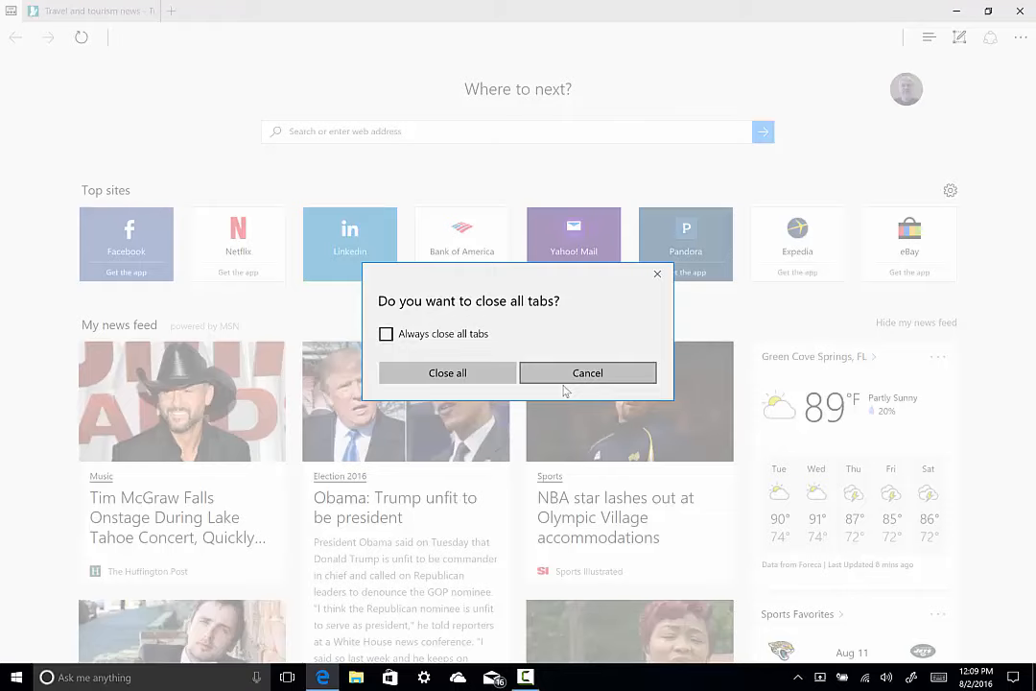
{"action": "left_click", "coordinate": [445, 372]}
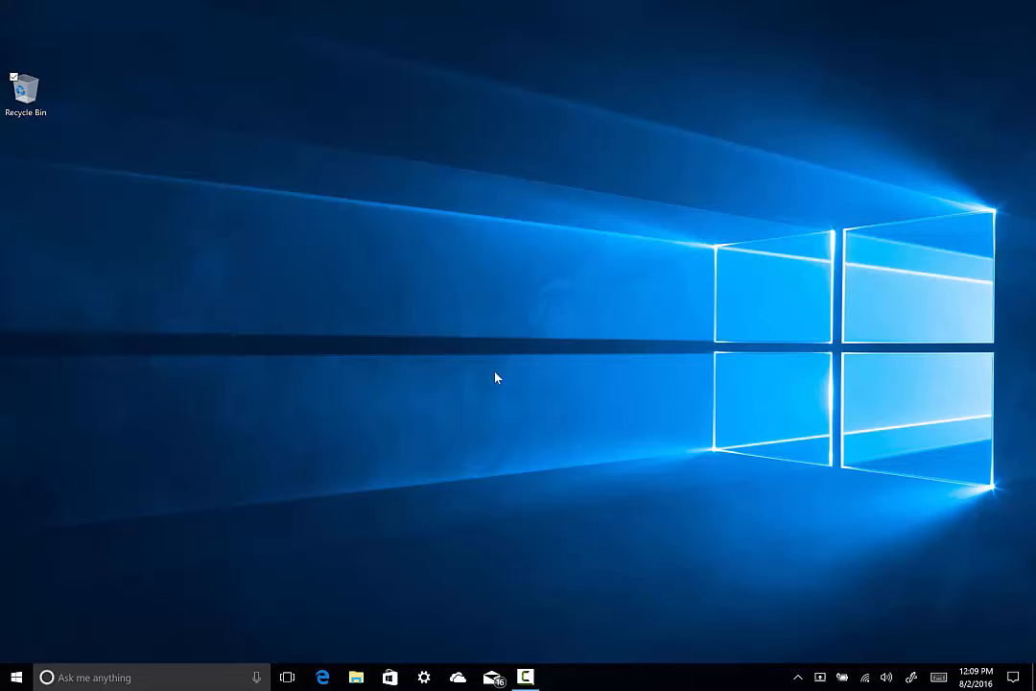
{"action": "mouse_move", "coordinate": [493, 365]}
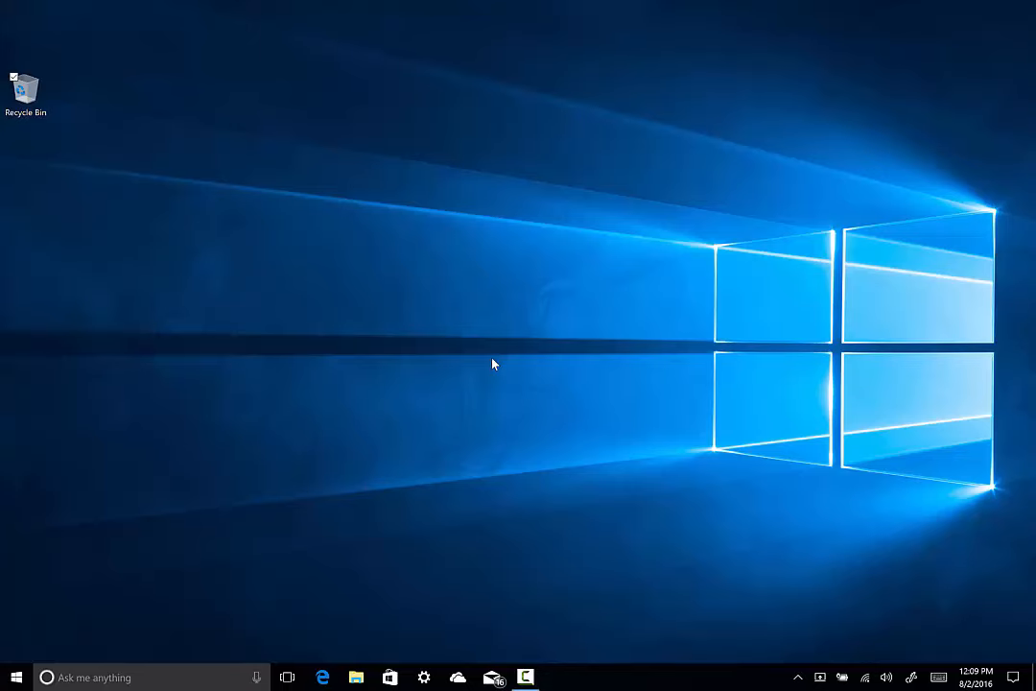
{"action": "mouse_move", "coordinate": [514, 261]}
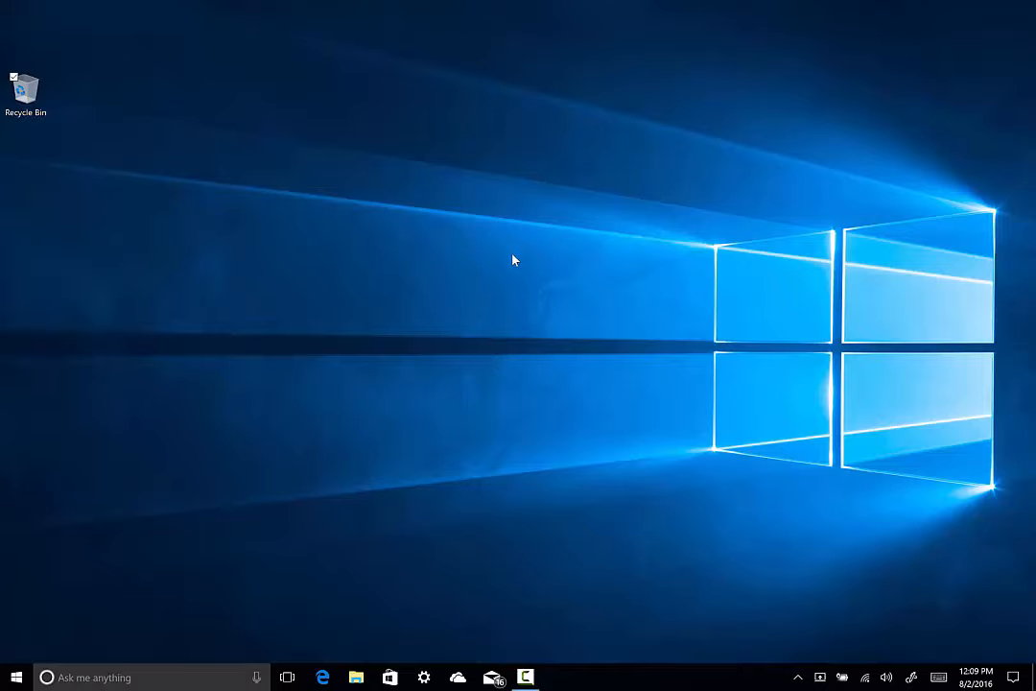
{"action": "left_click", "coordinate": [390, 677]}
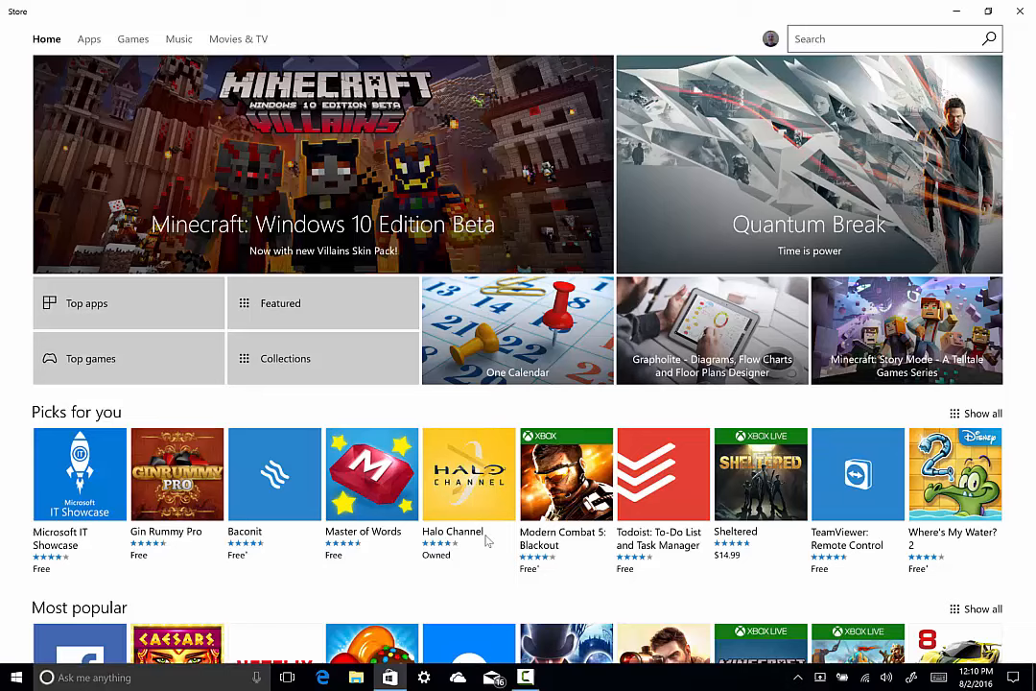
{"action": "mouse_move", "coordinate": [434, 368]}
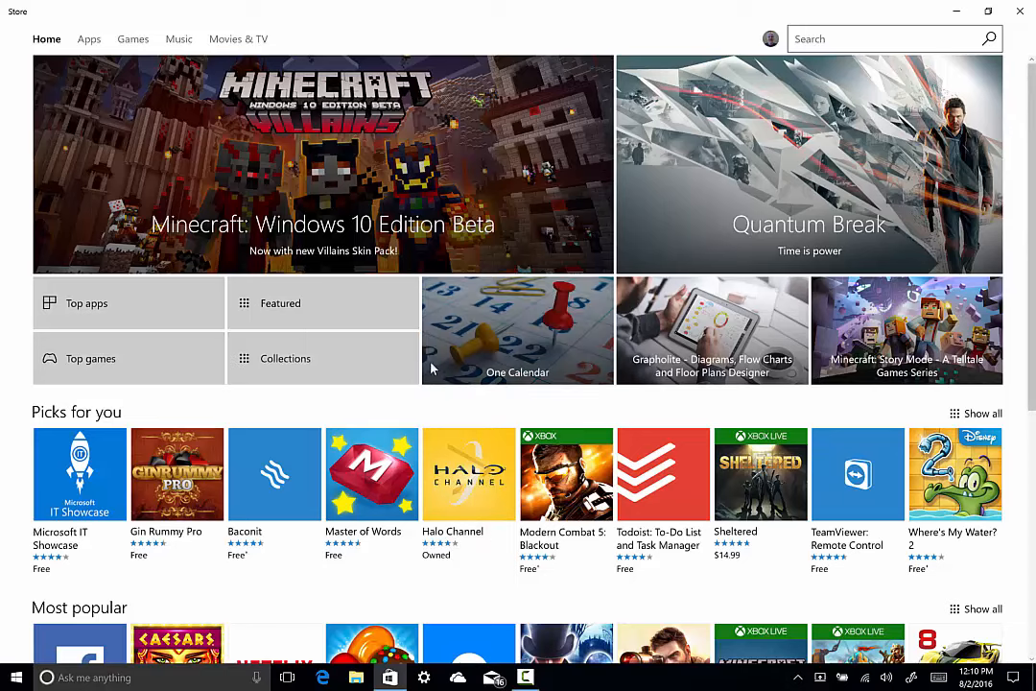
{"action": "mouse_move", "coordinate": [314, 329]}
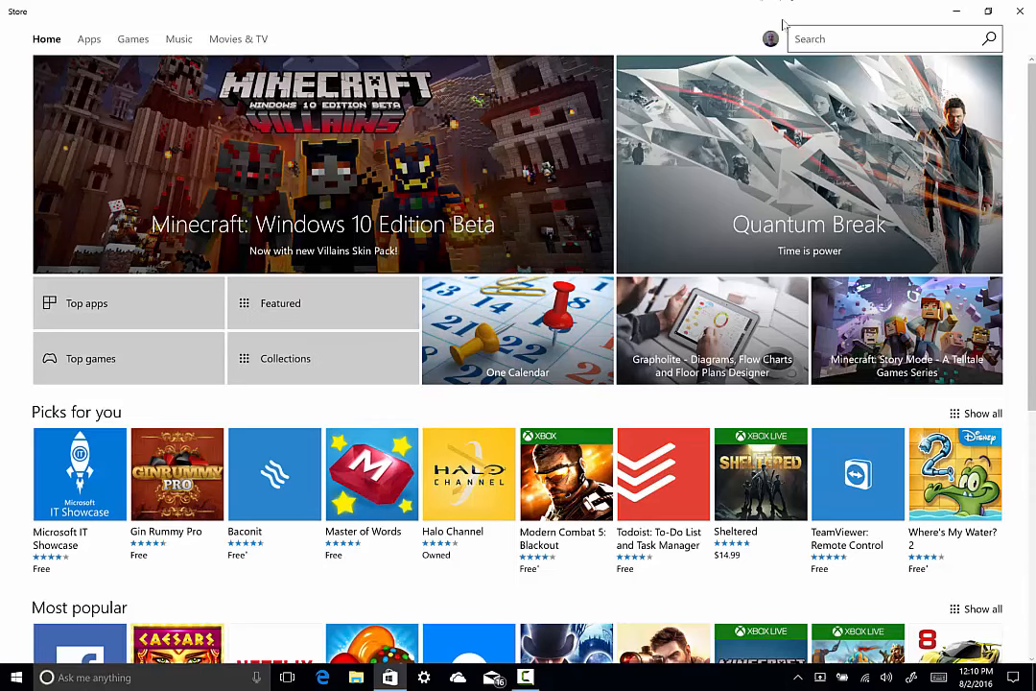
Reach the Store's Downloads and updates page via the account menu
{"action": "left_click", "coordinate": [772, 38]}
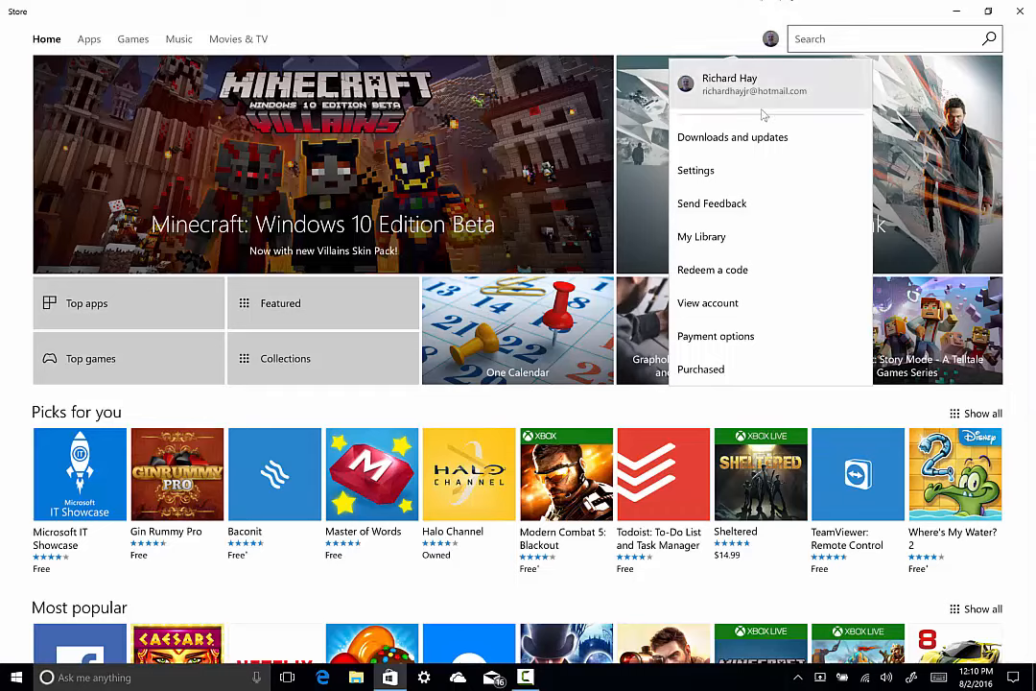
{"action": "left_click", "coordinate": [733, 138]}
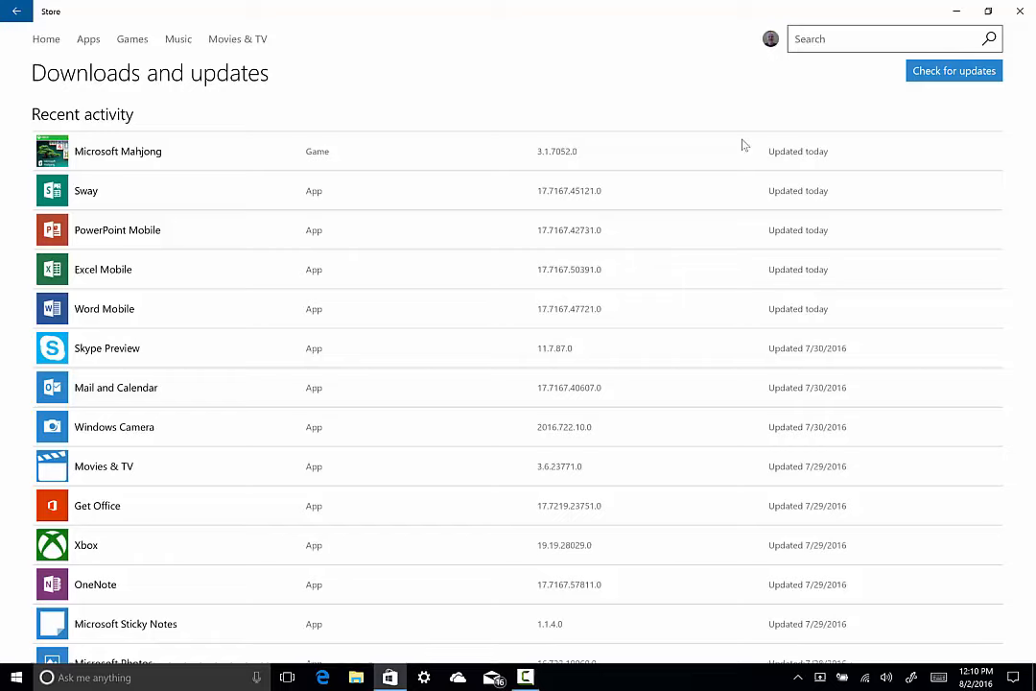
{"action": "mouse_move", "coordinate": [611, 176]}
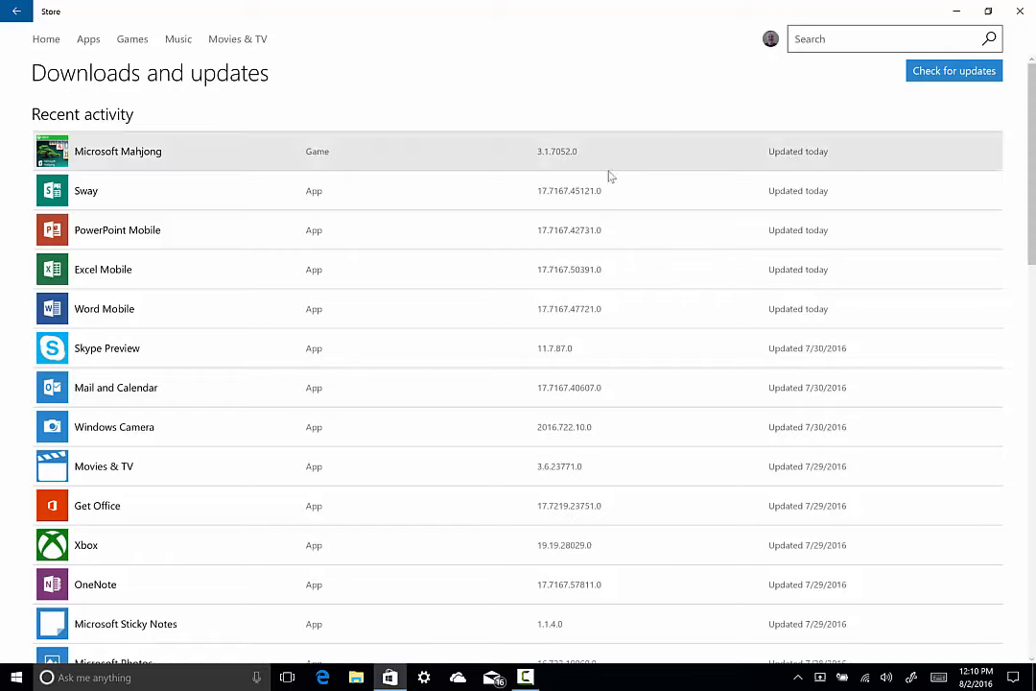
{"action": "mouse_move", "coordinate": [826, 374]}
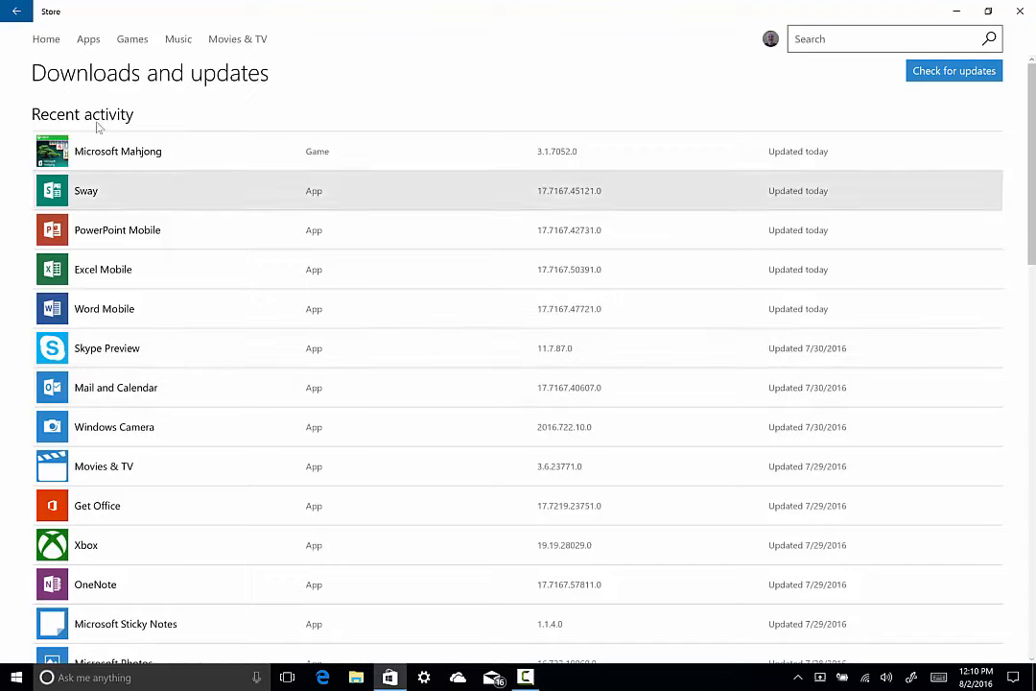
View Microsoft Mahjong's page, go back to the updates list, and reopen the account menu
{"action": "left_click", "coordinate": [119, 149]}
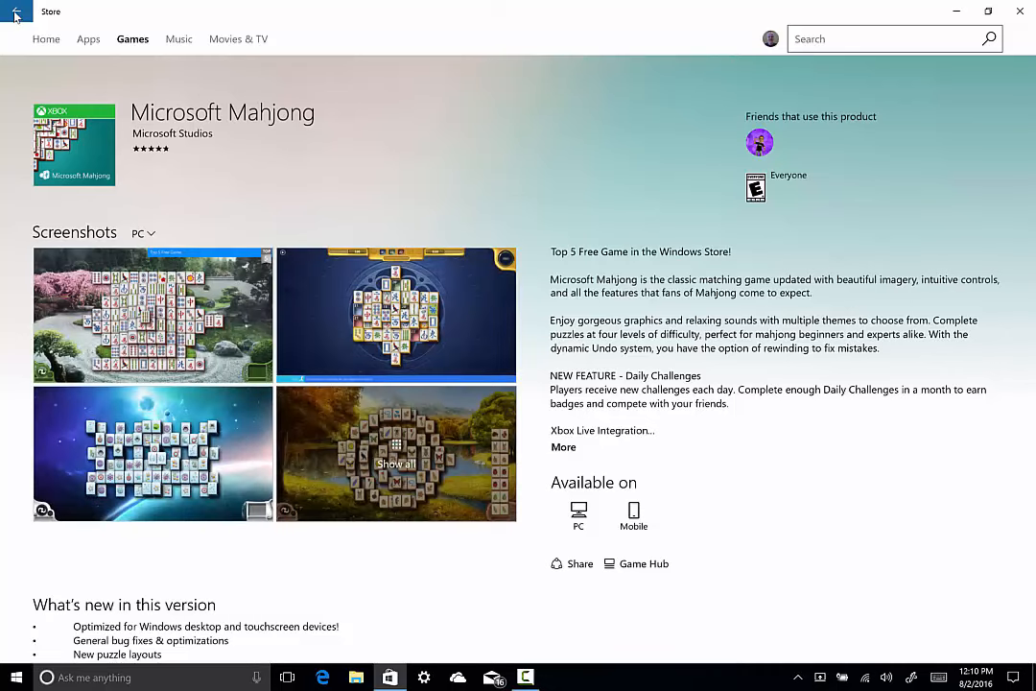
{"action": "left_click", "coordinate": [15, 12]}
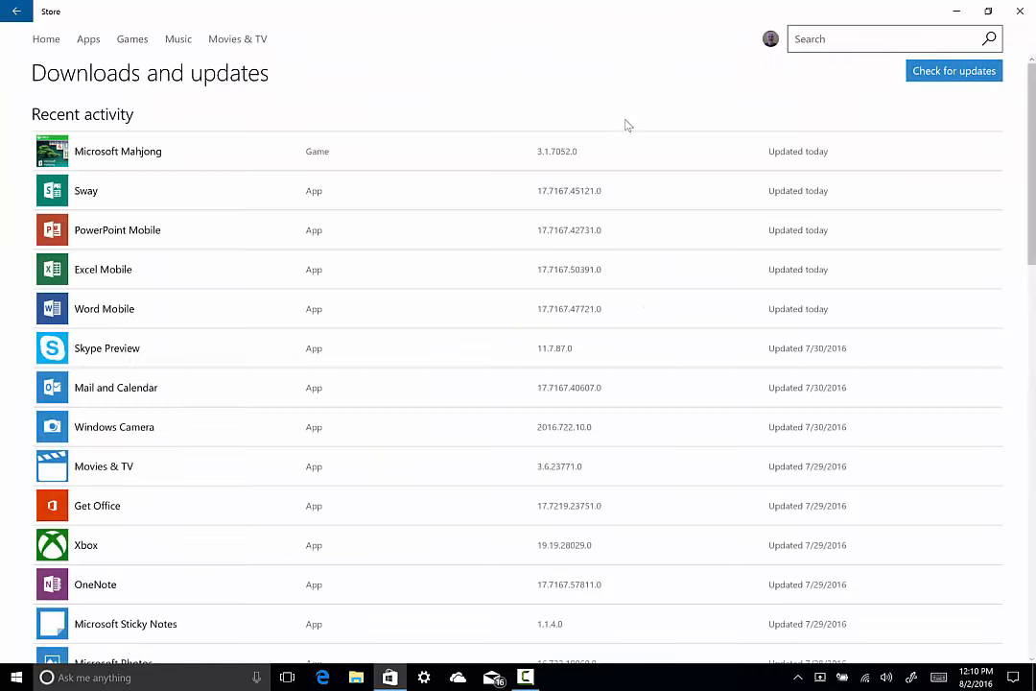
{"action": "mouse_move", "coordinate": [956, 69]}
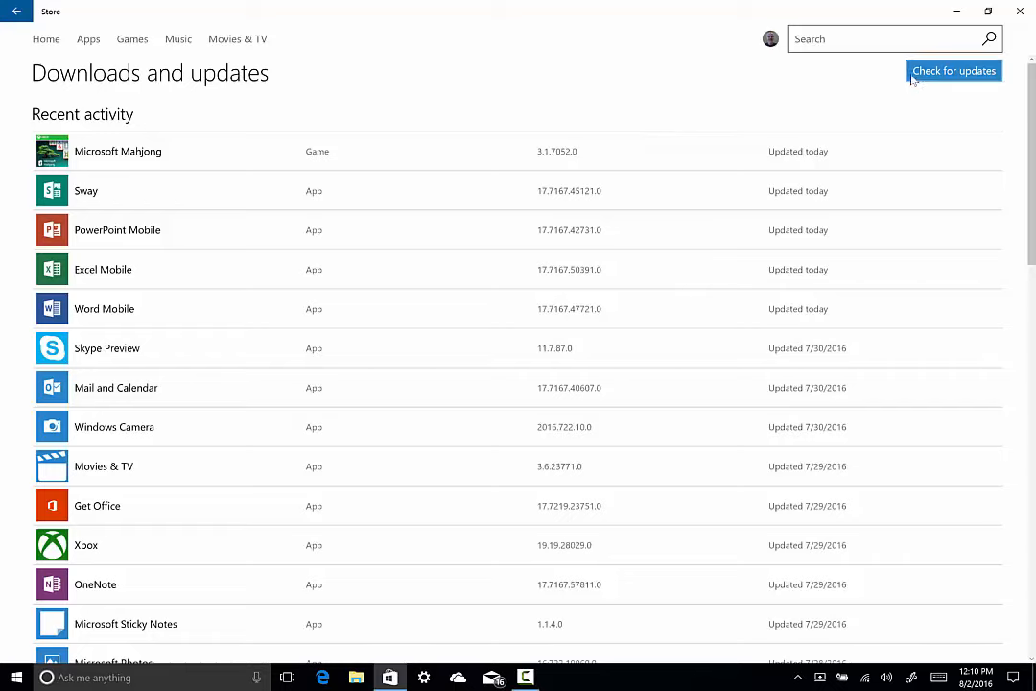
{"action": "left_click", "coordinate": [771, 39]}
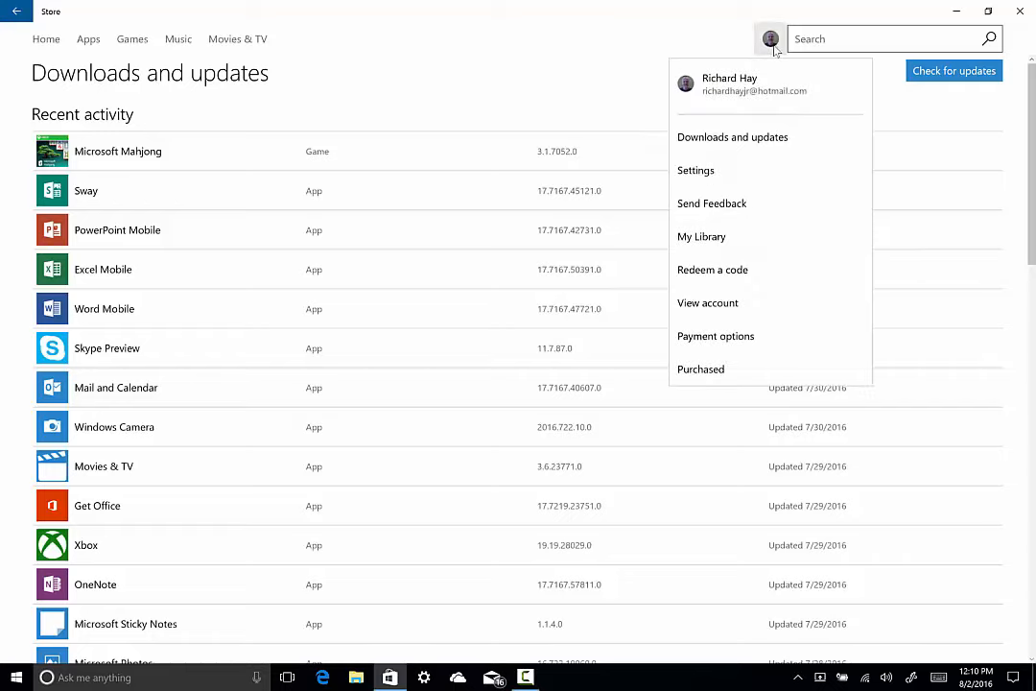
In My Library start and cancel the Amazon Assistant download, then close the Store
{"action": "left_click", "coordinate": [701, 236]}
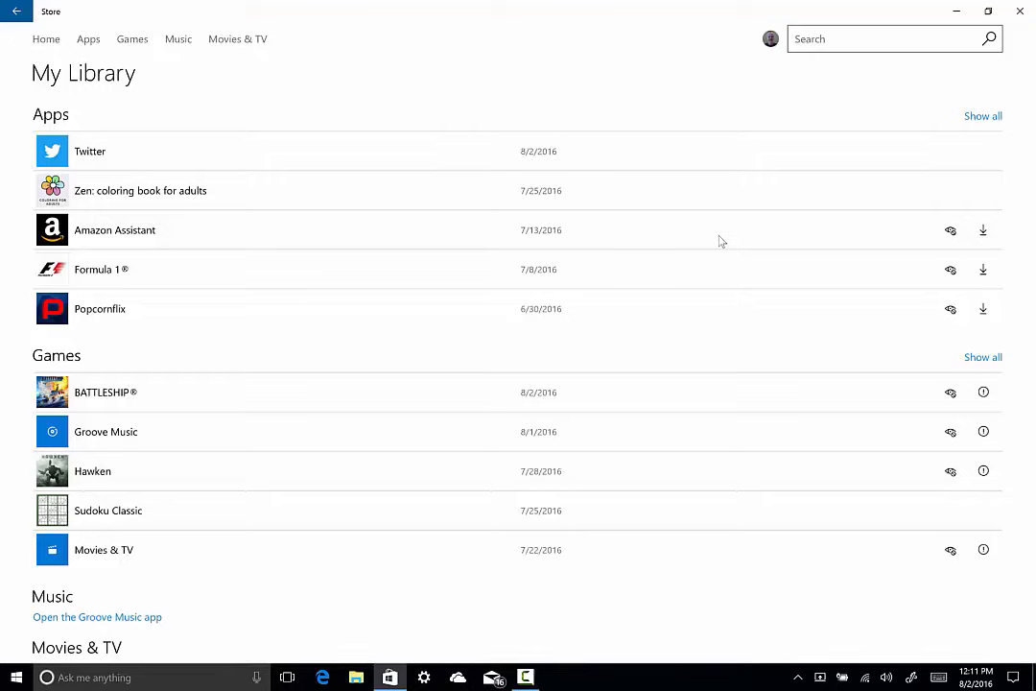
{"action": "mouse_move", "coordinate": [964, 216]}
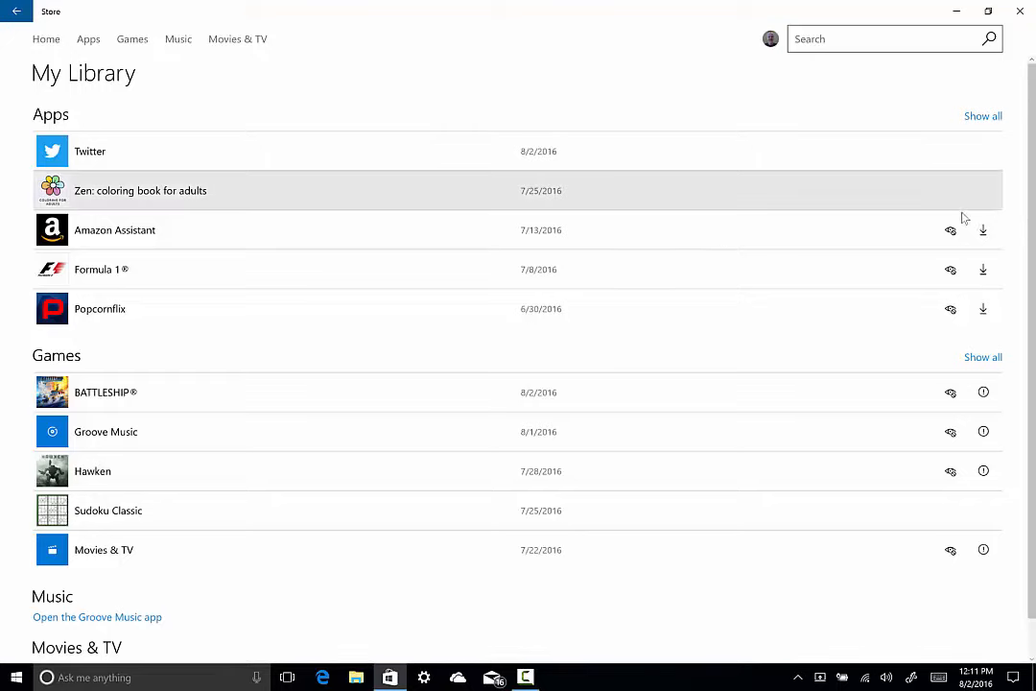
{"action": "mouse_move", "coordinate": [952, 234]}
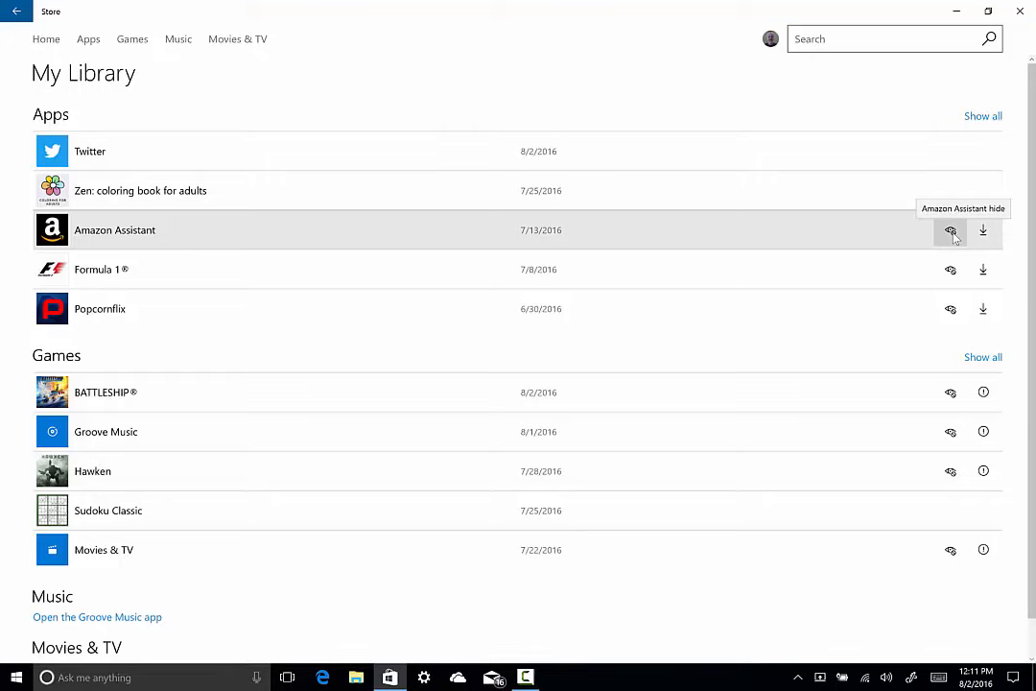
{"action": "mouse_move", "coordinate": [983, 230]}
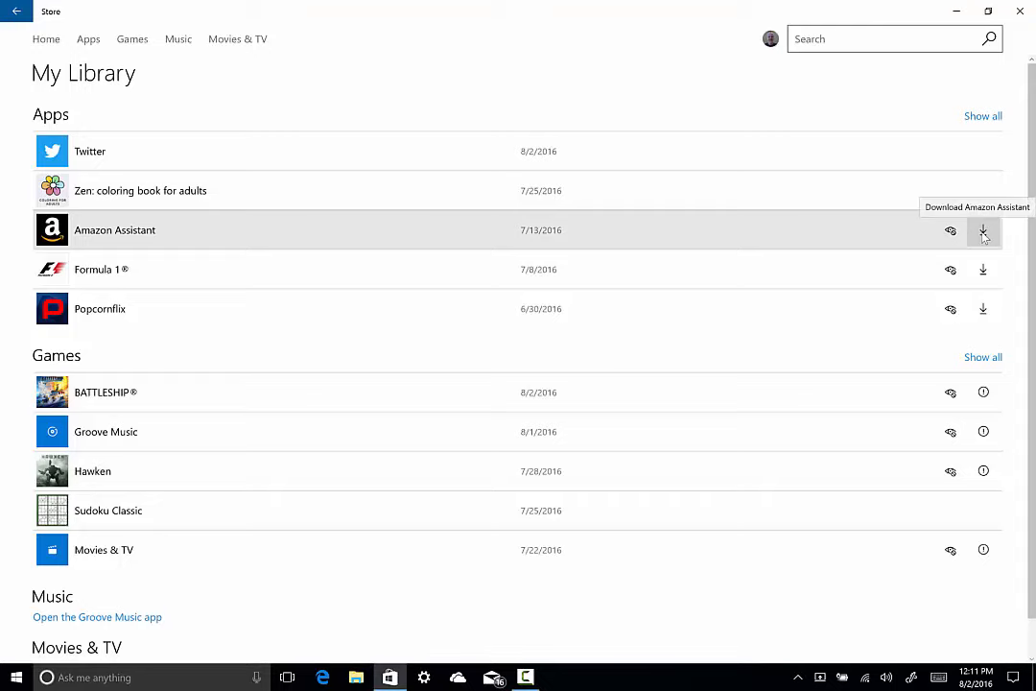
{"action": "left_click", "coordinate": [983, 232]}
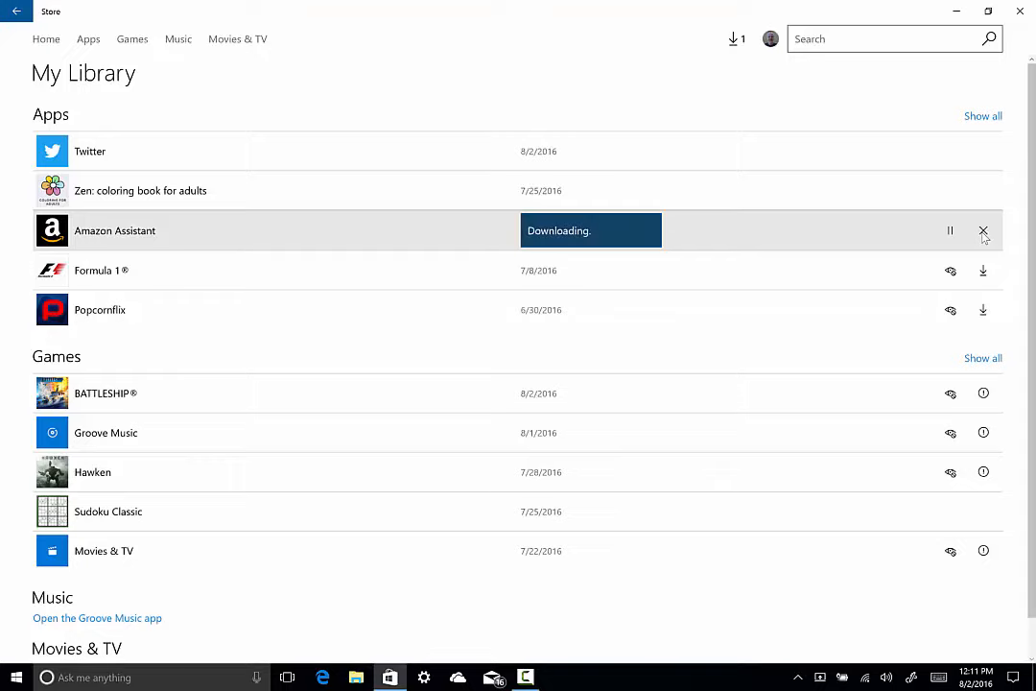
{"action": "left_click", "coordinate": [100, 268]}
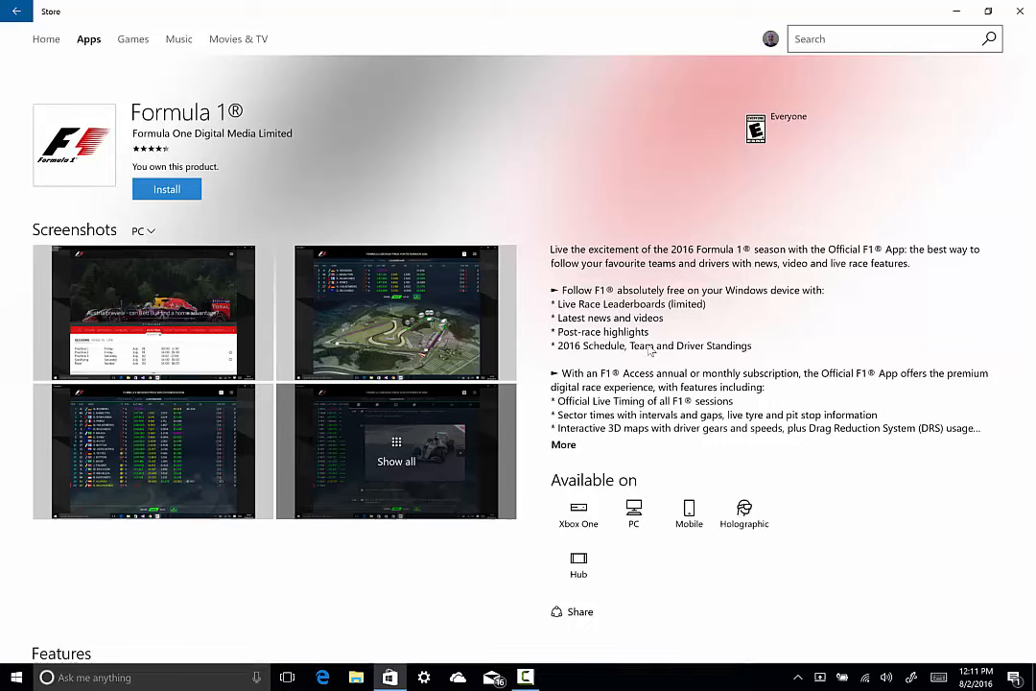
{"action": "mouse_move", "coordinate": [699, 209]}
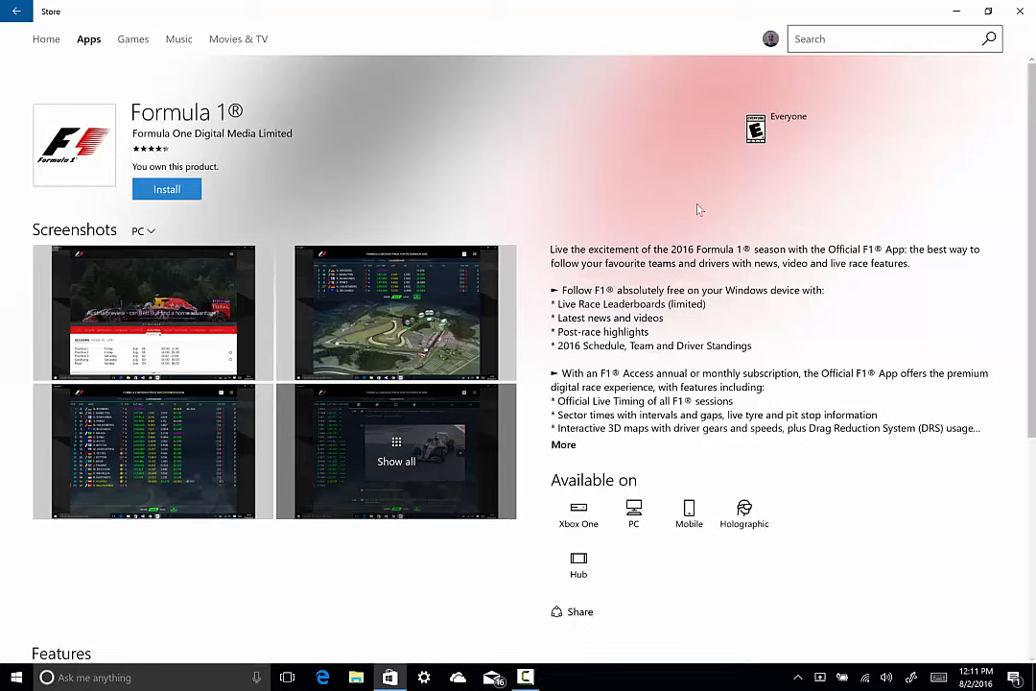
{"action": "left_click", "coordinate": [1013, 12]}
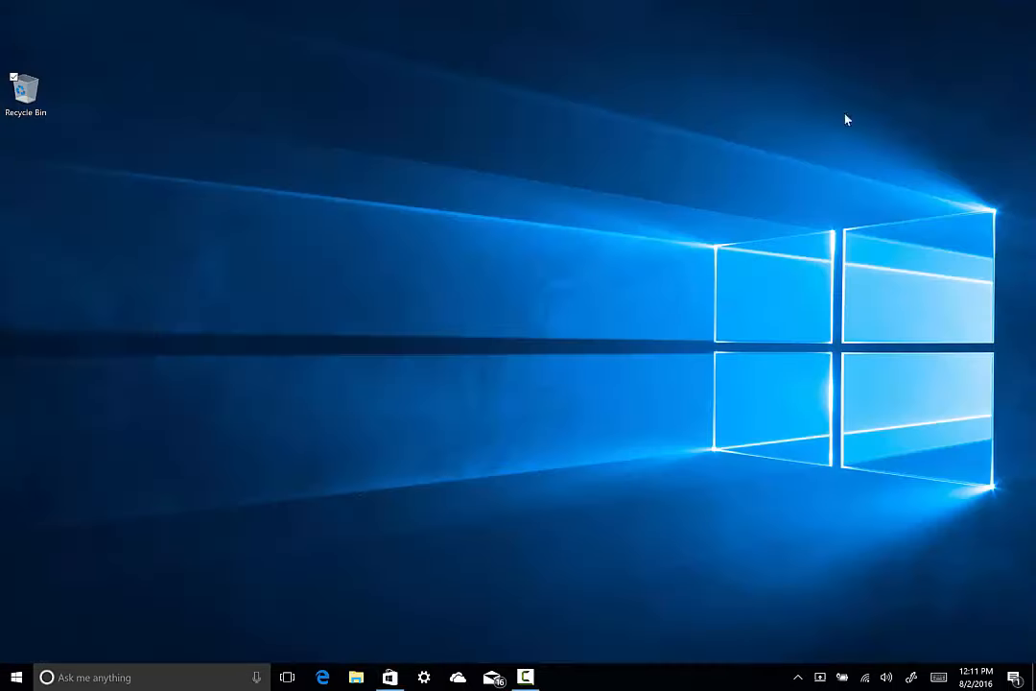
{"action": "mouse_move", "coordinate": [641, 184]}
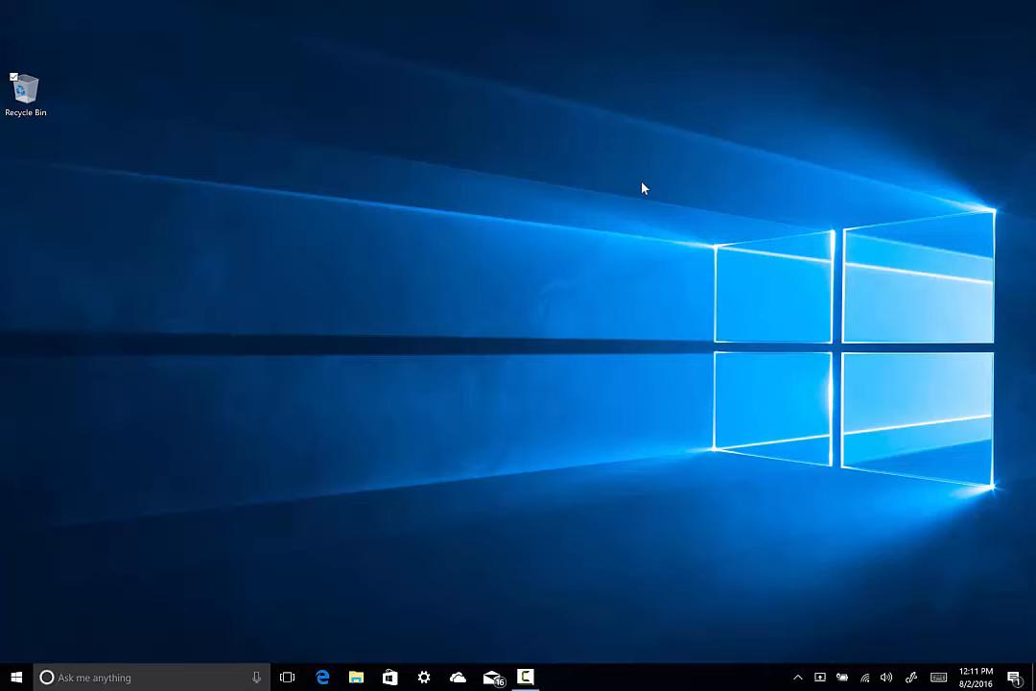
{"action": "mouse_move", "coordinate": [541, 407]}
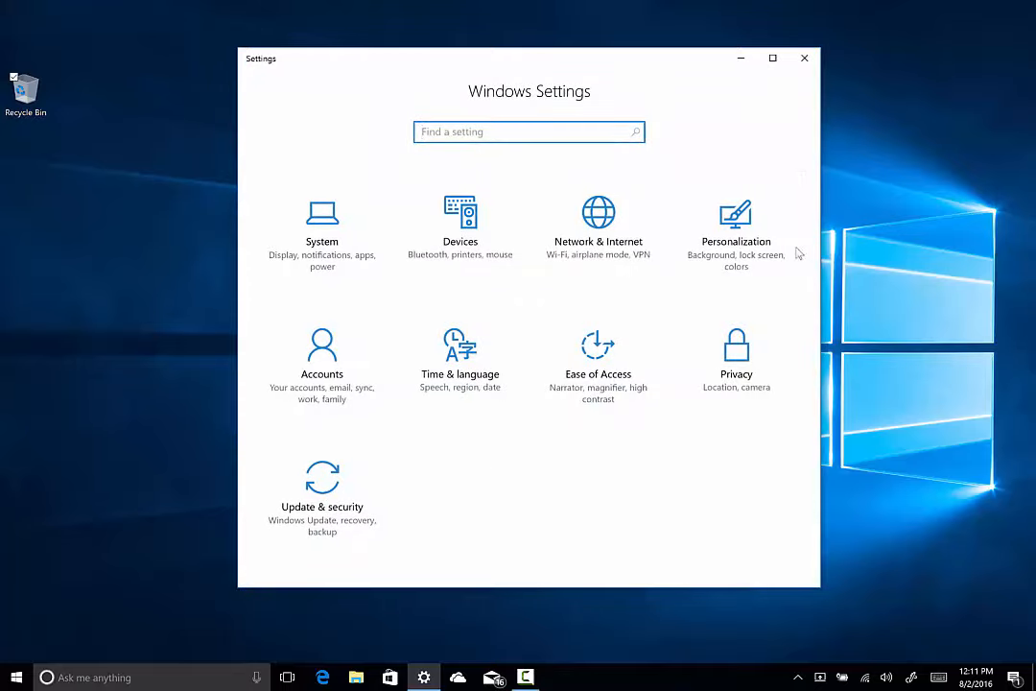
Reach Personalization > Colors, scrolled down to Choose your app mode
{"action": "left_click", "coordinate": [737, 211]}
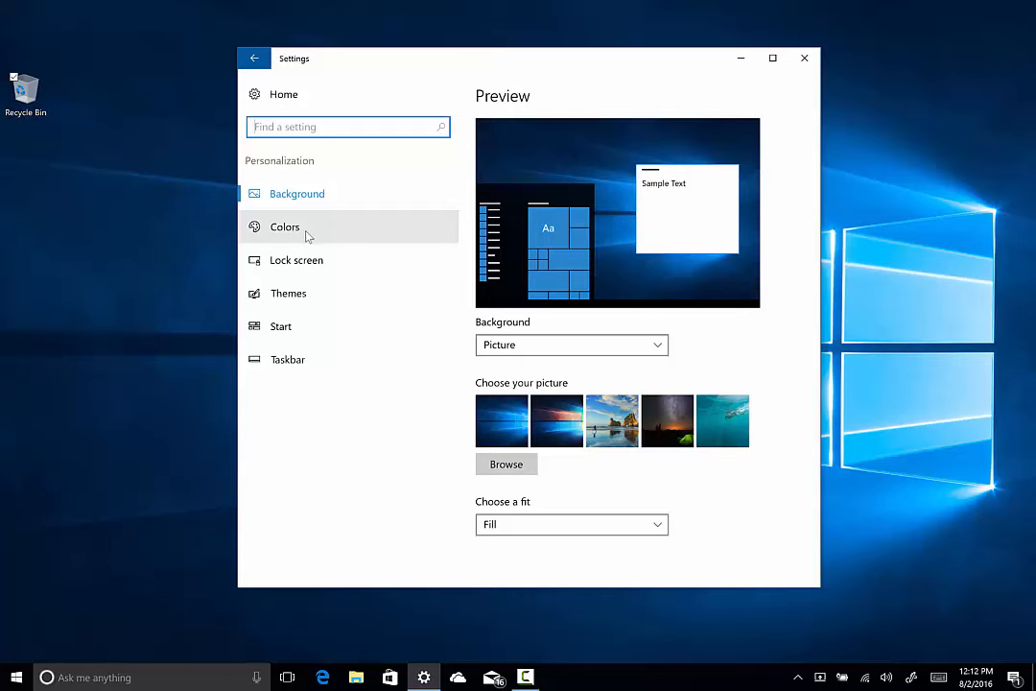
{"action": "left_click", "coordinate": [284, 227]}
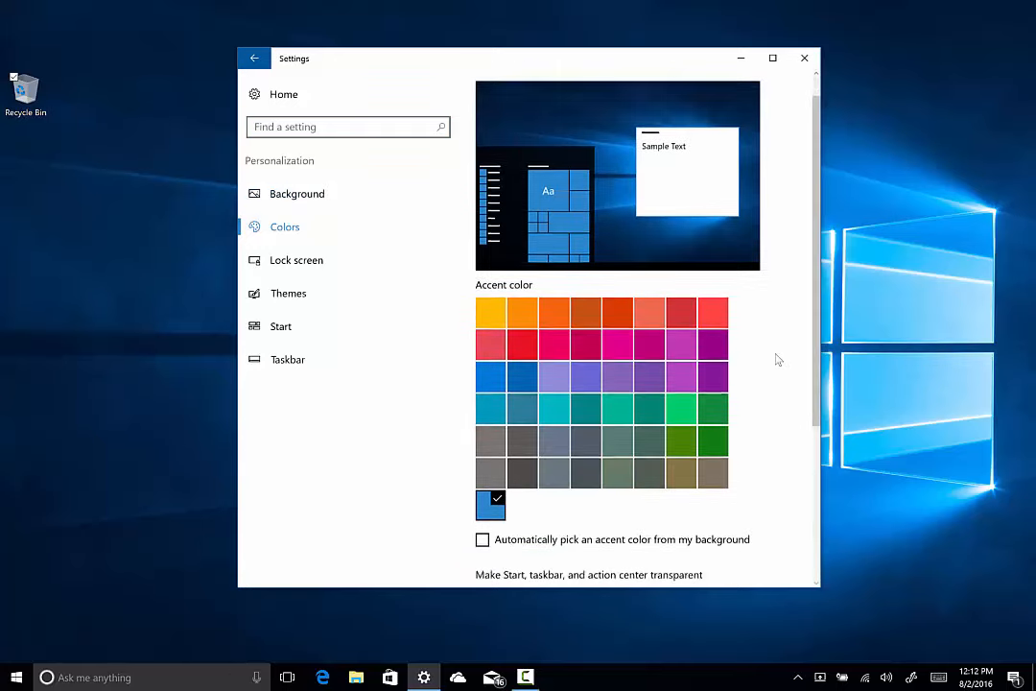
{"action": "scroll", "scroll_direction": "down", "scroll_amount": 3}
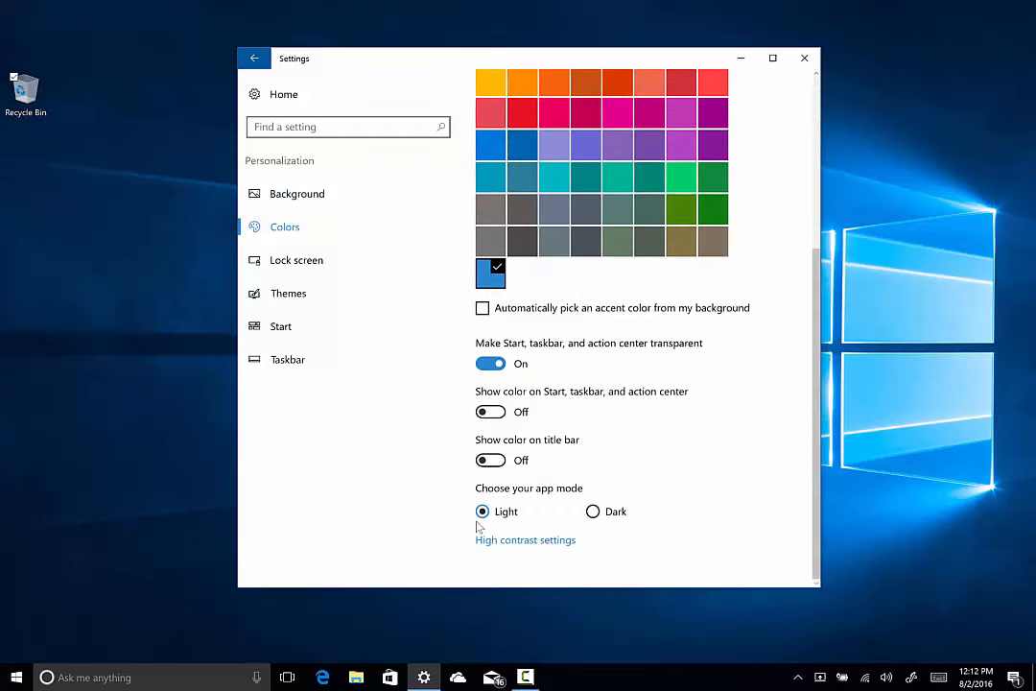
{"action": "mouse_move", "coordinate": [645, 497]}
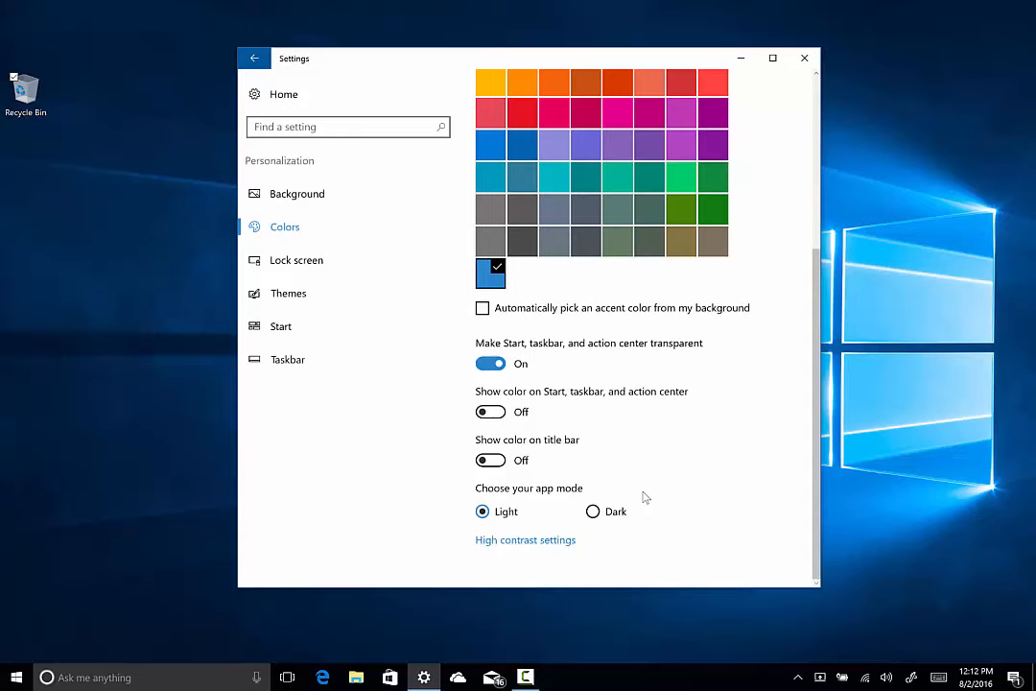
{"action": "mouse_move", "coordinate": [607, 507]}
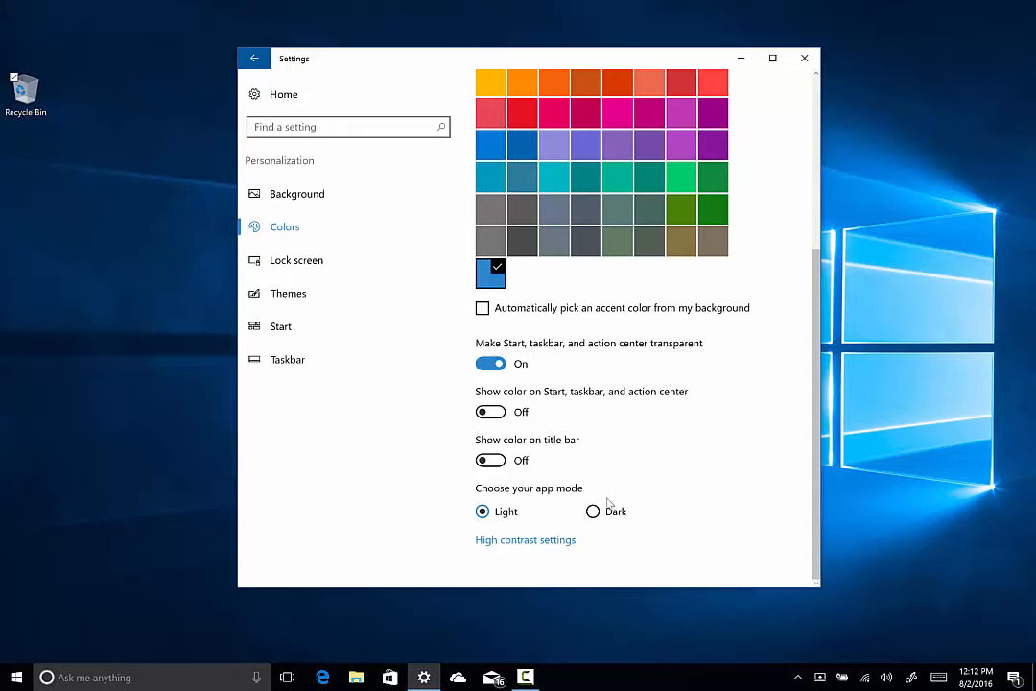
Select Dark app mode and close the Settings window
{"action": "left_click", "coordinate": [591, 511]}
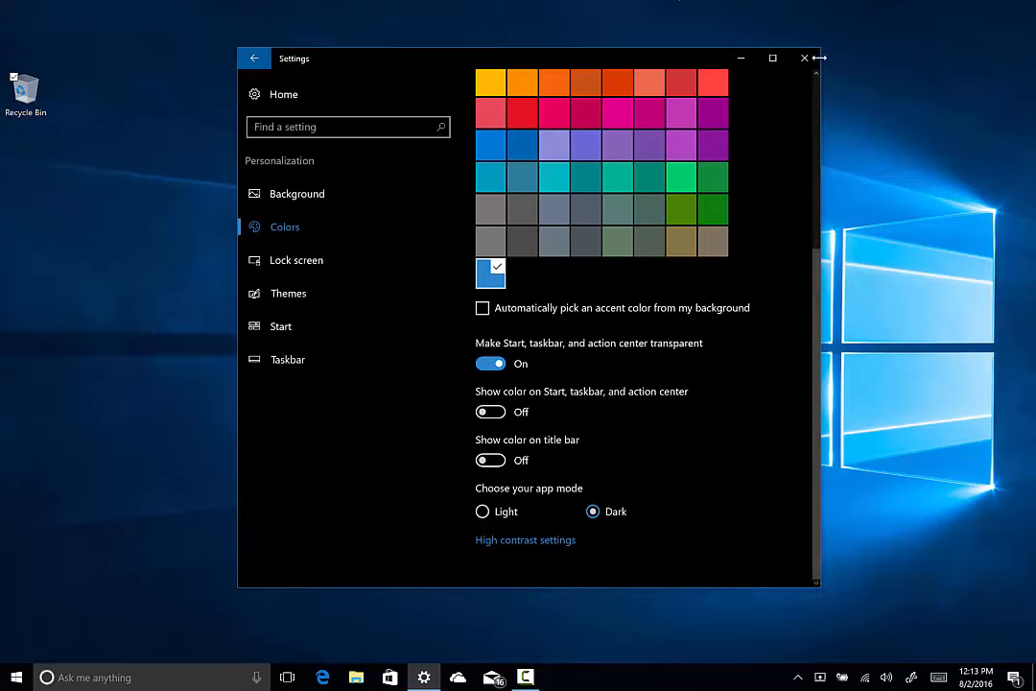
{"action": "left_click", "coordinate": [810, 57]}
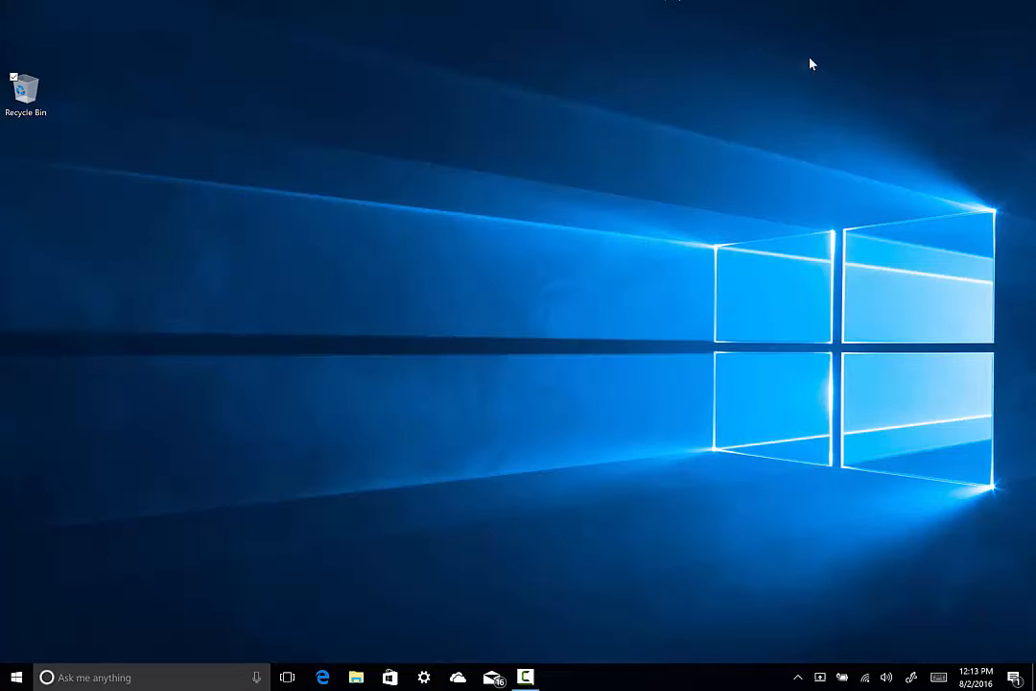